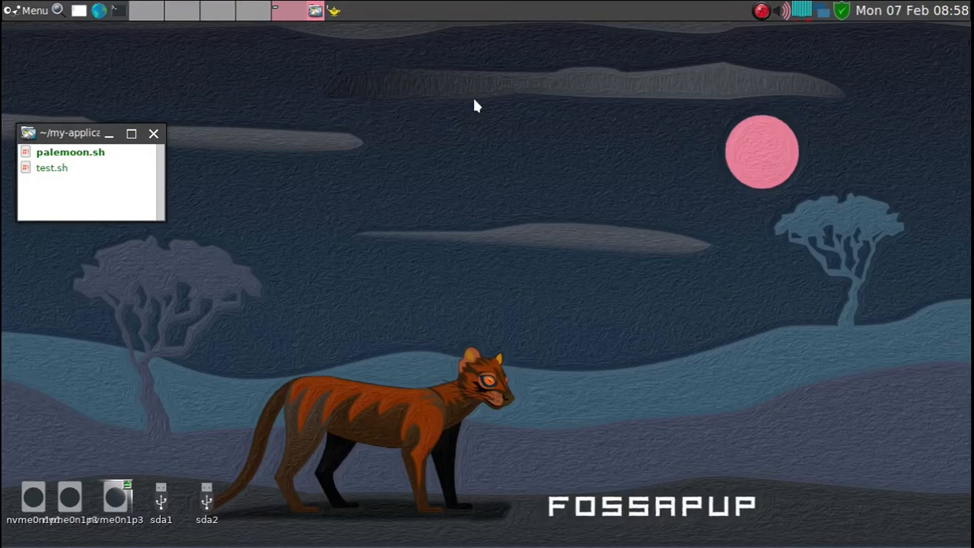
mouse_move(140, 28)
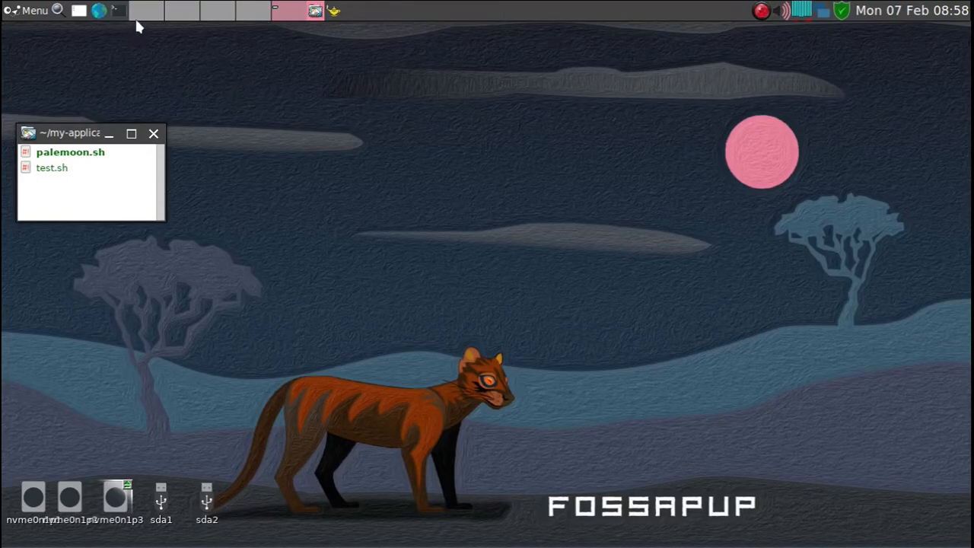
Close the ~/my-applications window and launch Palemoon from the launcher via 'pal'.
left_click(154, 134)
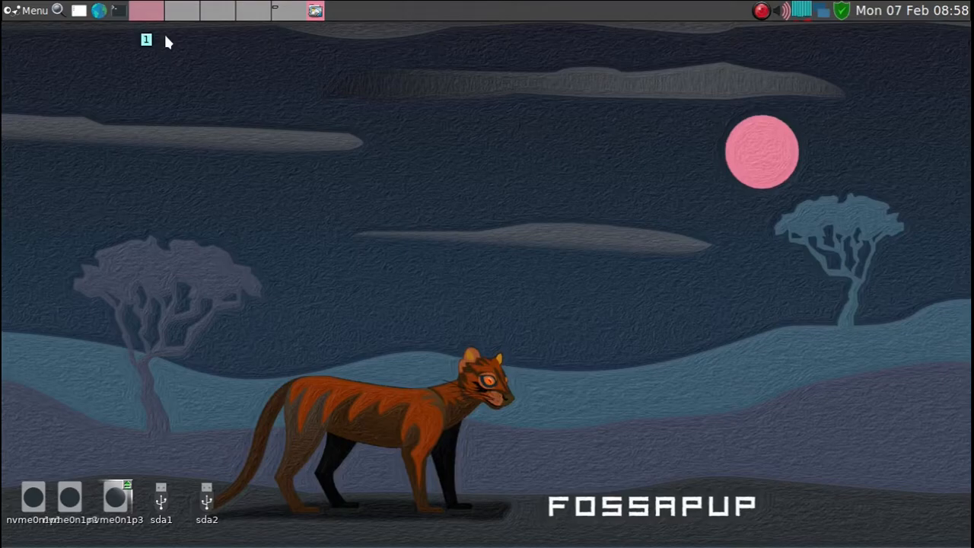
type("pal")
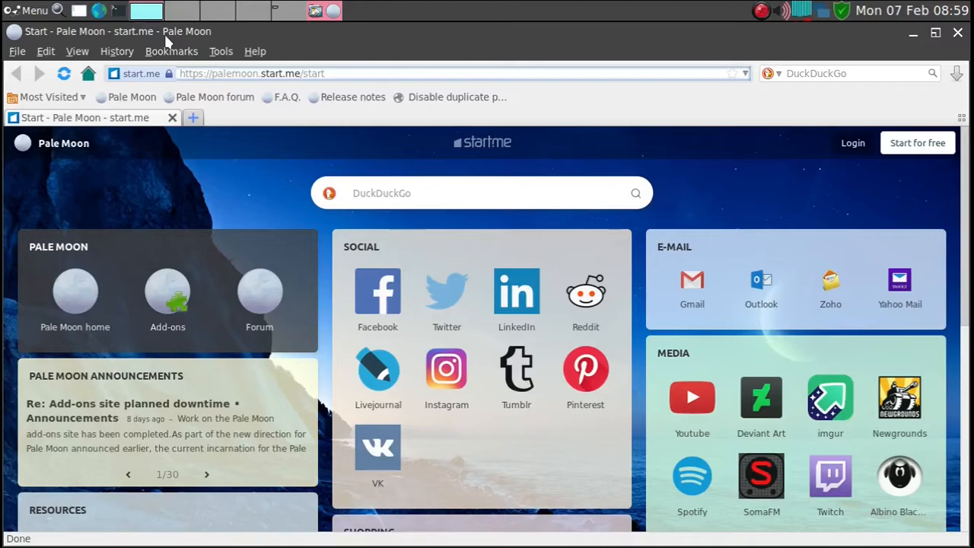
Search DuckDuckGo for 'download vivaldi', reach vivaldi.com and expand the Vivaldi 5.0 platform list.
left_click(457, 192)
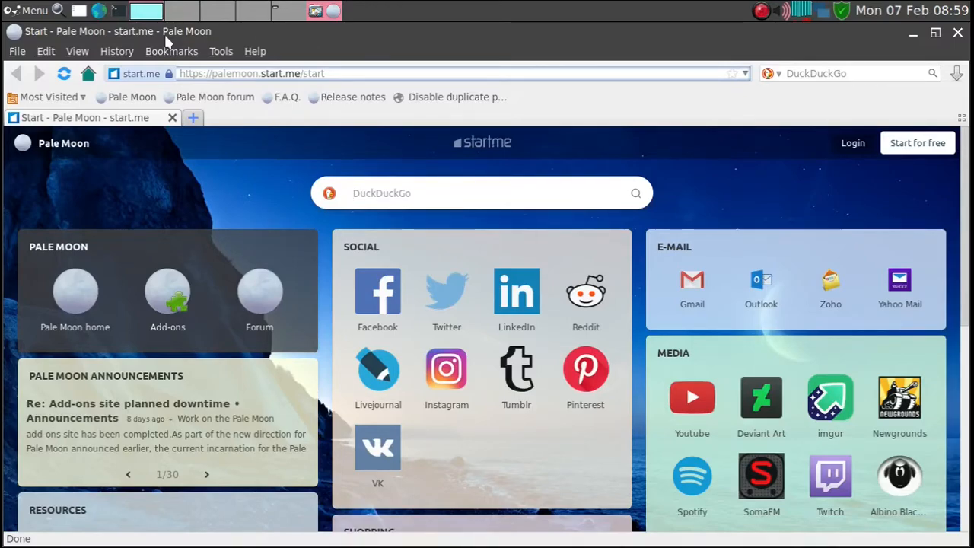
type("download vivaldi")
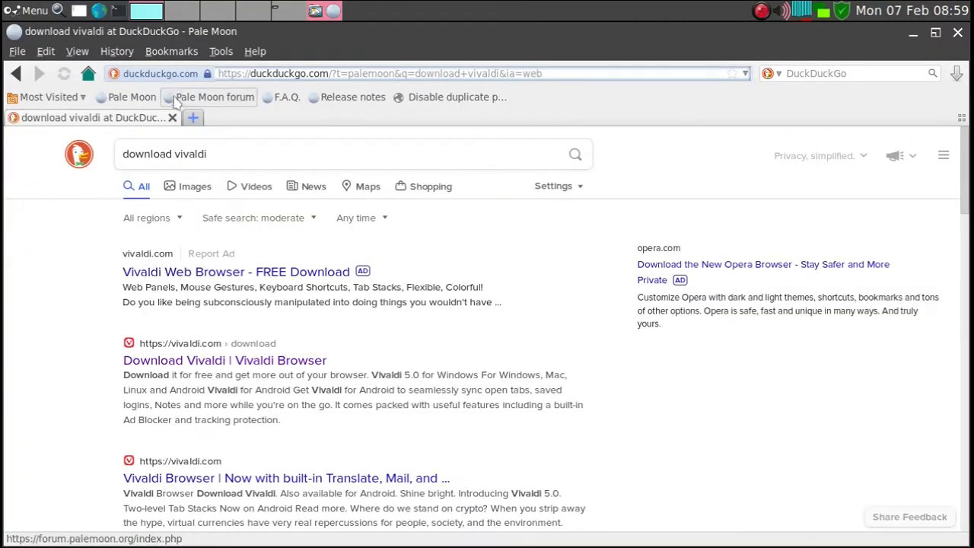
left_click(198, 359)
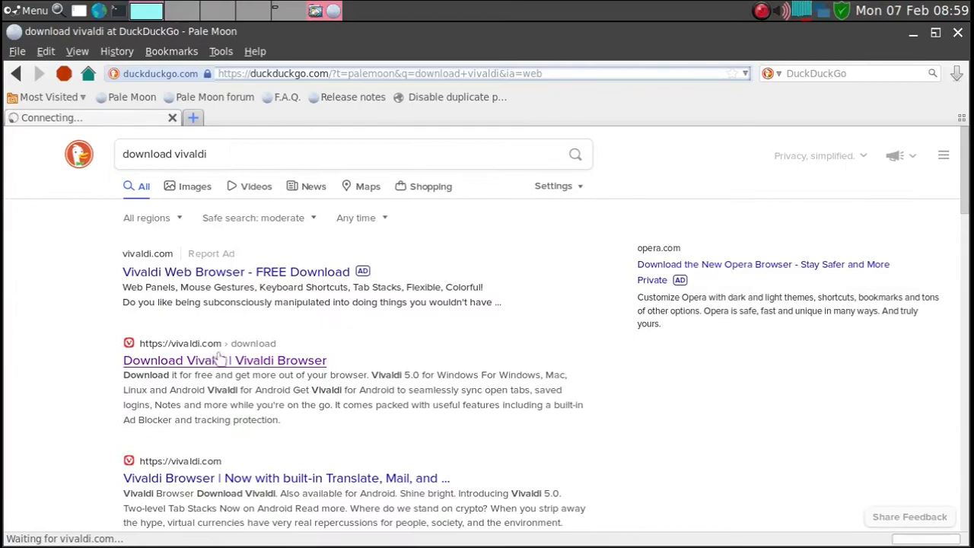
left_click(224, 359)
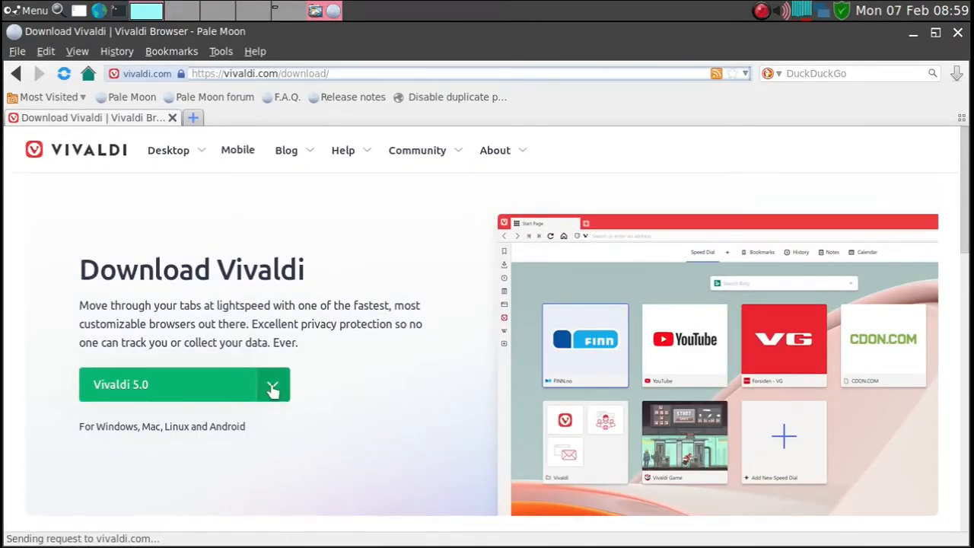
left_click(272, 383)
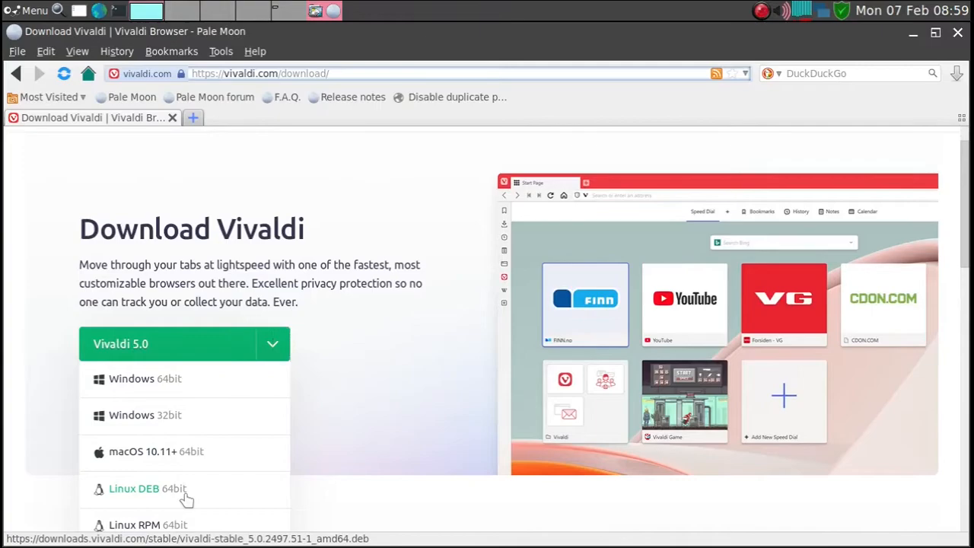
Install the Linux DEB 64bit Vivaldi package through Puppy Package Handler and dismiss the success message.
left_click(134, 487)
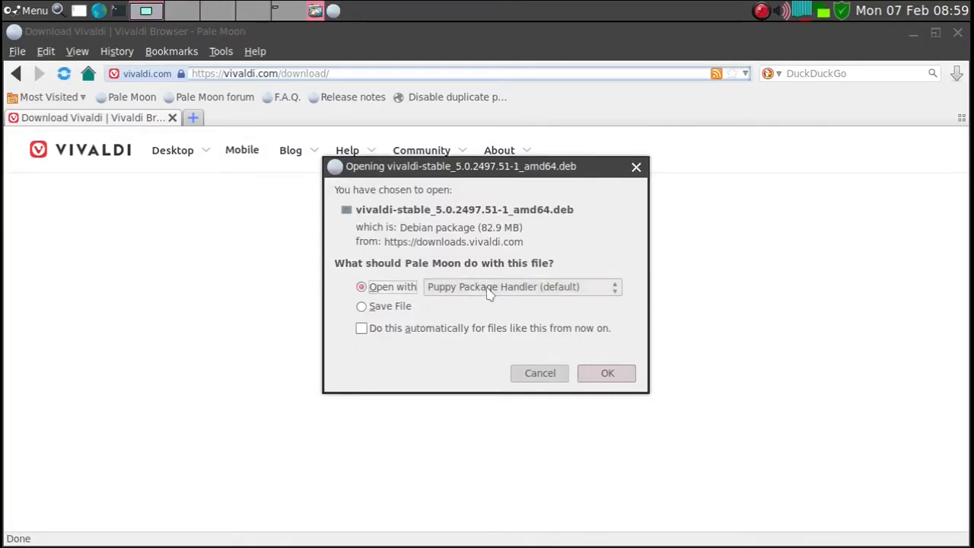
left_click(606, 373)
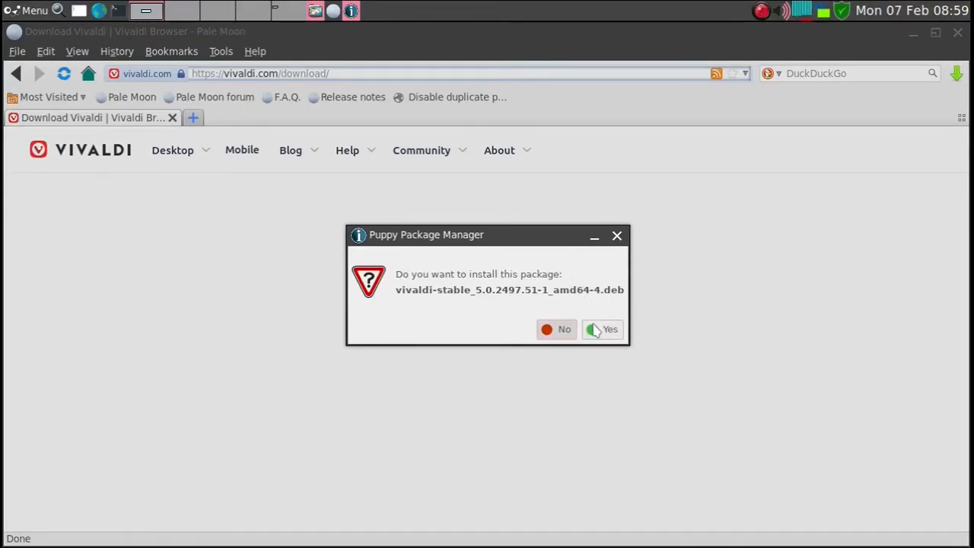
left_click(609, 328)
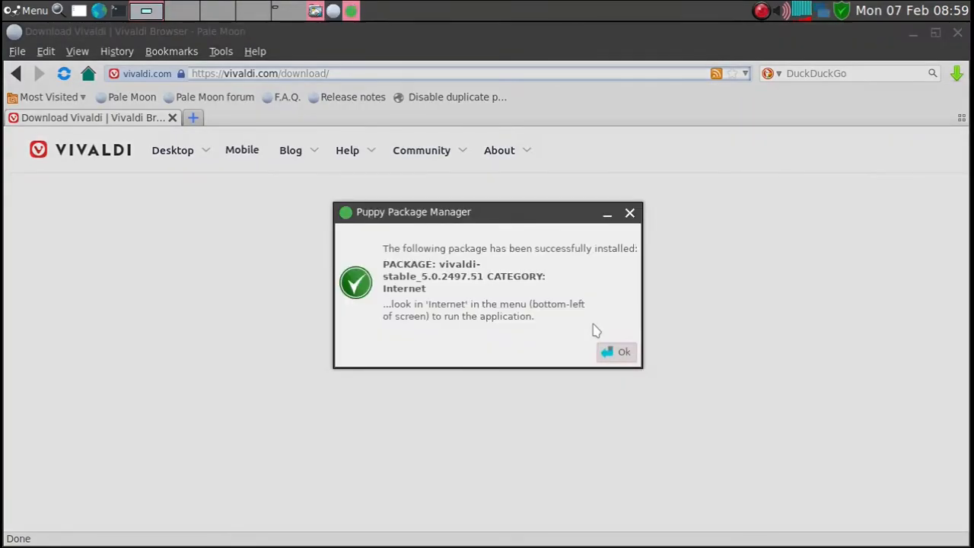
mouse_move(614, 341)
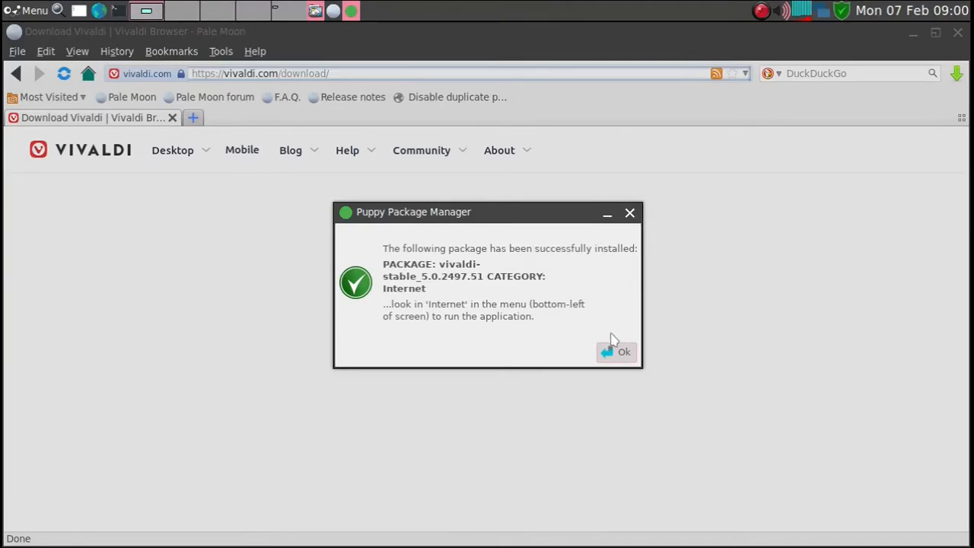
left_click(622, 350)
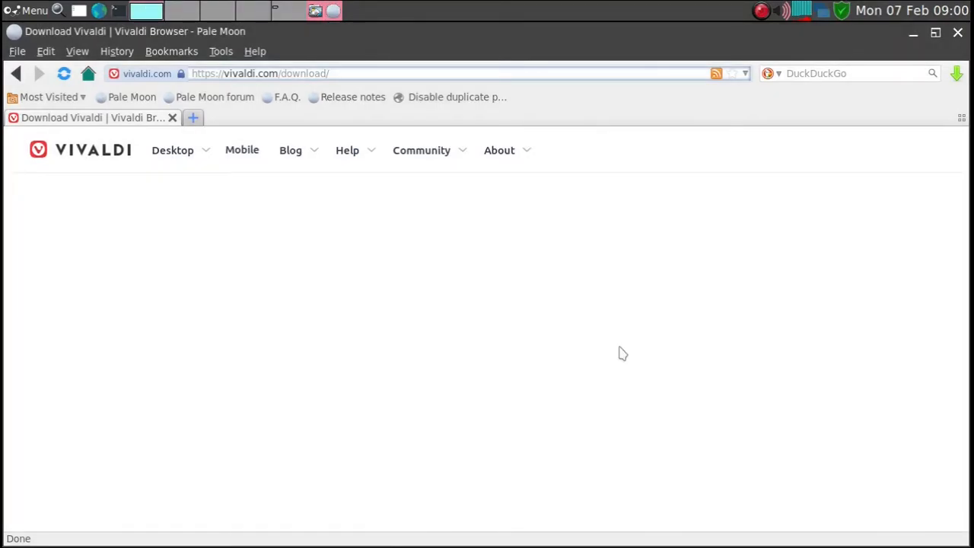
mouse_move(554, 269)
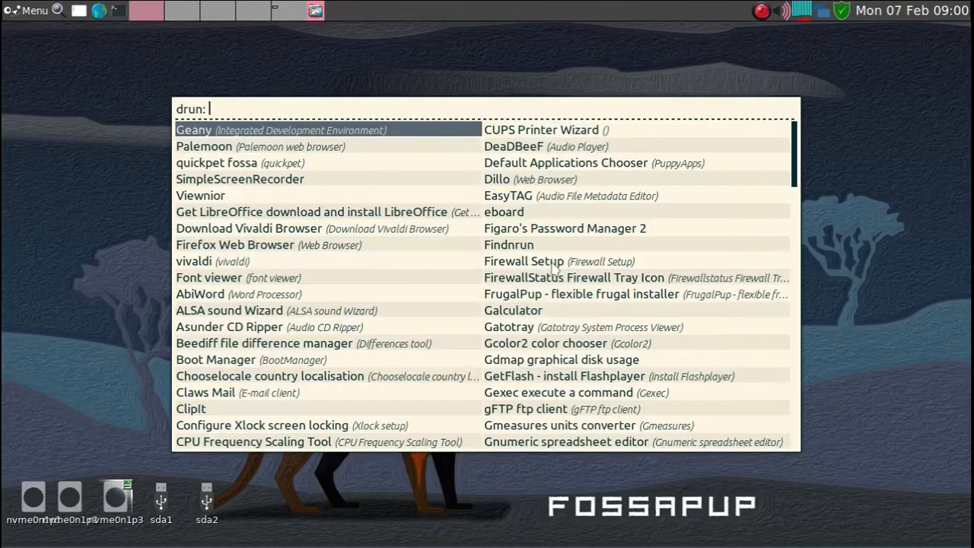
Launch the plain vivaldi entry found by searching 'viv' in rofi.
type("vi")
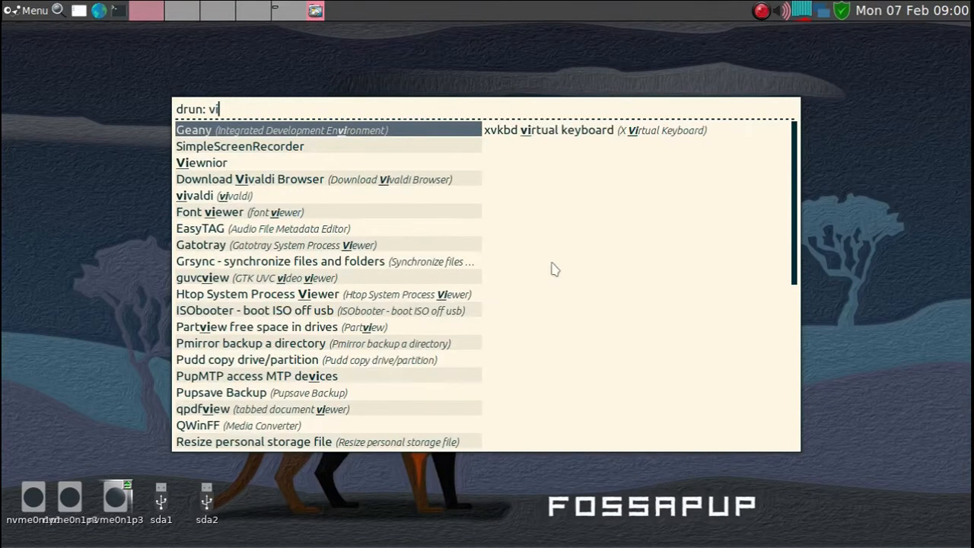
type("v")
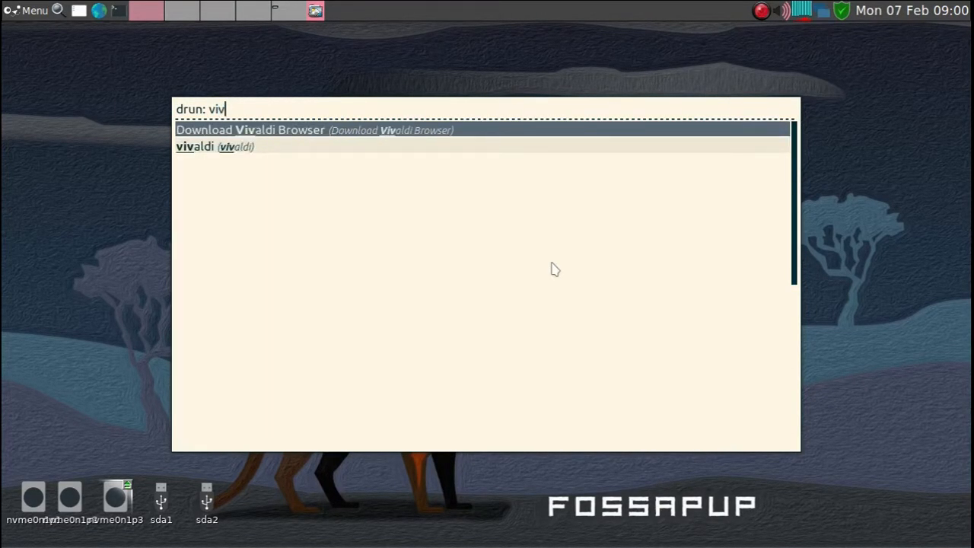
key("Down")
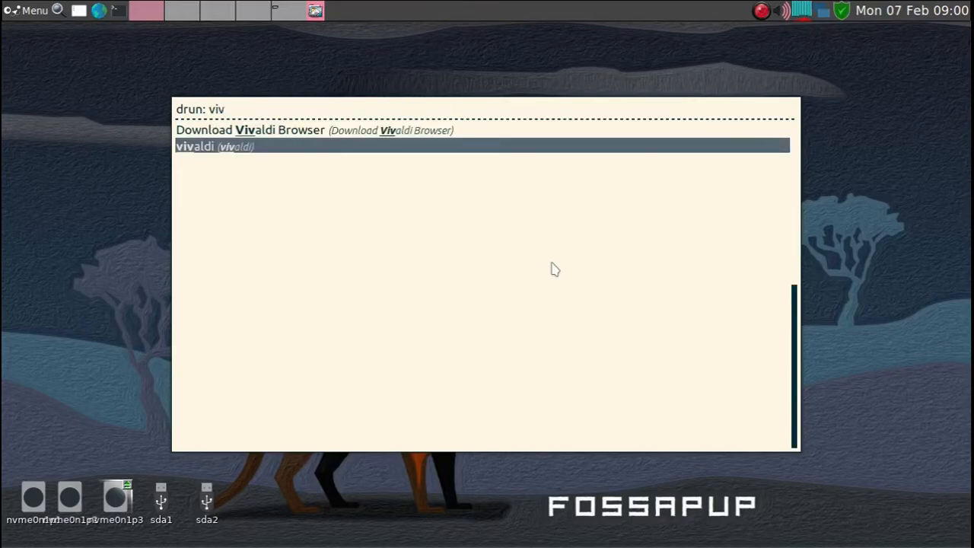
key("Return")
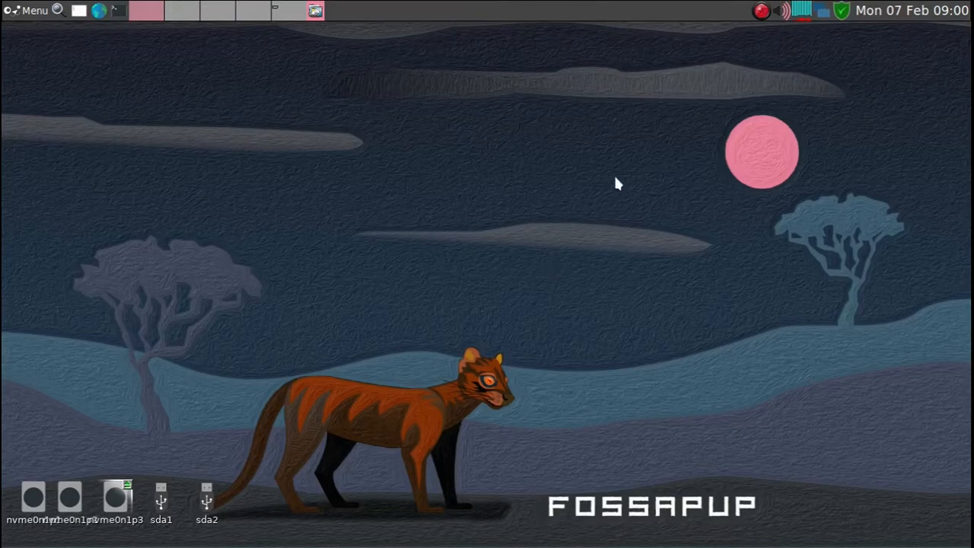
mouse_move(230, 176)
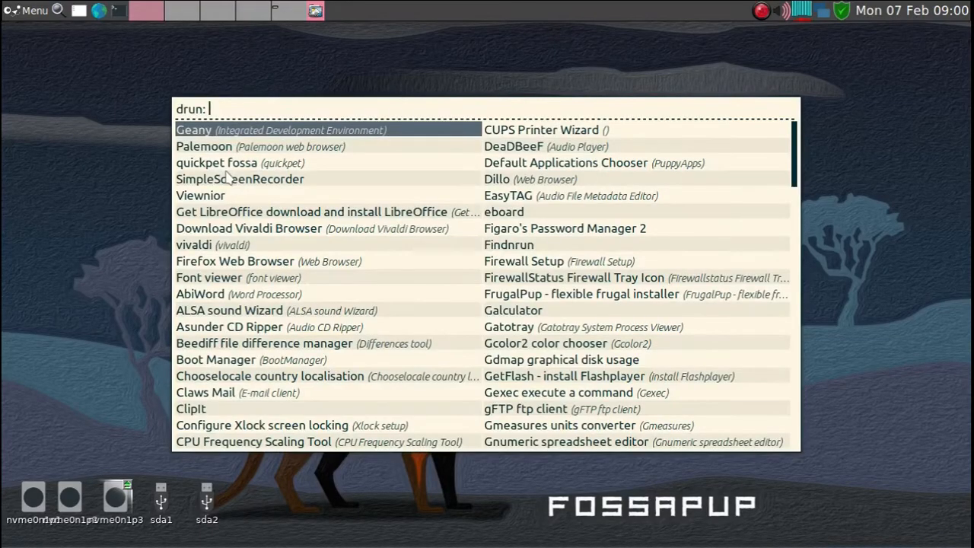
Start Quickpet FossaPup64 from rofi via 'qui' and dismiss its bugfix notes.
type("qu")
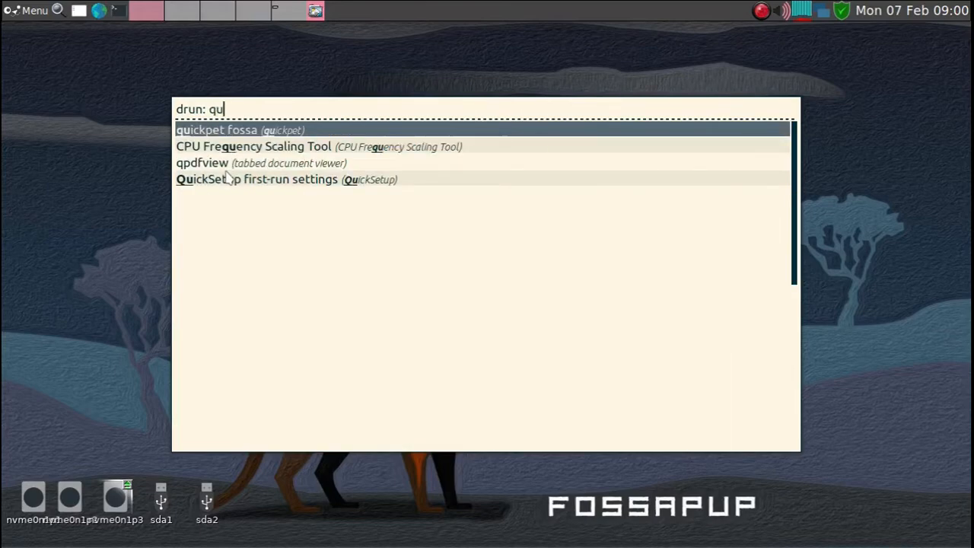
type("i")
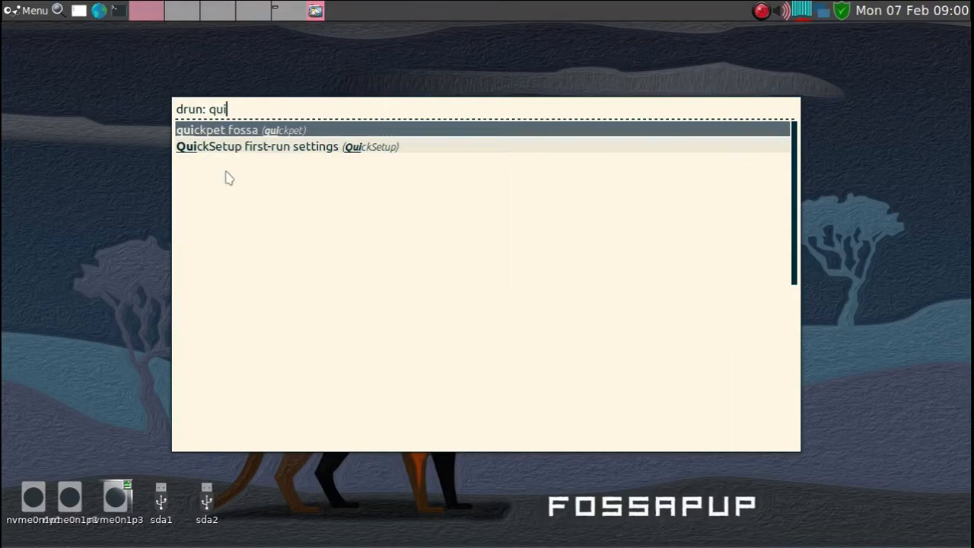
left_click(216, 129)
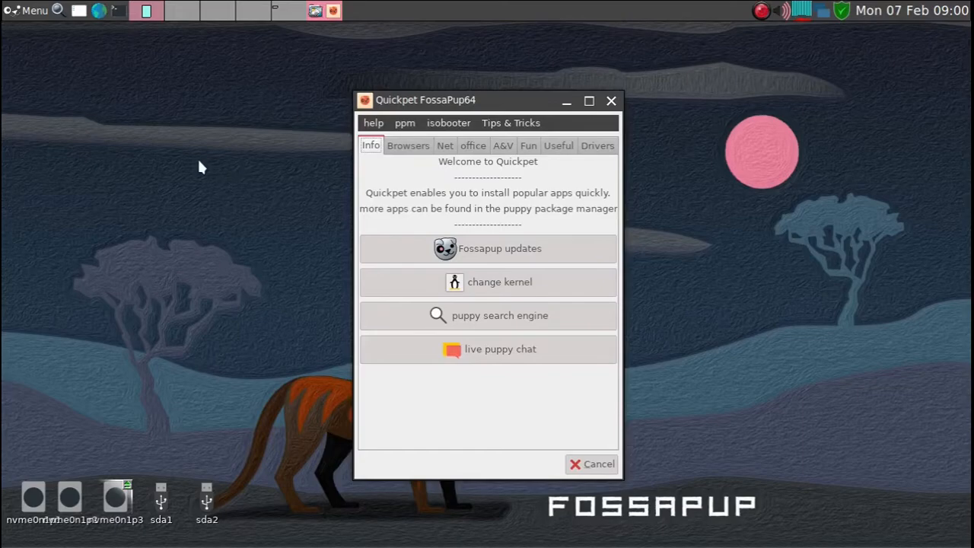
mouse_move(423, 110)
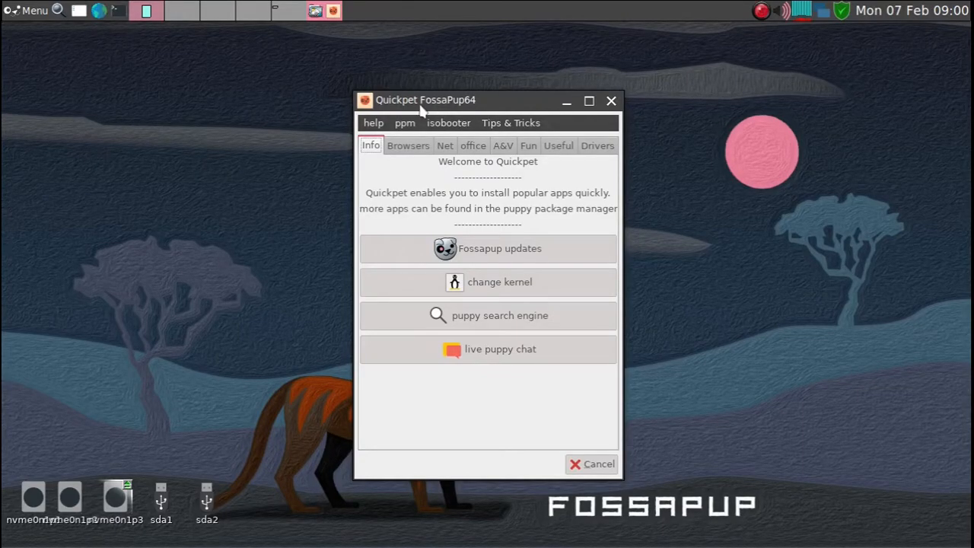
mouse_move(499, 249)
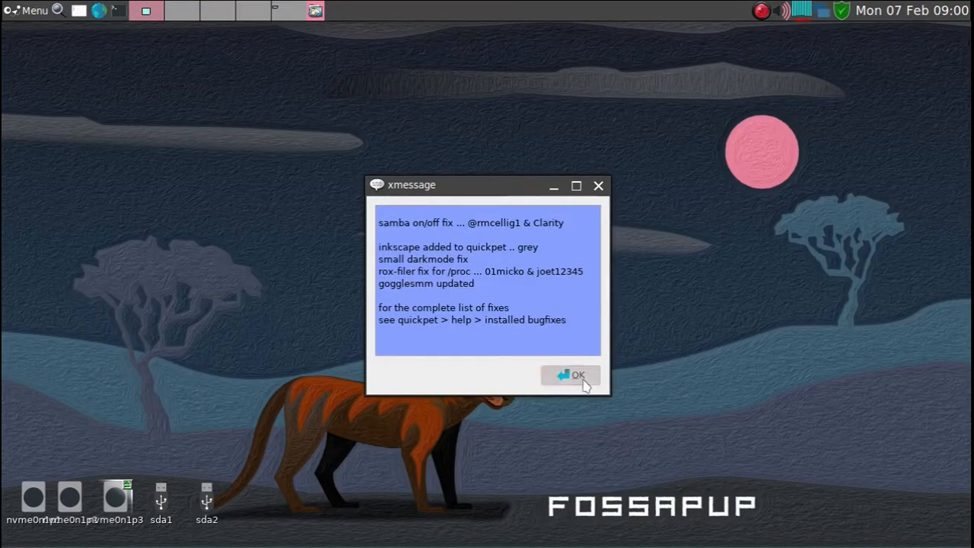
left_click(573, 374)
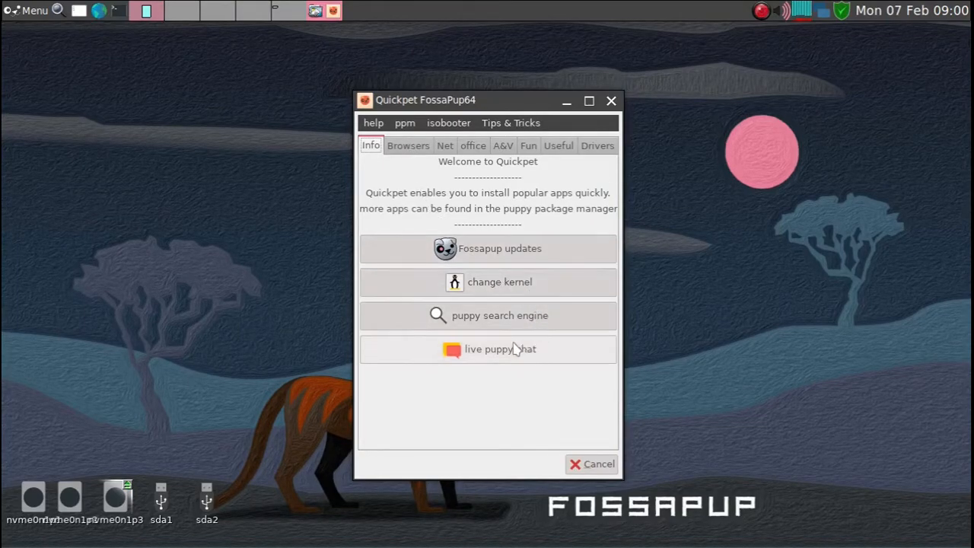
mouse_move(510, 366)
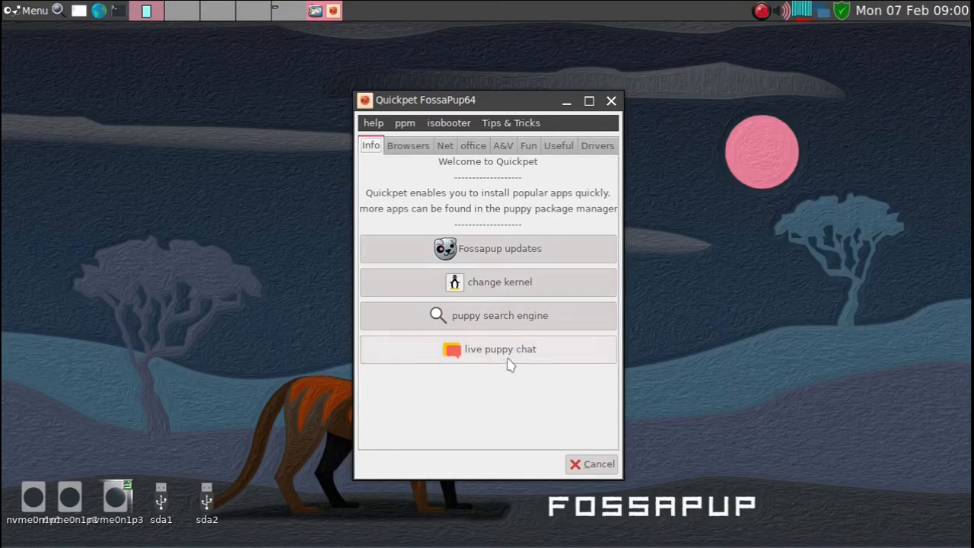
mouse_move(499, 353)
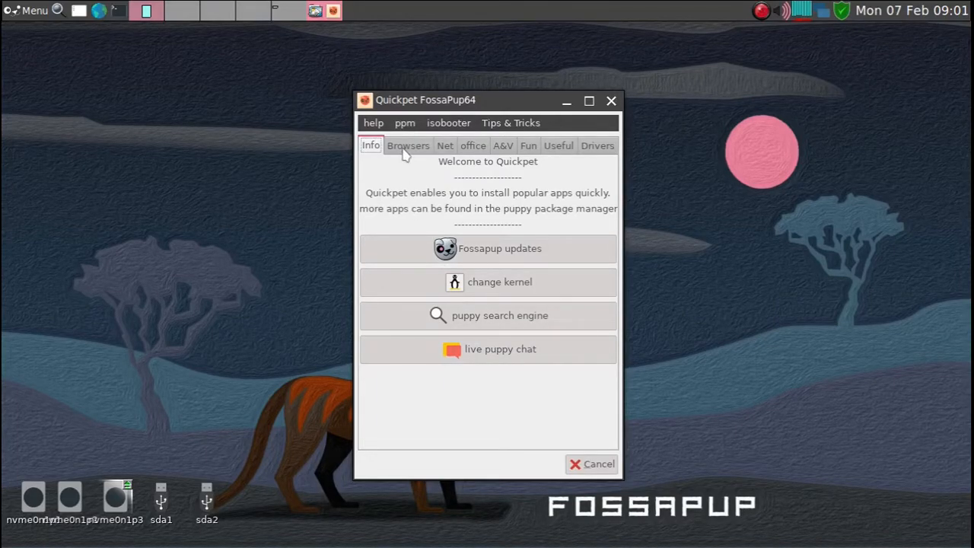
Review Quickpet's Browsers, Net and office application lists, then close Quickpet.
left_click(408, 146)
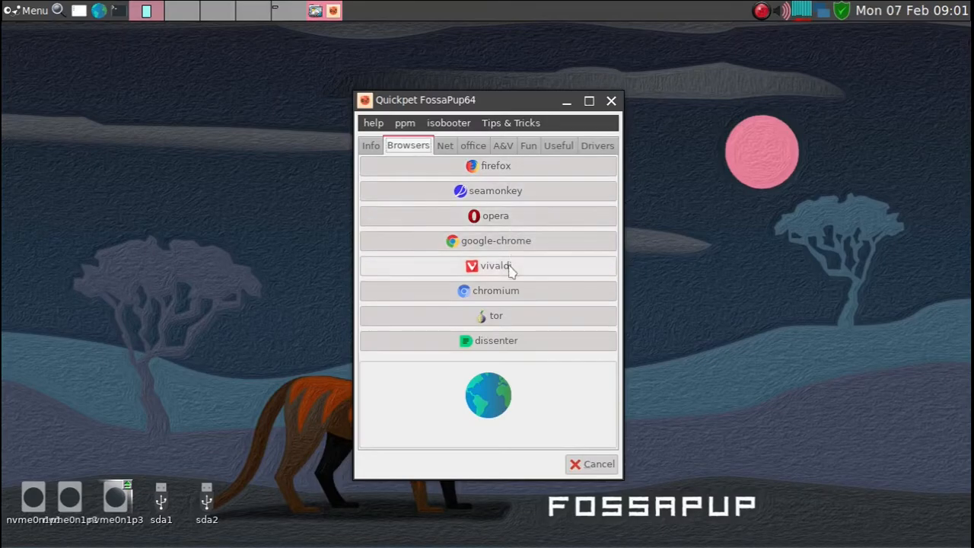
mouse_move(496, 265)
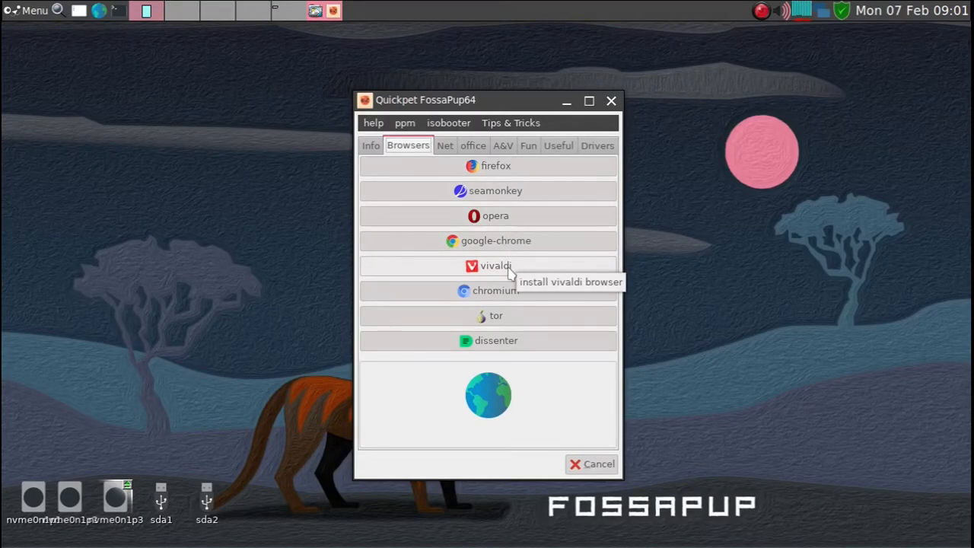
mouse_move(444, 140)
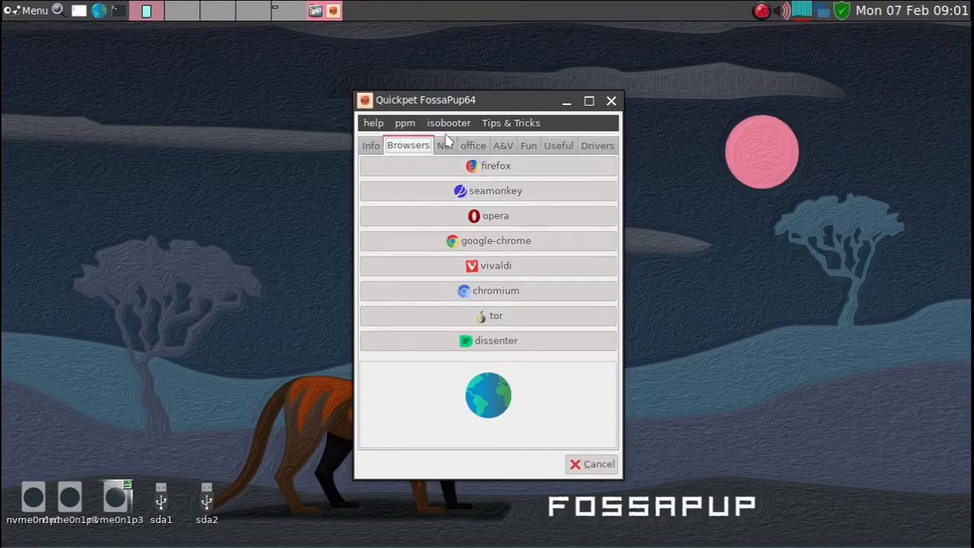
left_click(445, 146)
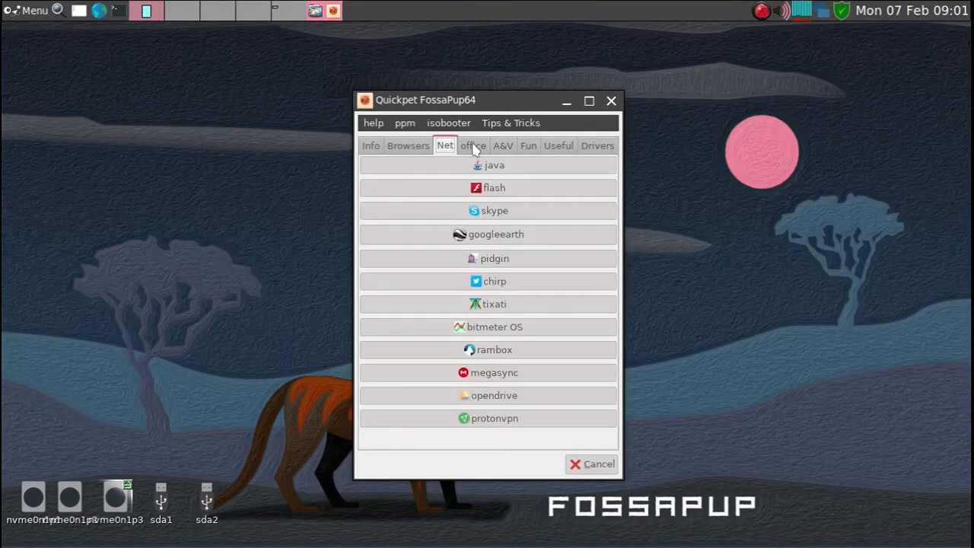
left_click(471, 146)
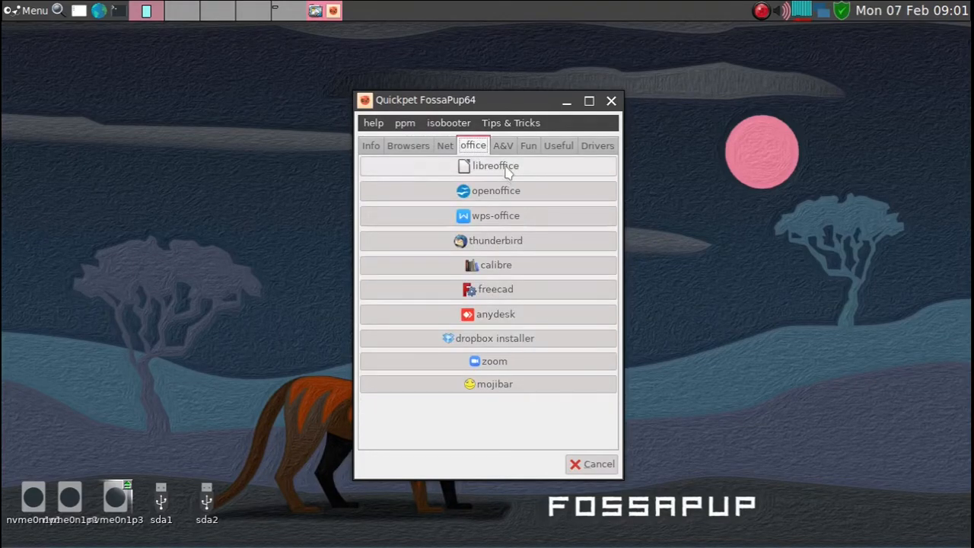
mouse_move(496, 166)
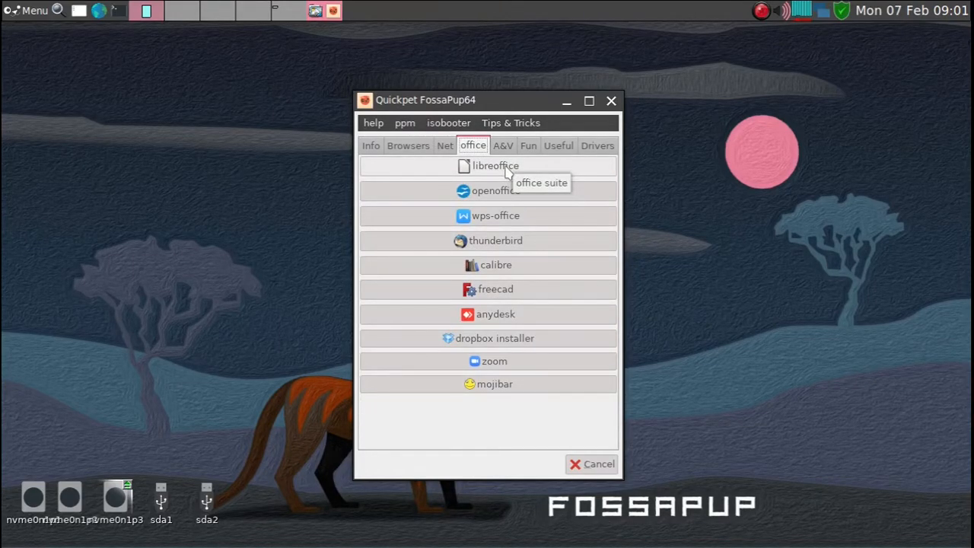
mouse_move(502, 152)
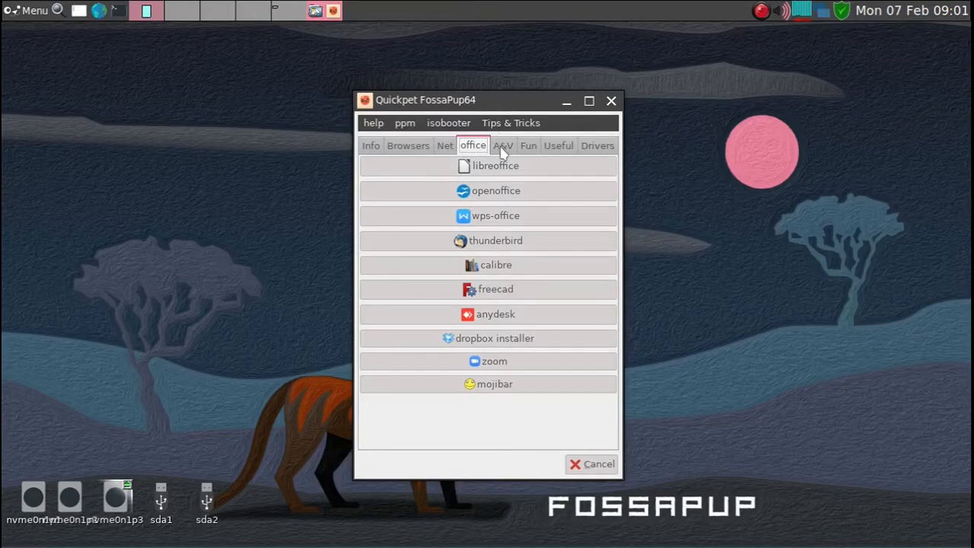
mouse_move(496, 166)
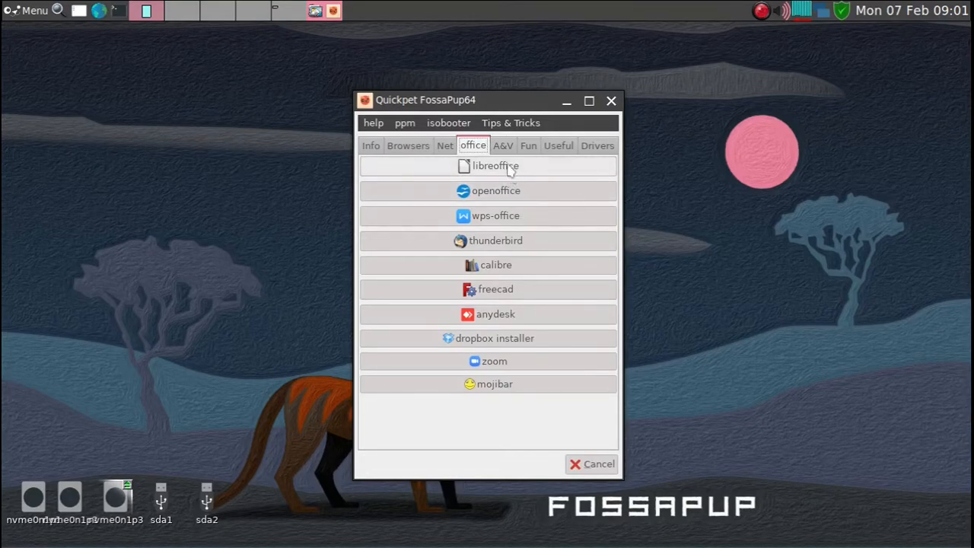
mouse_move(616, 169)
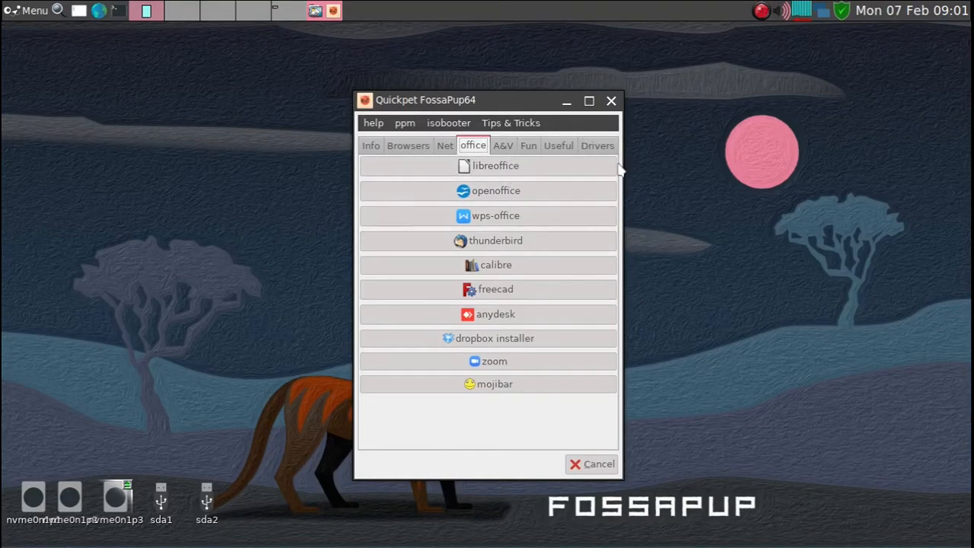
left_click(610, 101)
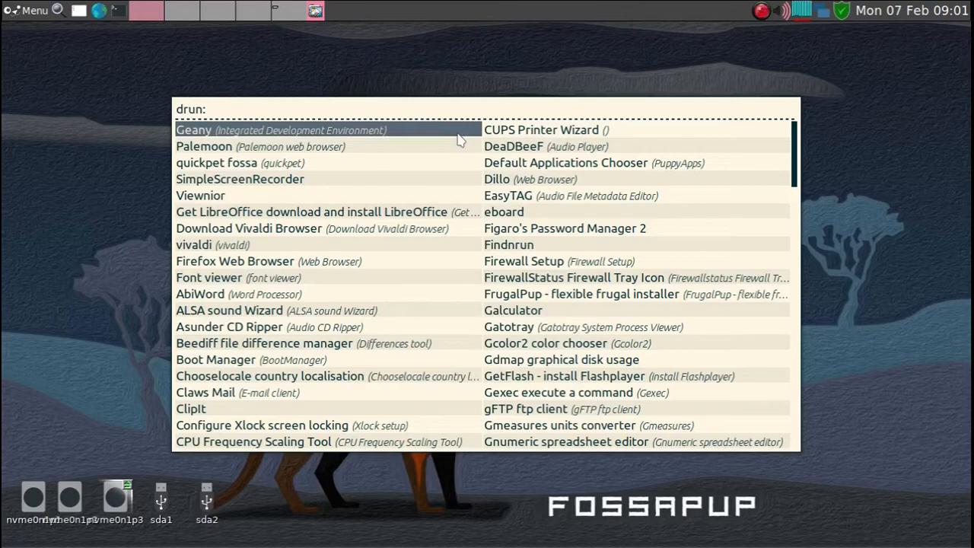
Start ppm from rofi and search vivaldi, dismissing the no-matching-package error.
type("p")
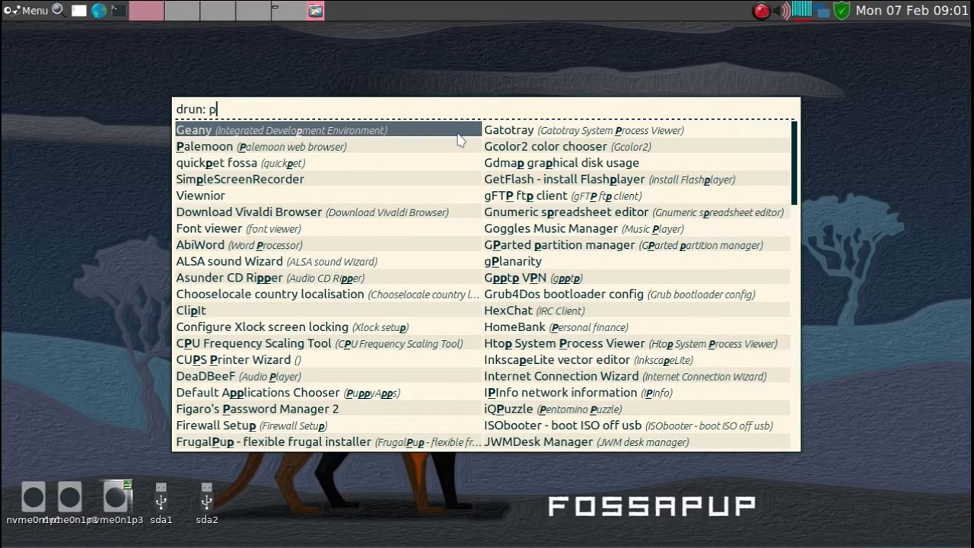
type("pm")
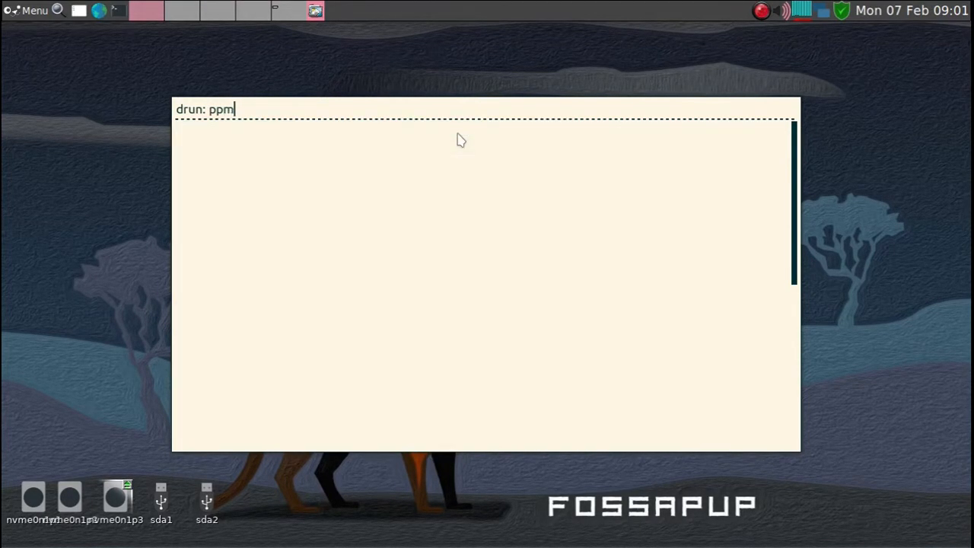
key("Return")
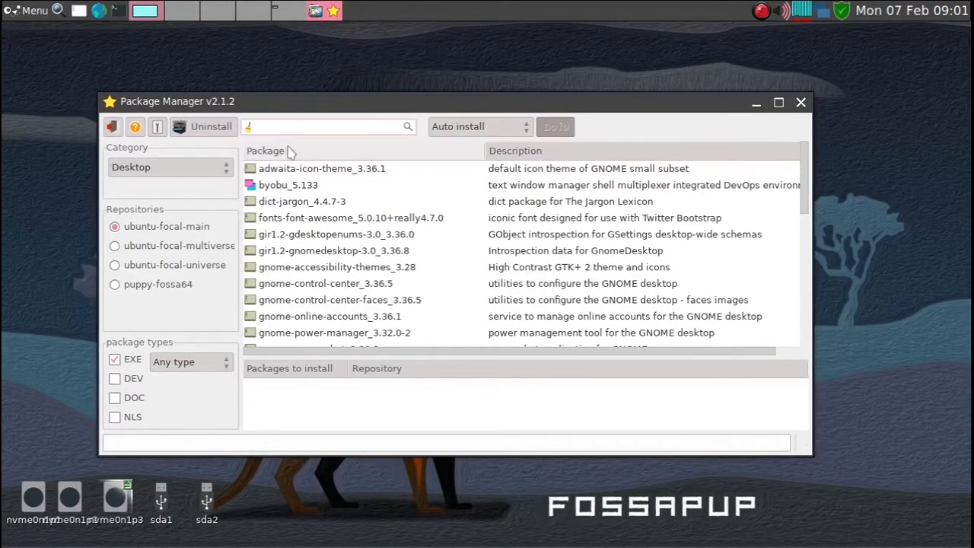
type("vivaldi")
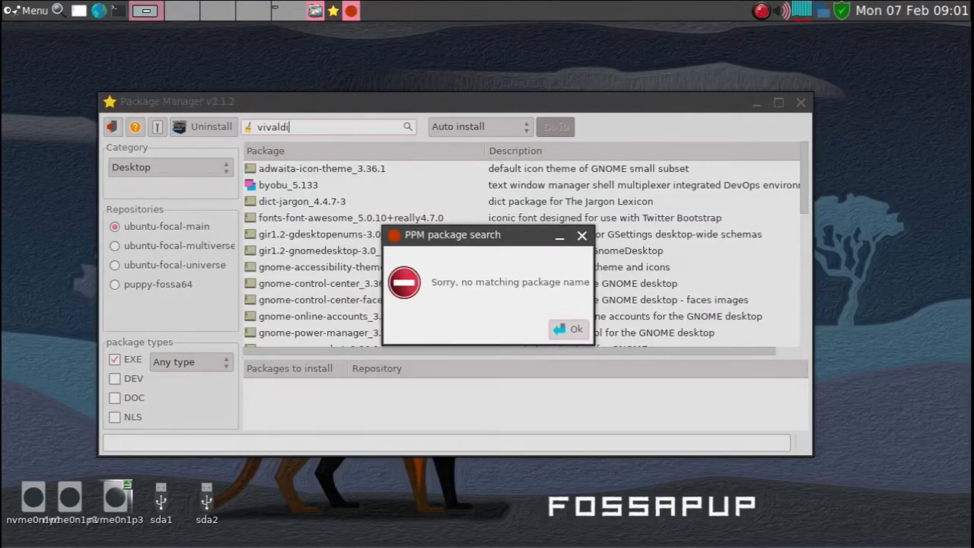
left_click(569, 328)
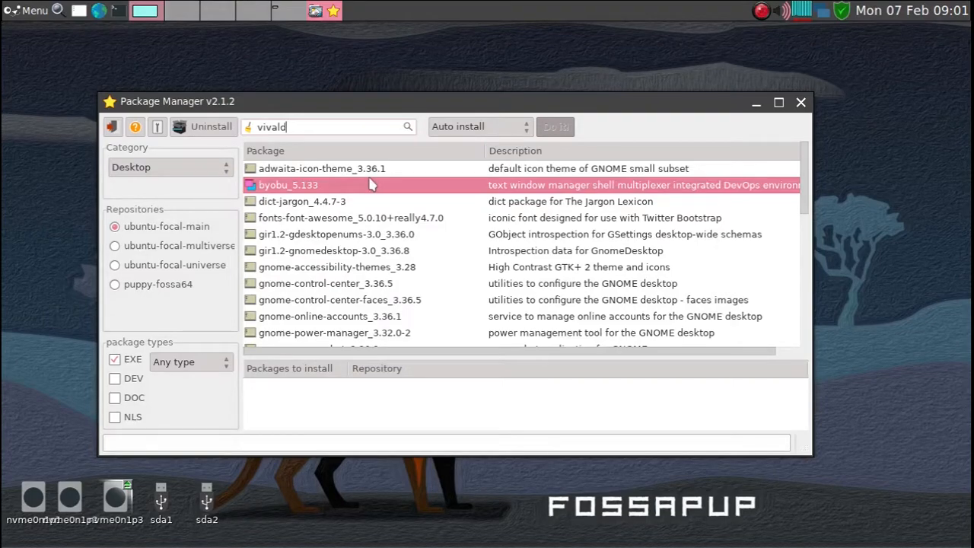
Add gimp 2.10.18-1 and darktable 3.0.1 to the Packages to install list.
type("gimp")
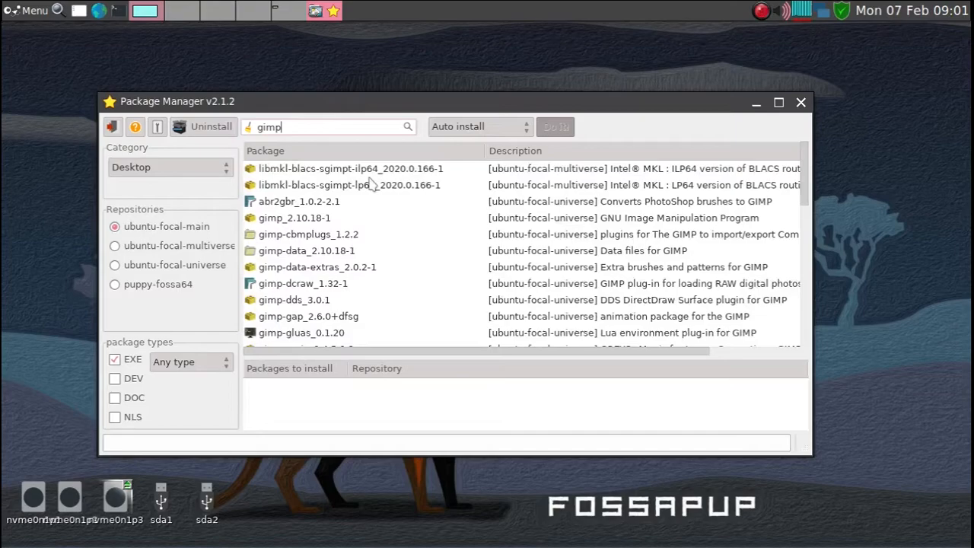
left_click(295, 218)
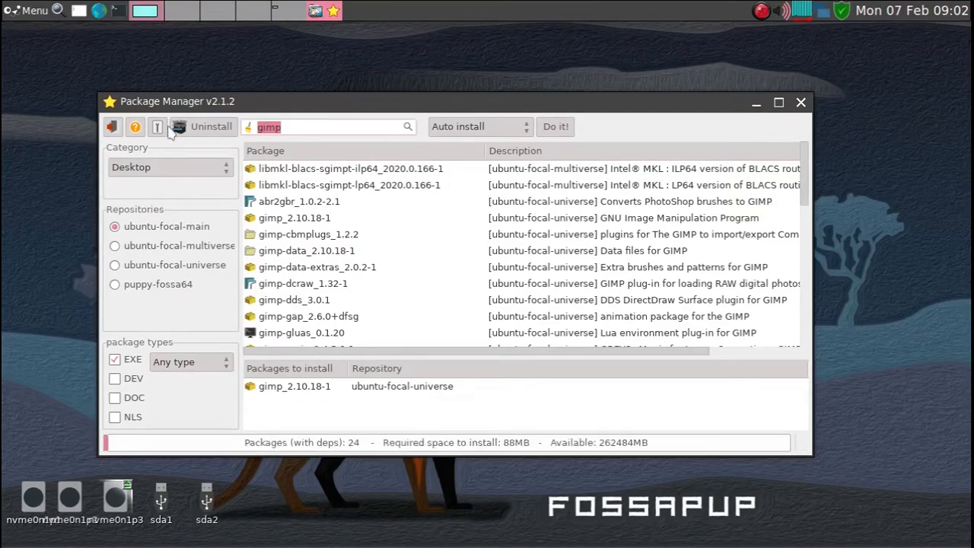
type("darktable")
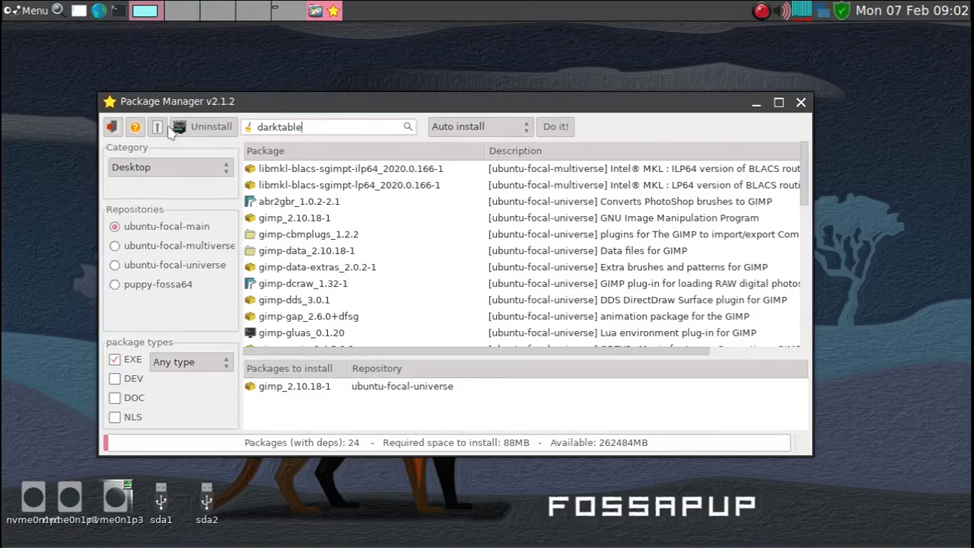
mouse_move(225, 103)
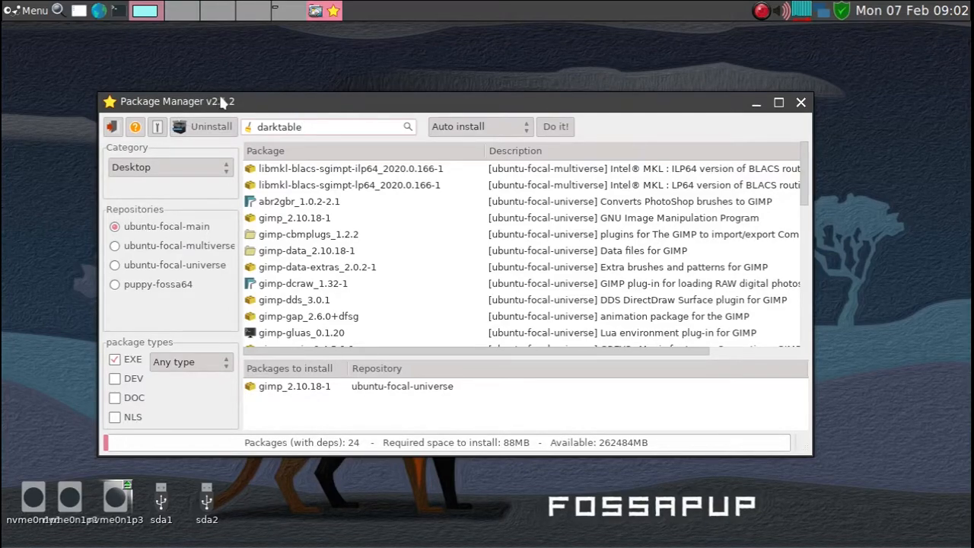
left_click(329, 126)
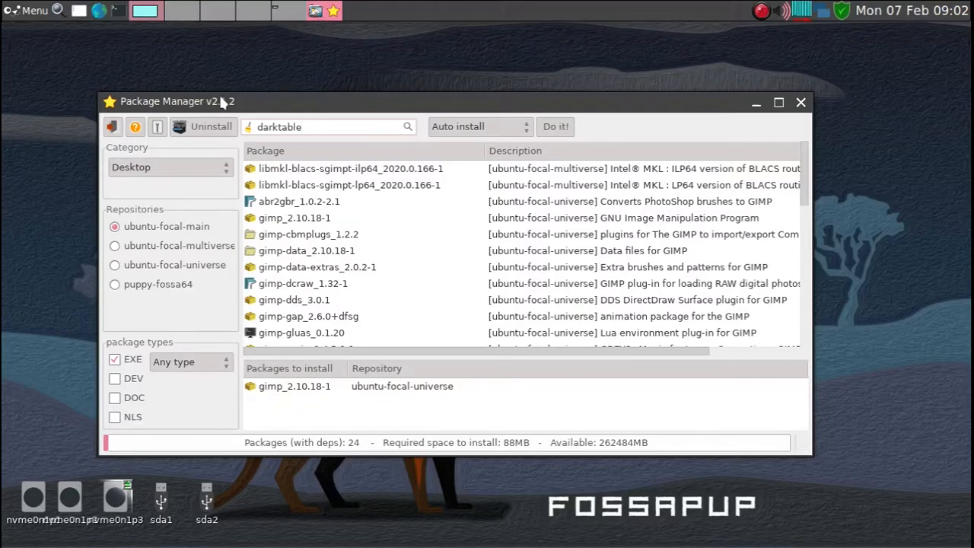
left_click(327, 126)
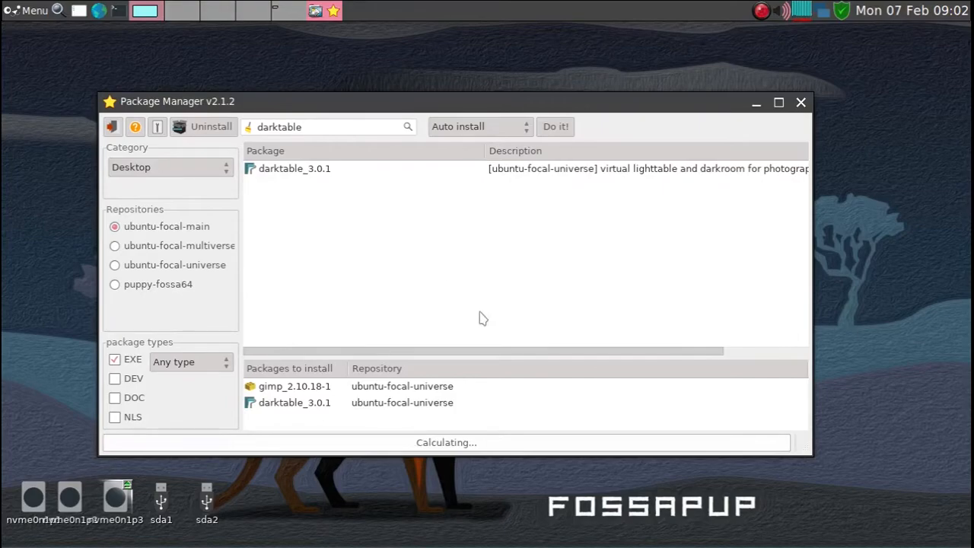
left_click(554, 126)
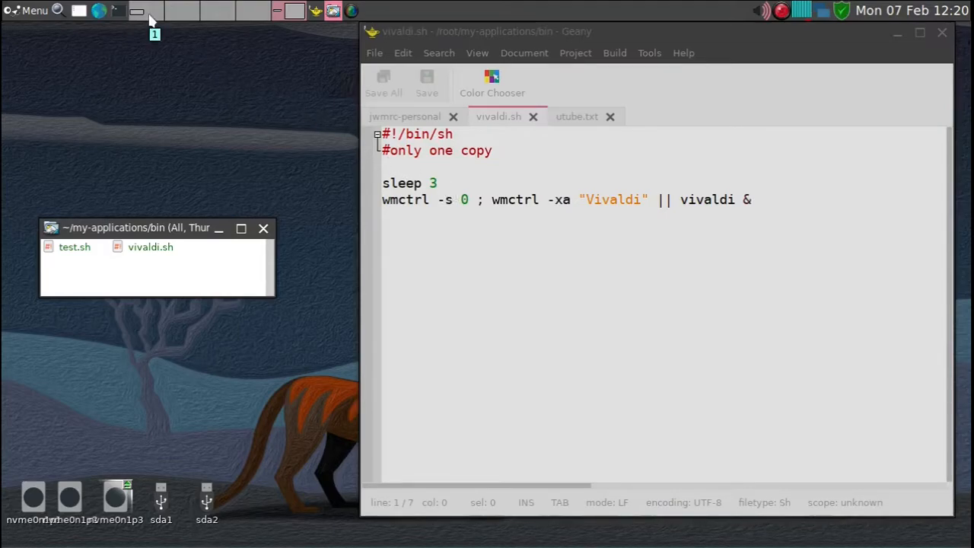
mouse_move(211, 295)
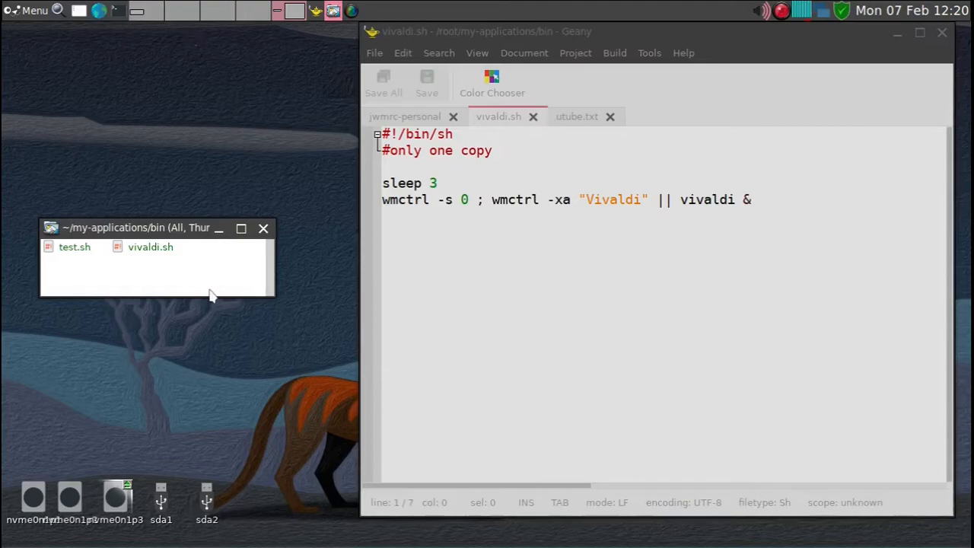
mouse_move(584, 242)
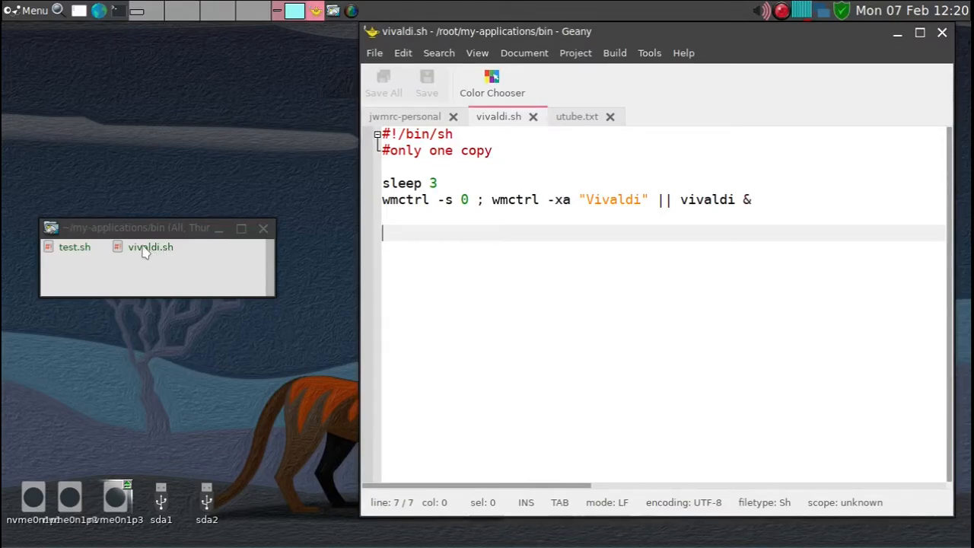
mouse_move(169, 256)
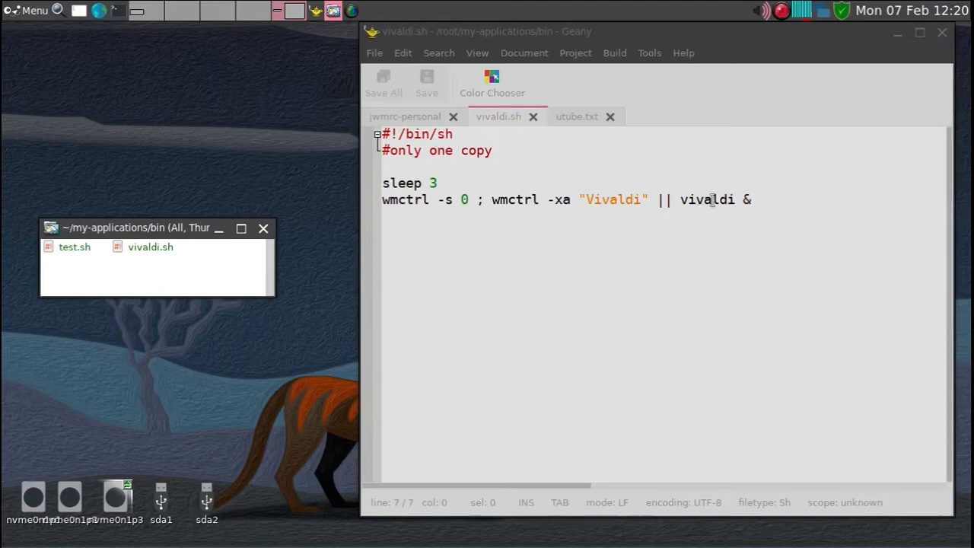
mouse_move(621, 240)
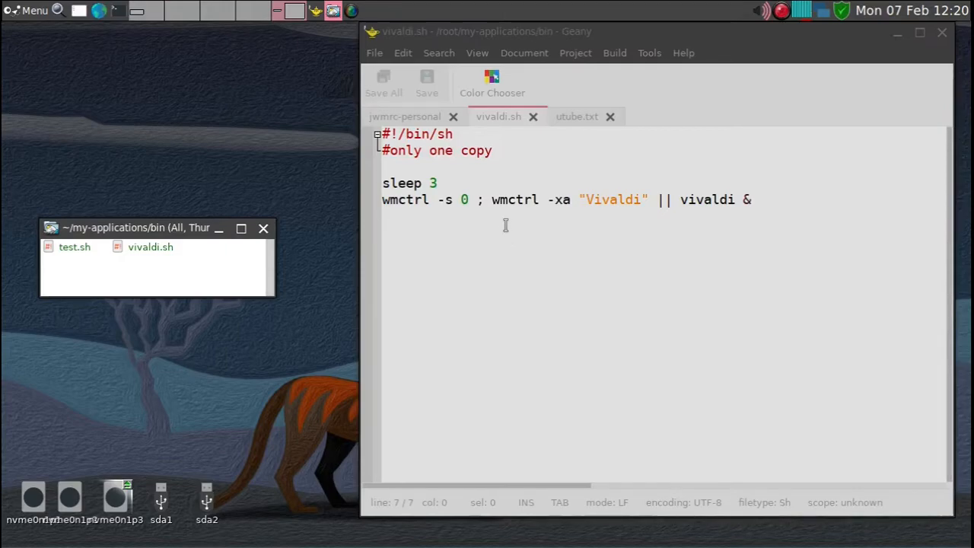
mouse_move(405, 116)
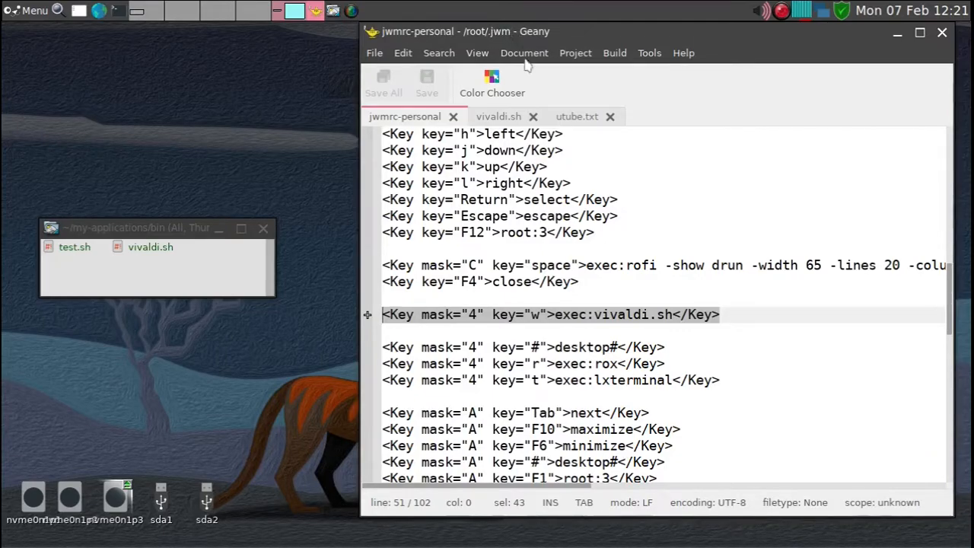
mouse_move(590, 315)
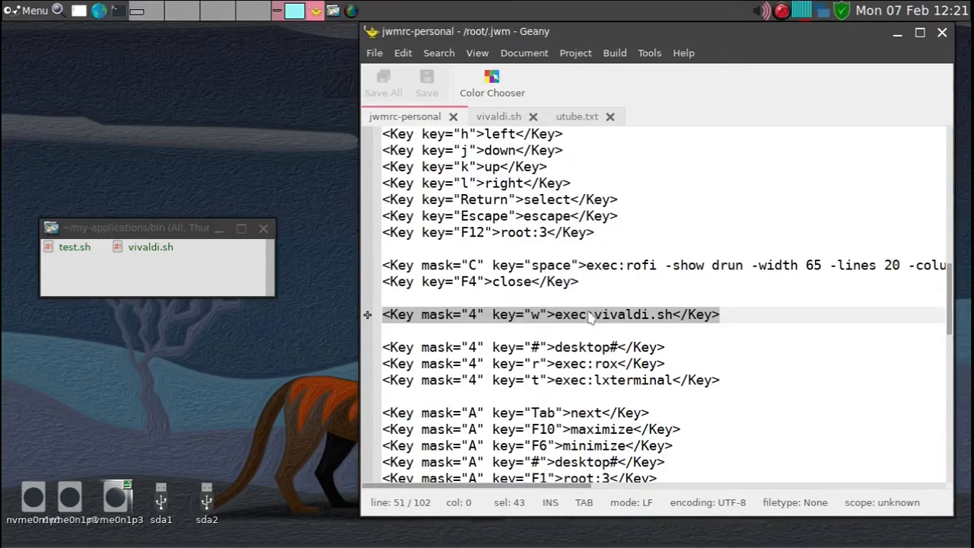
mouse_move(606, 321)
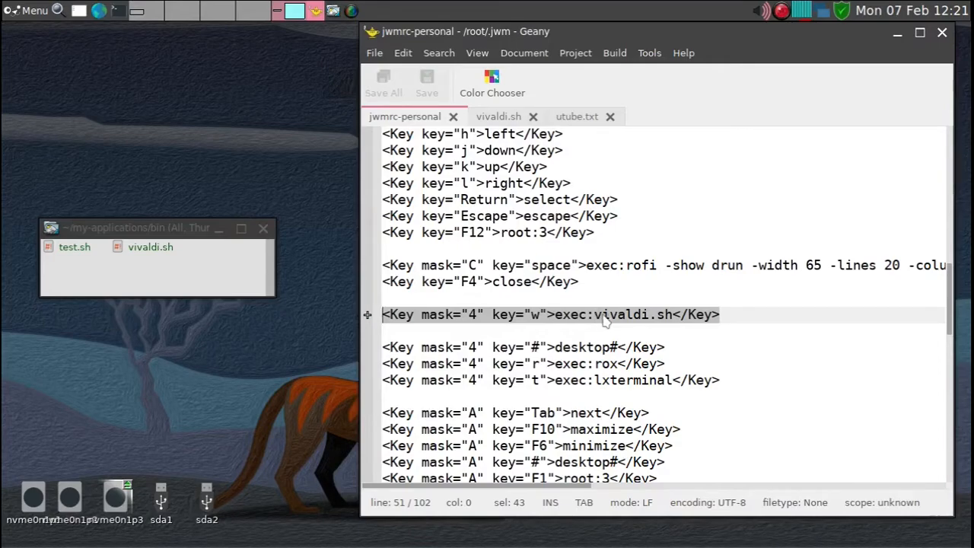
mouse_move(632, 323)
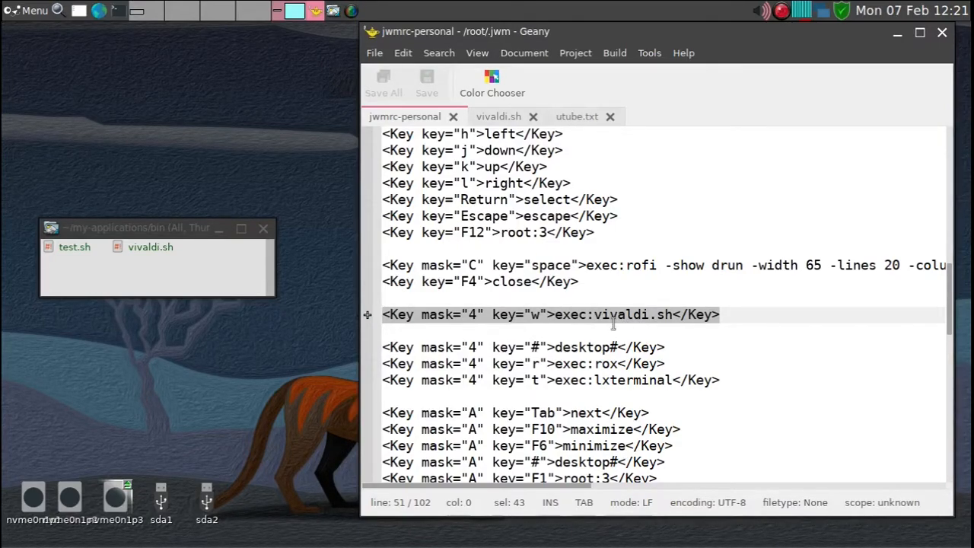
mouse_move(638, 329)
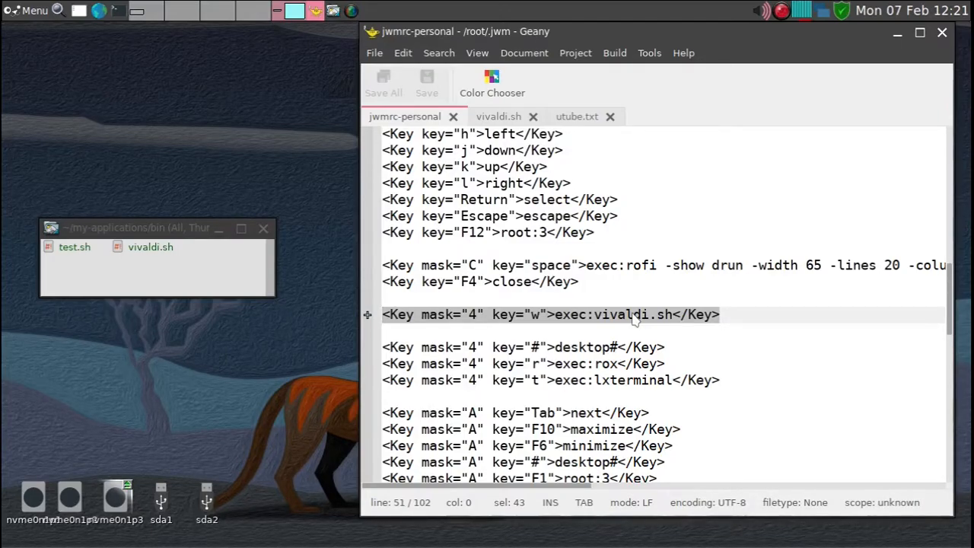
mouse_move(273, 197)
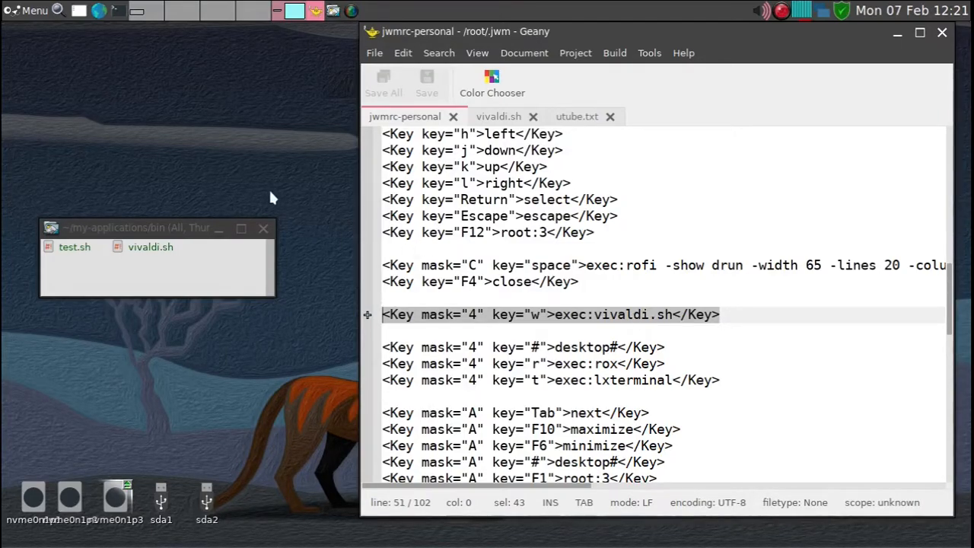
mouse_move(277, 181)
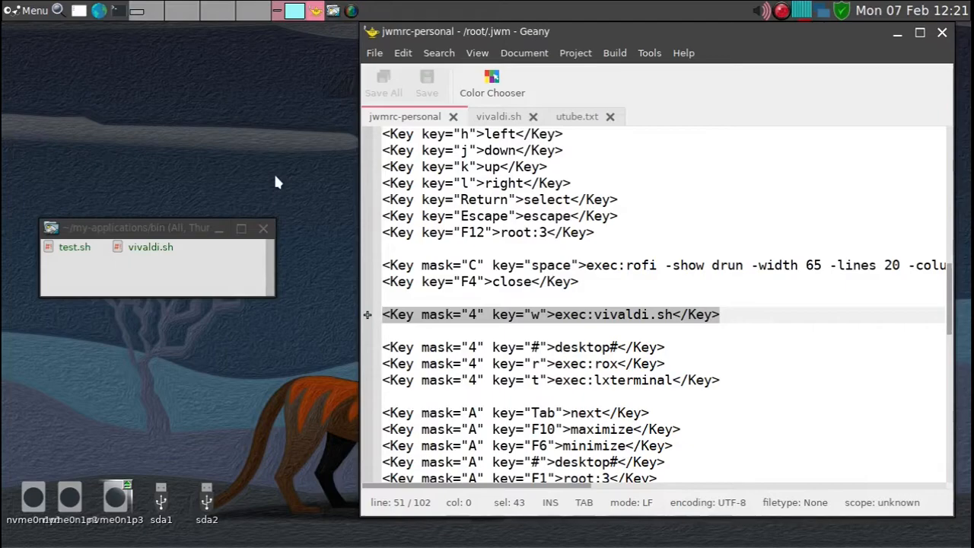
mouse_move(606, 64)
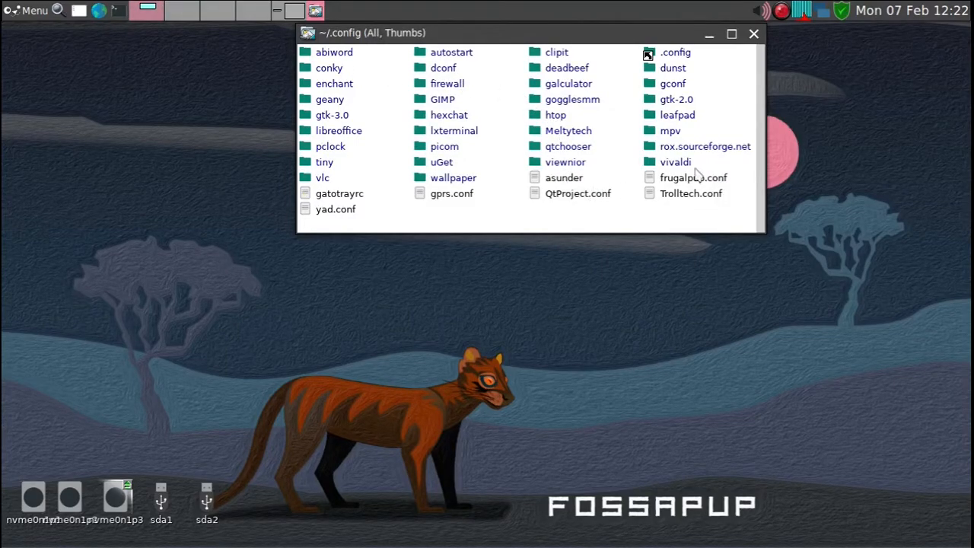
mouse_move(673, 169)
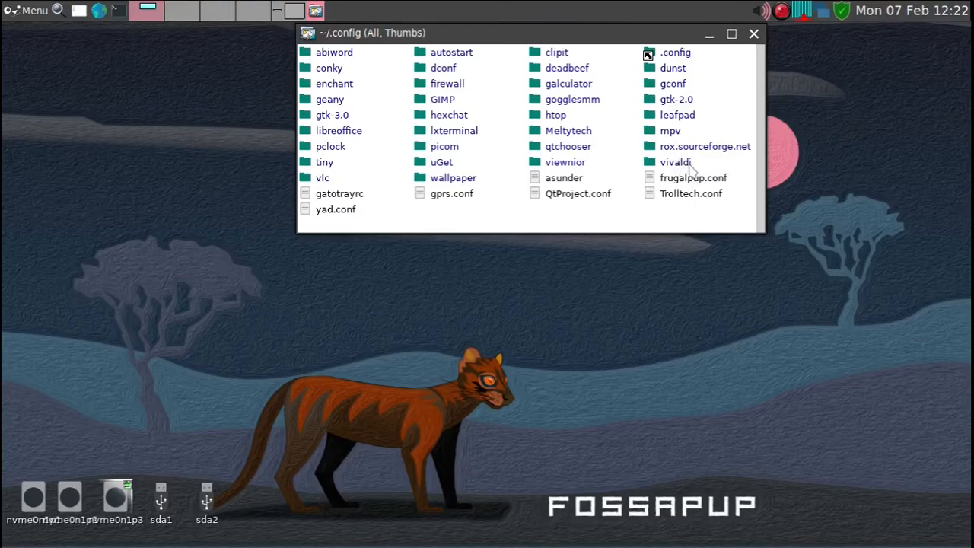
mouse_move(627, 39)
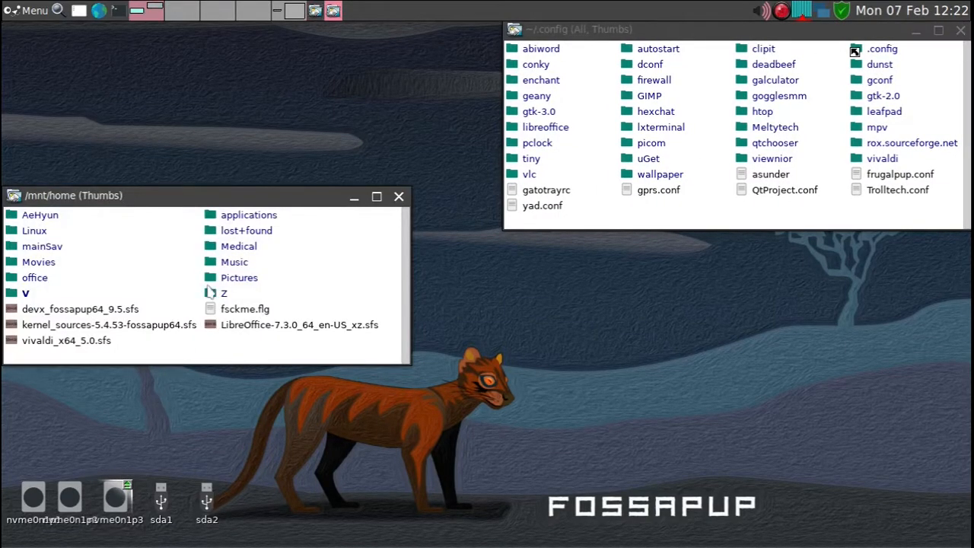
mouse_move(61, 253)
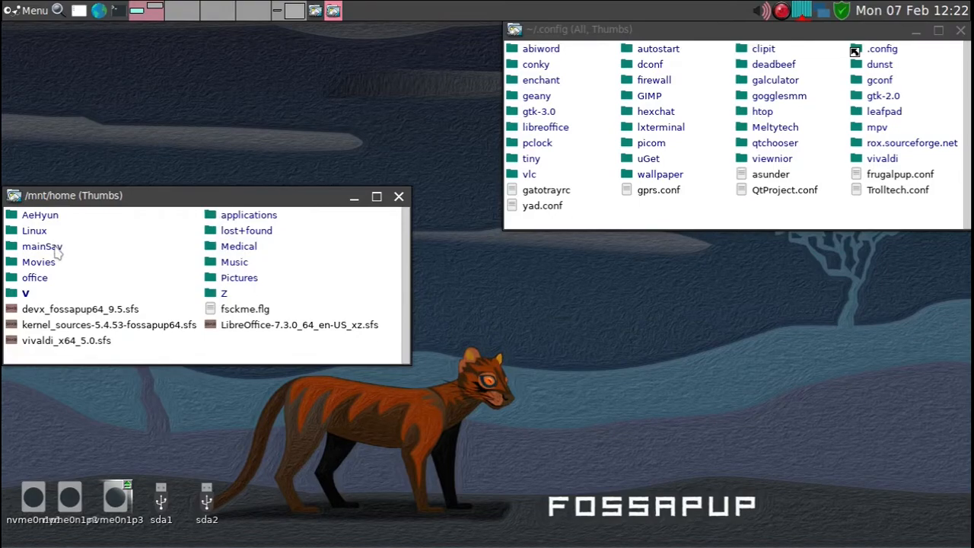
Open mainSav, then the root folder of the fossapup64save-bspwmM save on /mnt/home.
double_click(42, 247)
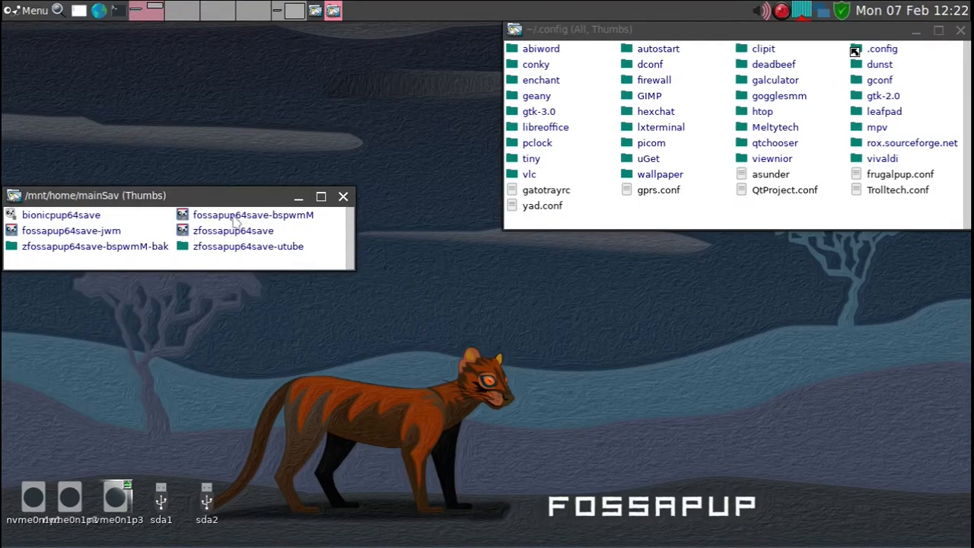
mouse_move(264, 225)
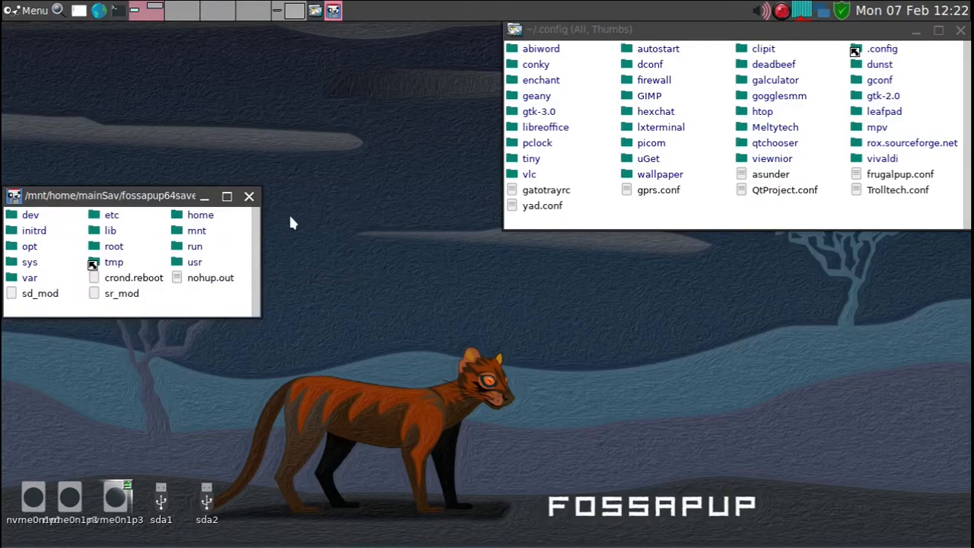
mouse_move(216, 356)
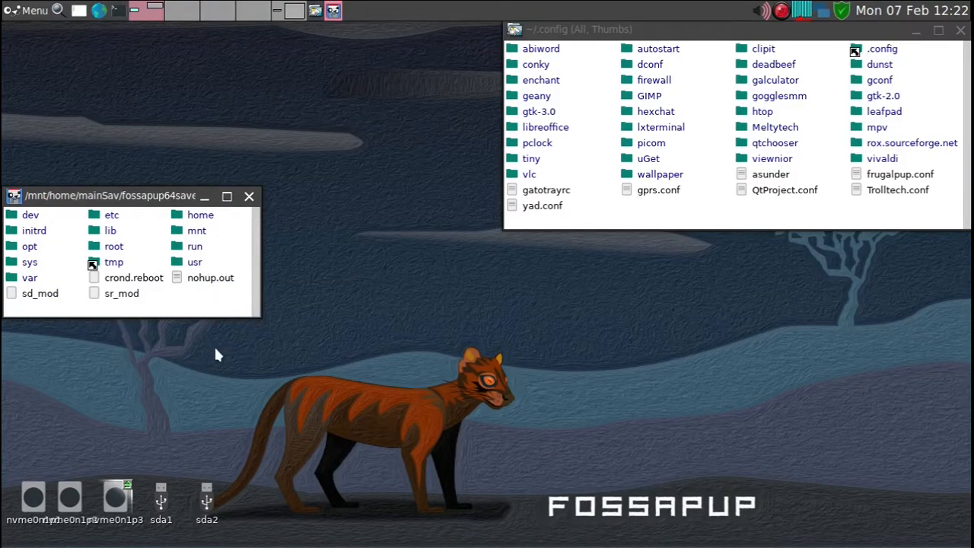
mouse_move(125, 253)
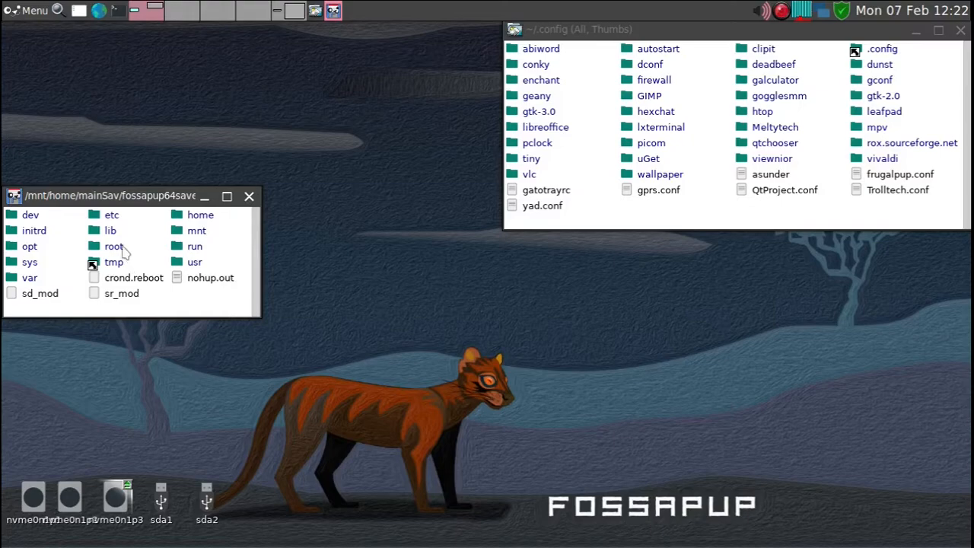
double_click(113, 246)
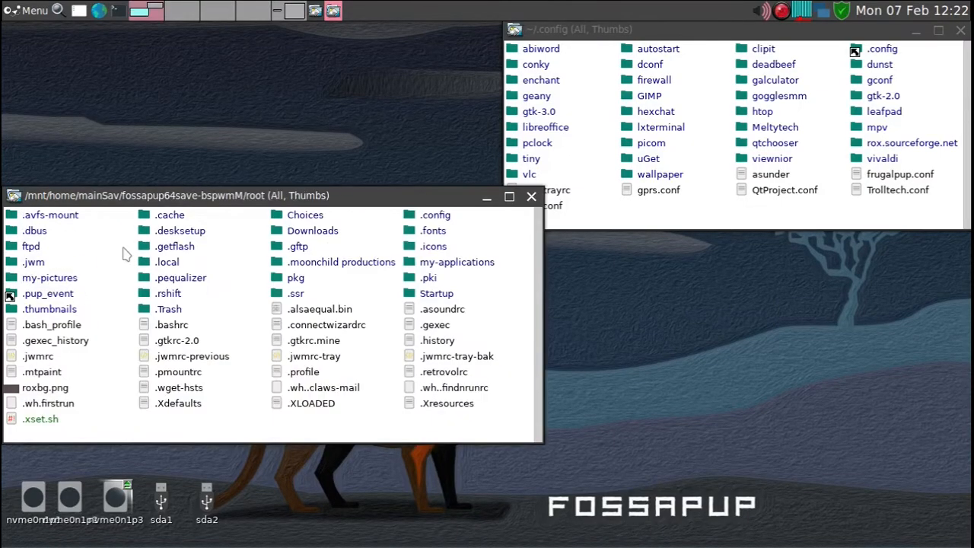
mouse_move(140, 271)
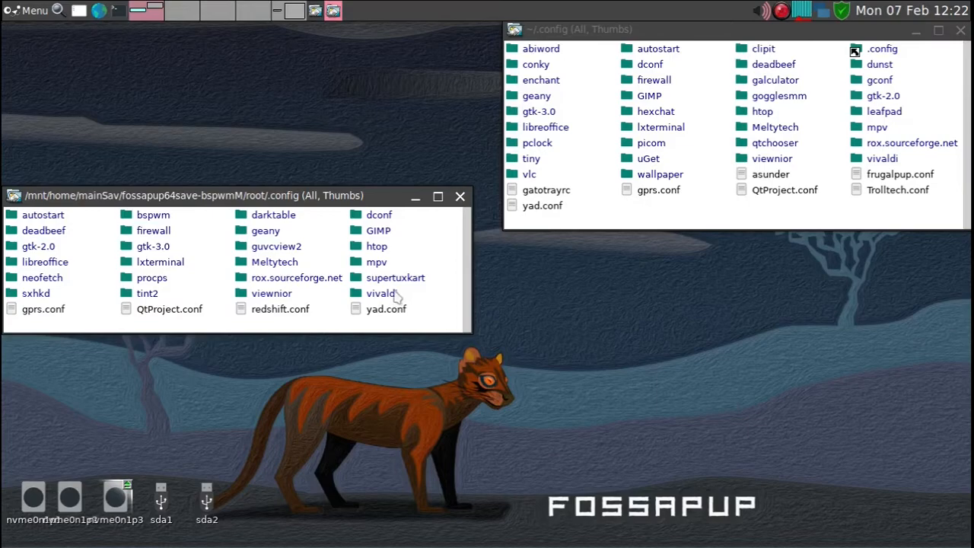
mouse_move(388, 304)
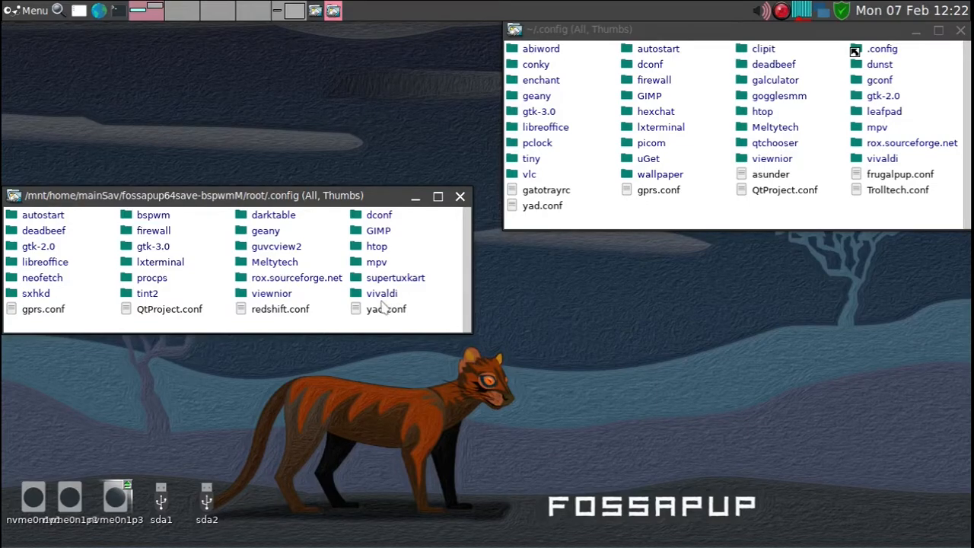
mouse_move(394, 303)
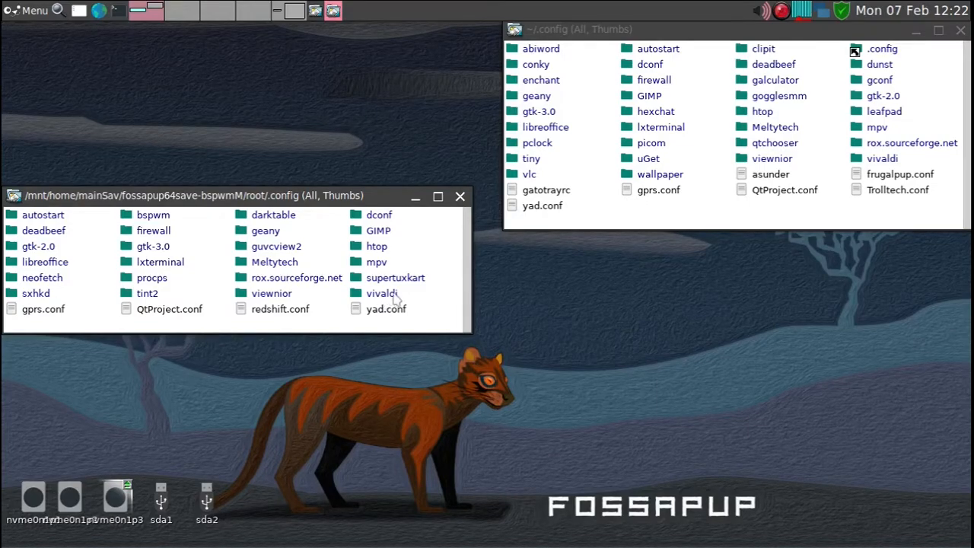
mouse_move(414, 297)
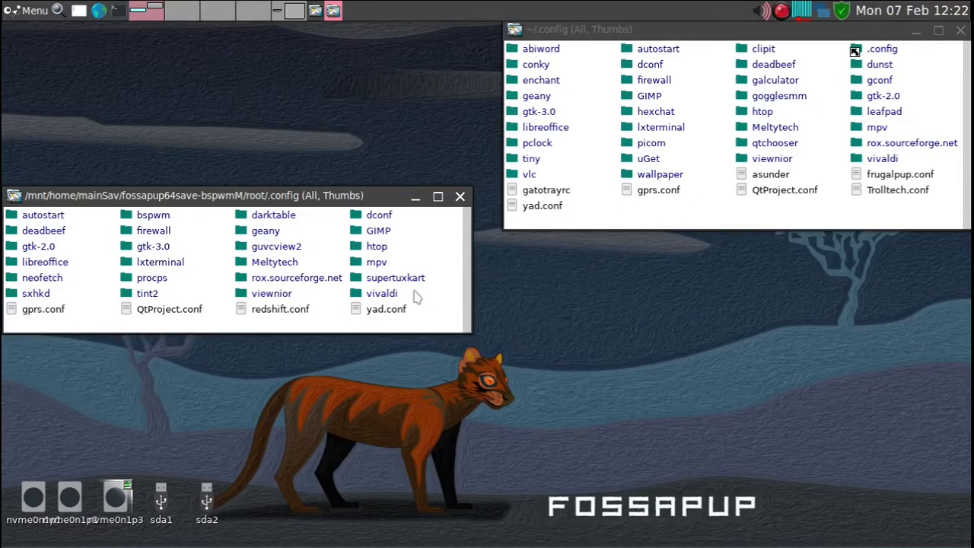
mouse_move(700, 217)
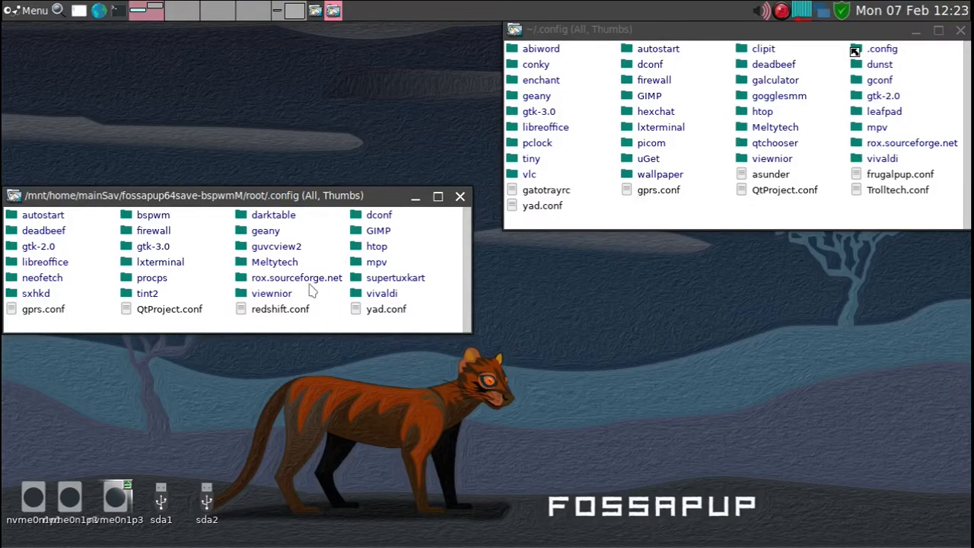
mouse_move(327, 311)
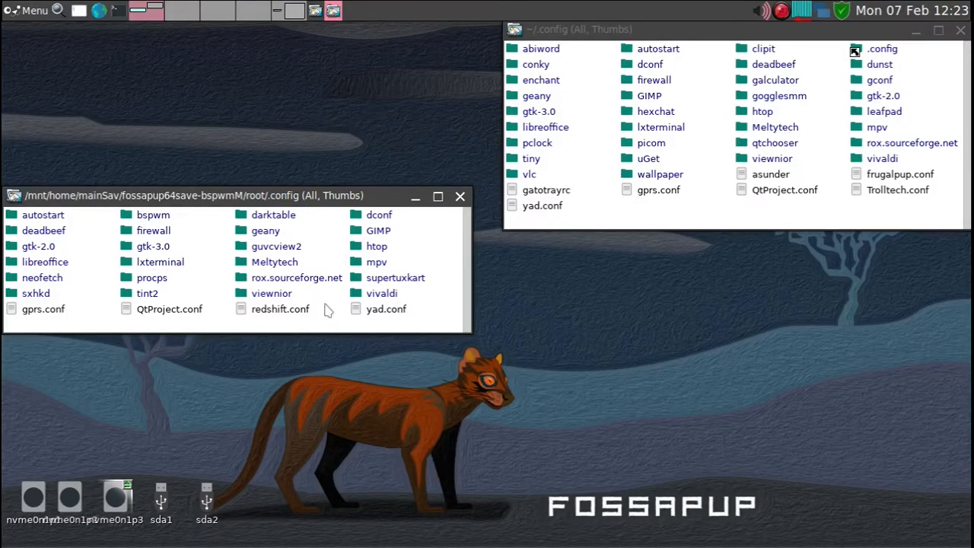
Copy the geany, GIMP, rox.sourceforge.net and viewnior folders into ~/.config and close the old save's .config window.
left_click(296, 277)
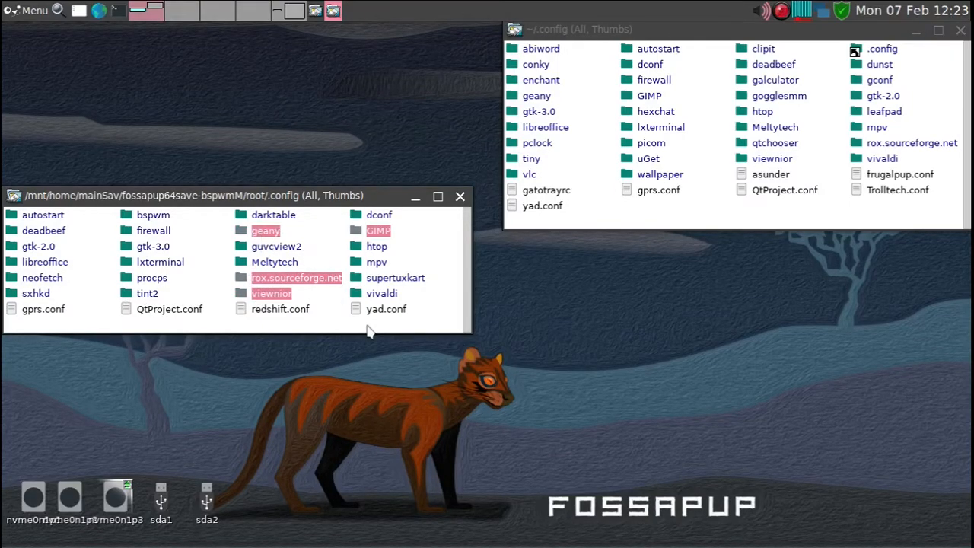
mouse_move(373, 342)
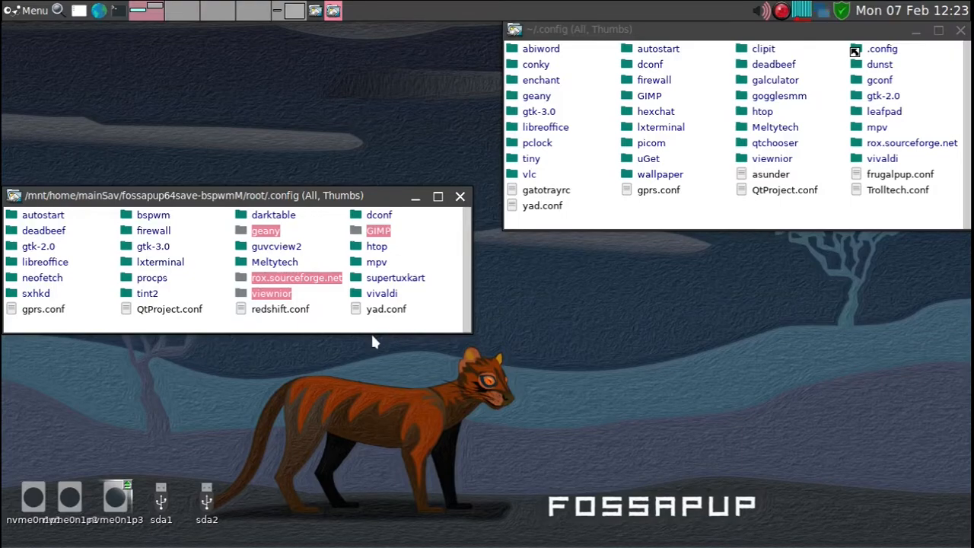
mouse_move(384, 319)
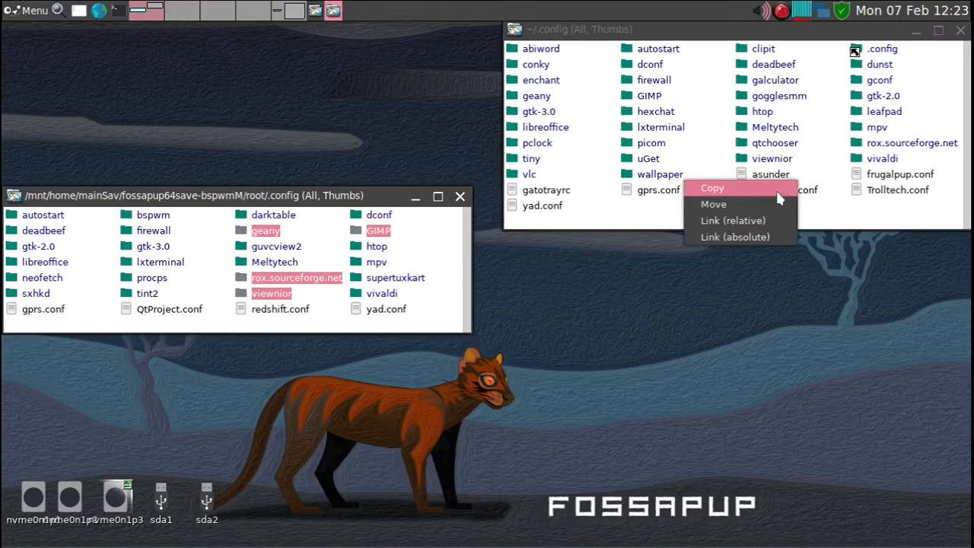
left_click(712, 189)
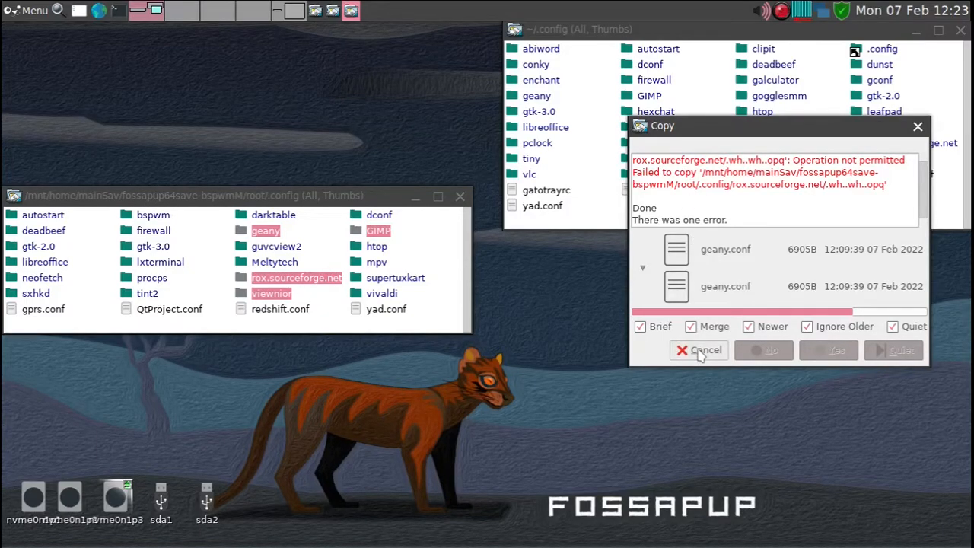
left_click(697, 350)
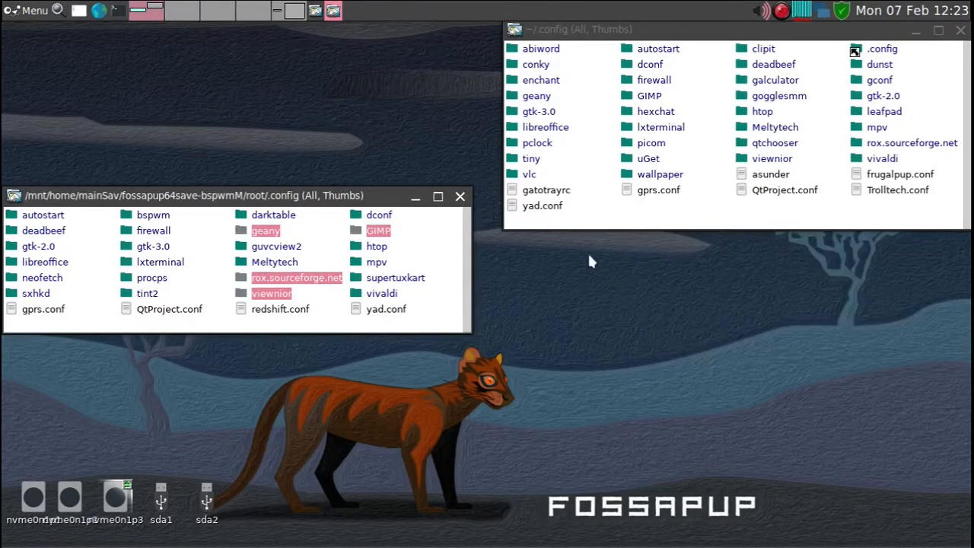
mouse_move(459, 210)
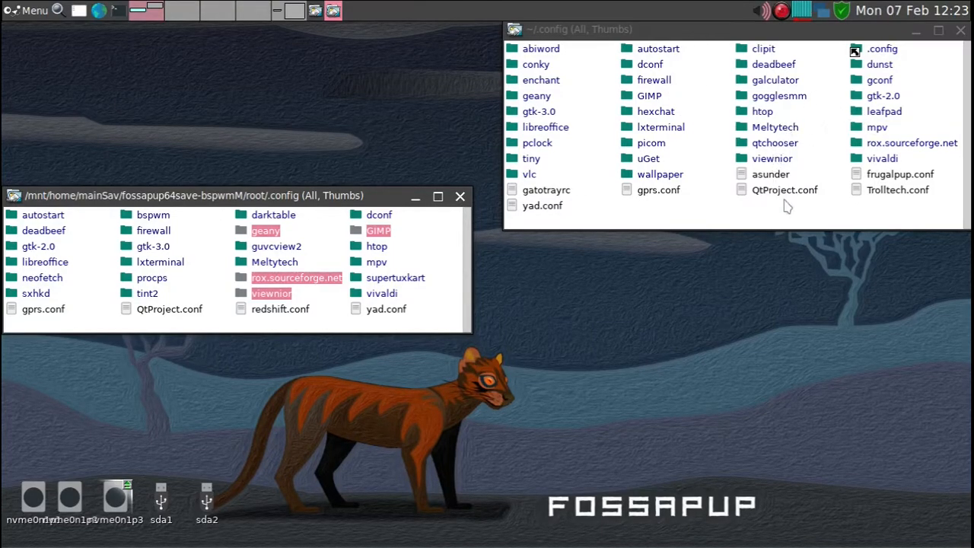
mouse_move(846, 216)
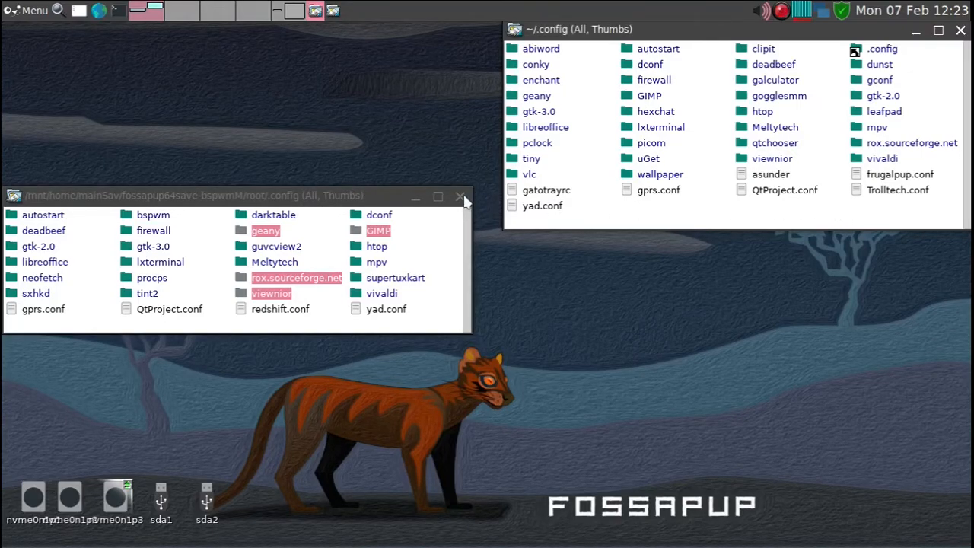
left_click(460, 196)
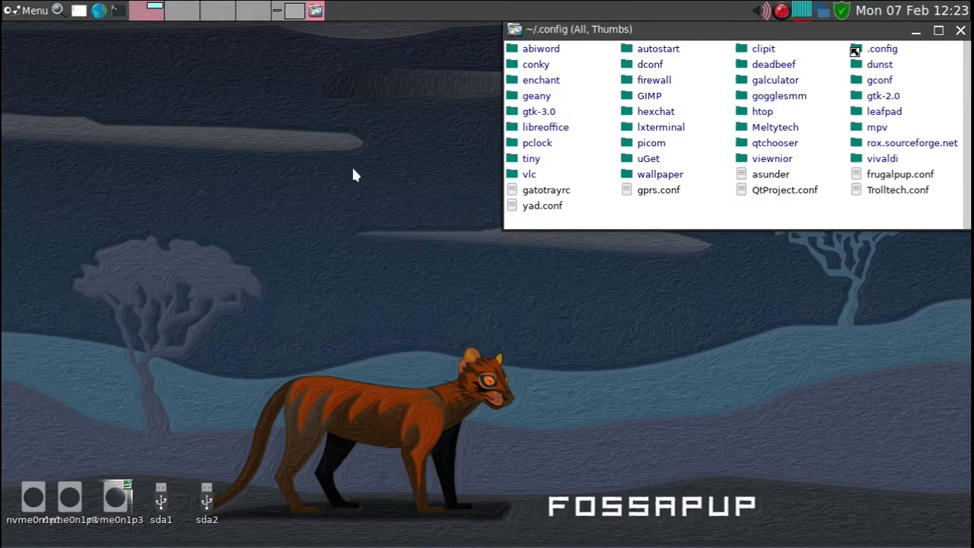
mouse_move(362, 170)
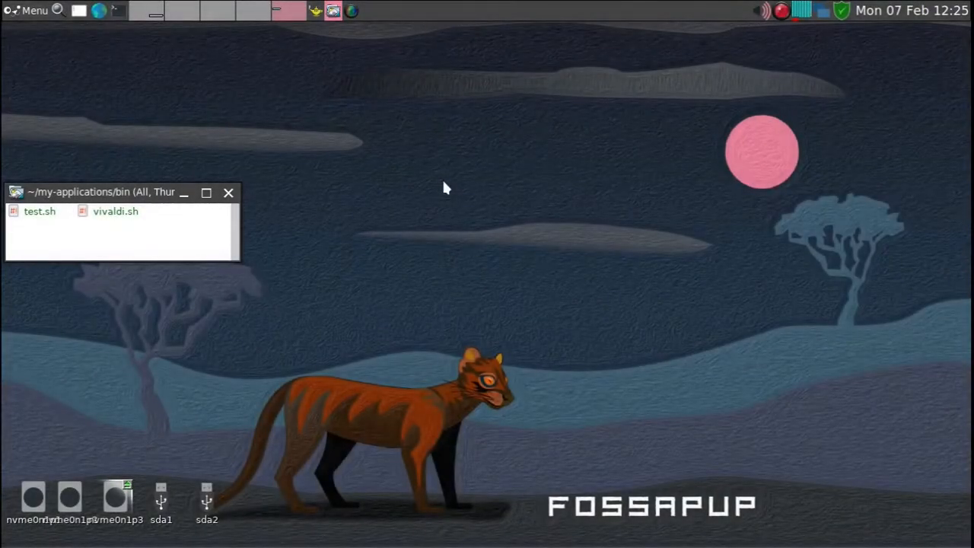
mouse_move(438, 187)
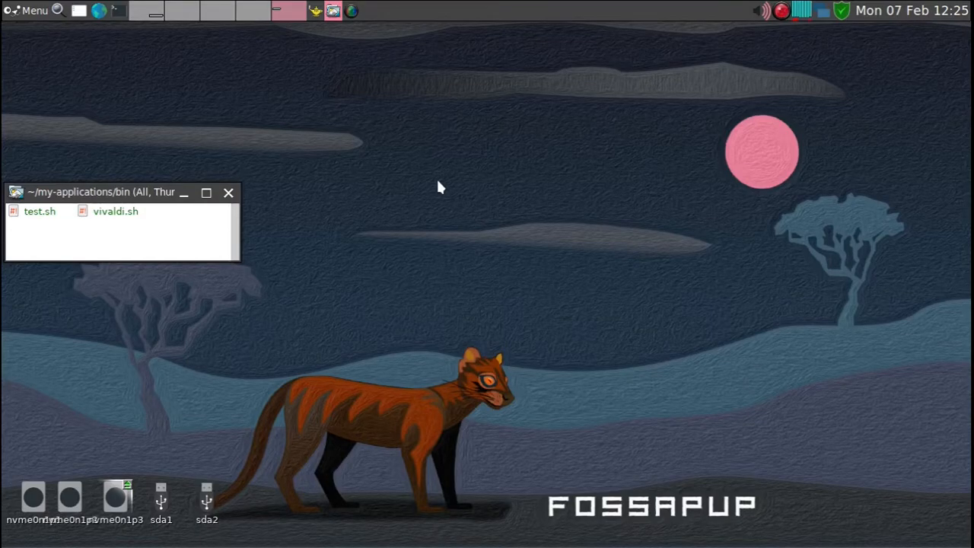
Start Puppy Package Manager again from the launcher.
type("p")
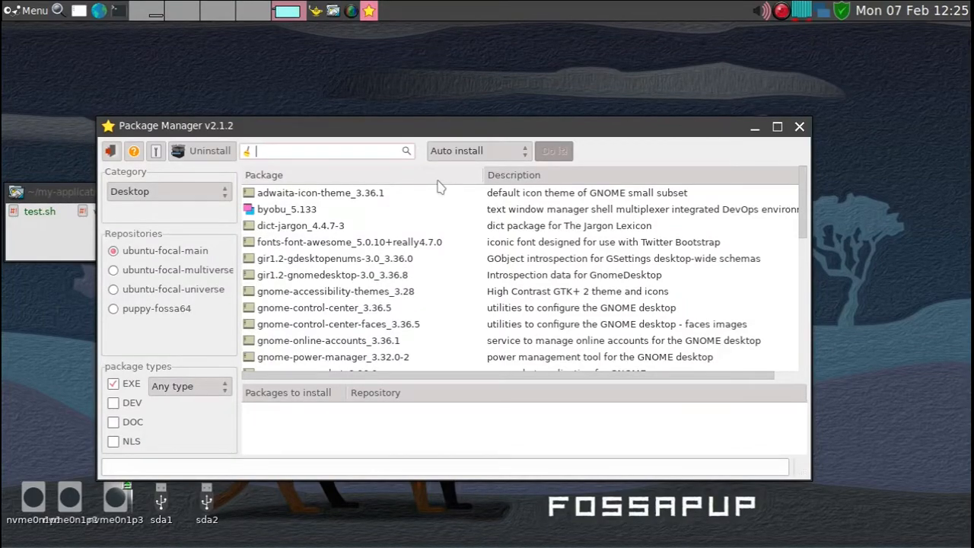
Search the repositories for shotcut, finding only 20.02.17-2 in ubuntu-focal-universe, then close the manager.
type("shotcut")
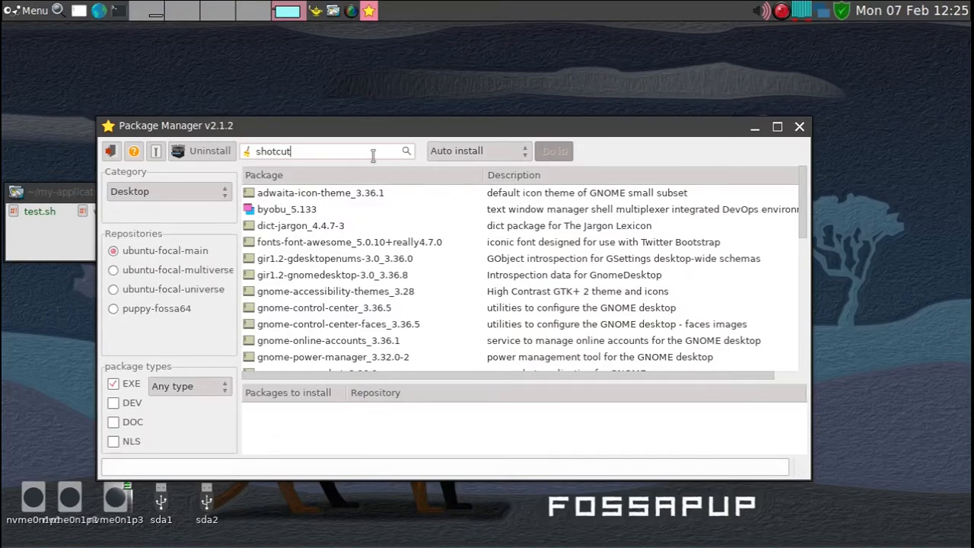
left_click(404, 151)
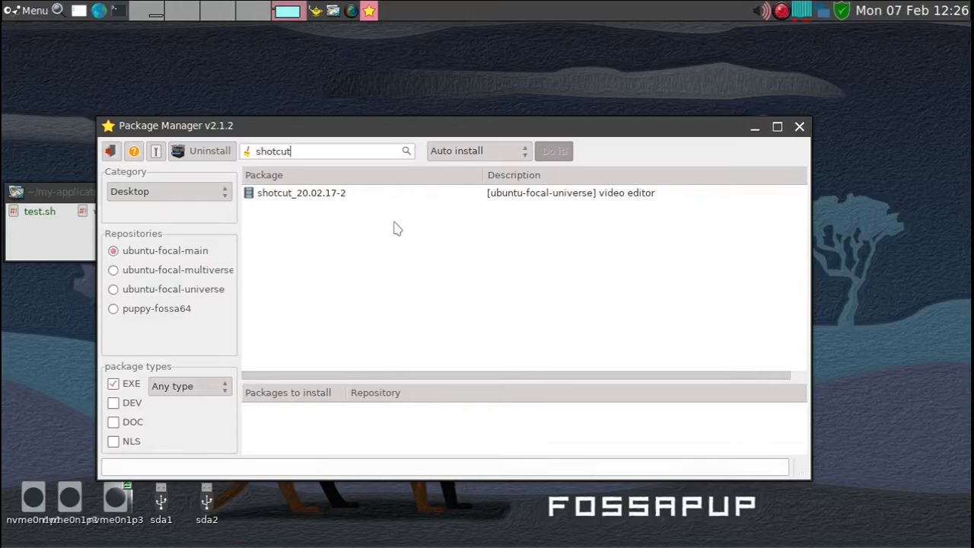
mouse_move(794, 131)
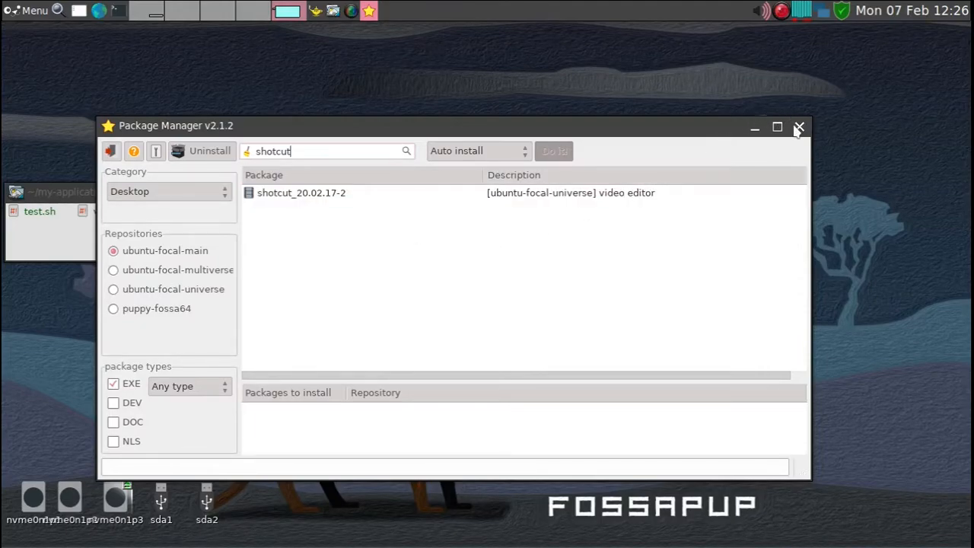
left_click(799, 126)
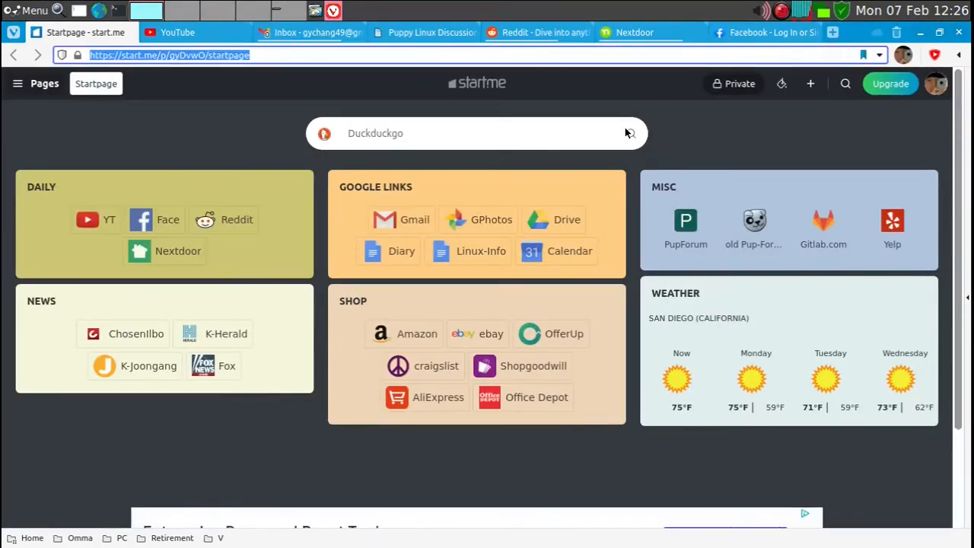
Search the web for 'download shotcut' from the Vivaldi address bar.
type("download")
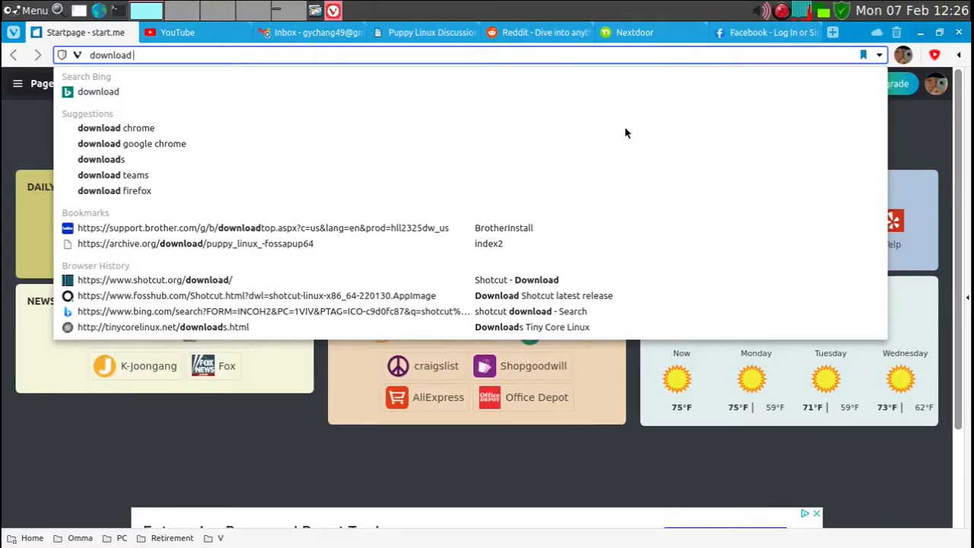
type("shotcut")
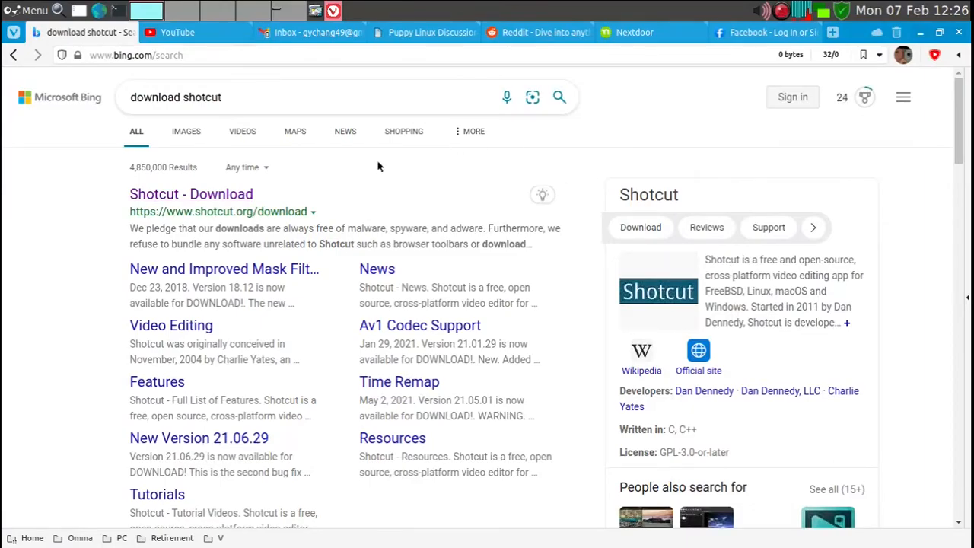
From the official Shotcut download page, get the Linux AppImage via the FossHub mirror.
left_click(192, 195)
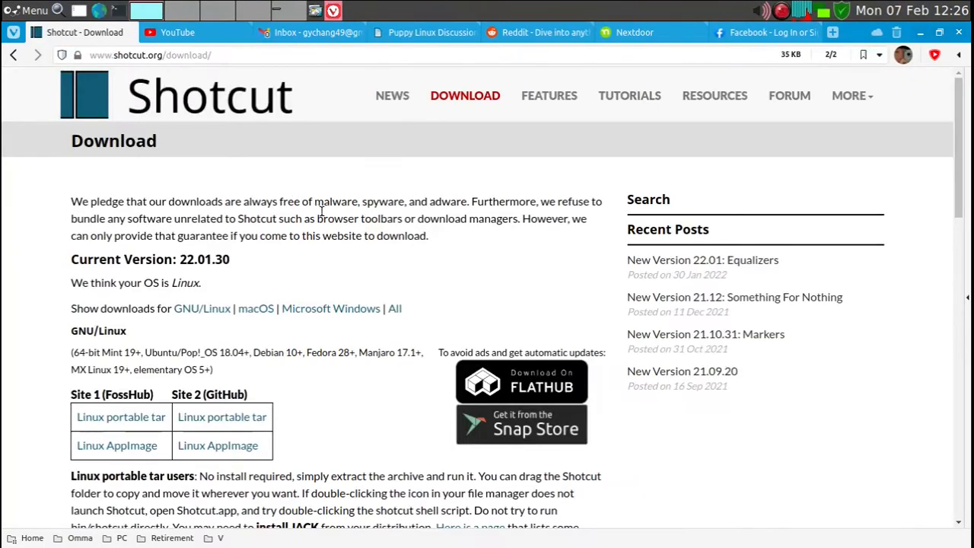
scroll("down", 3)
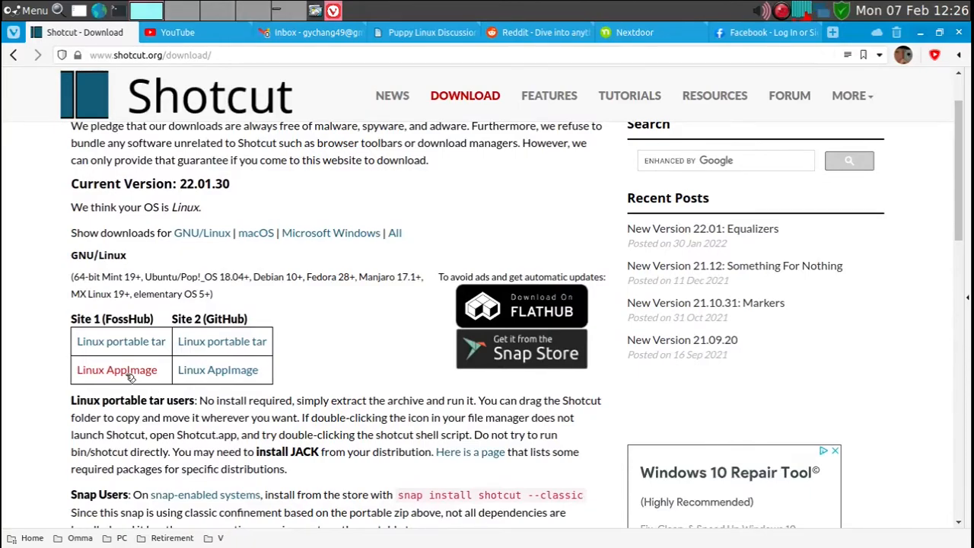
scroll("down", 3)
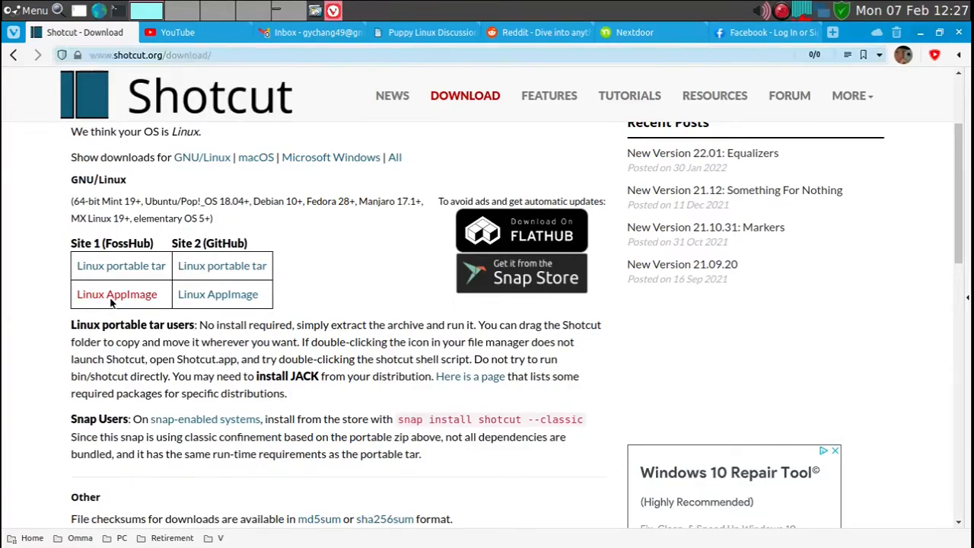
left_click(116, 293)
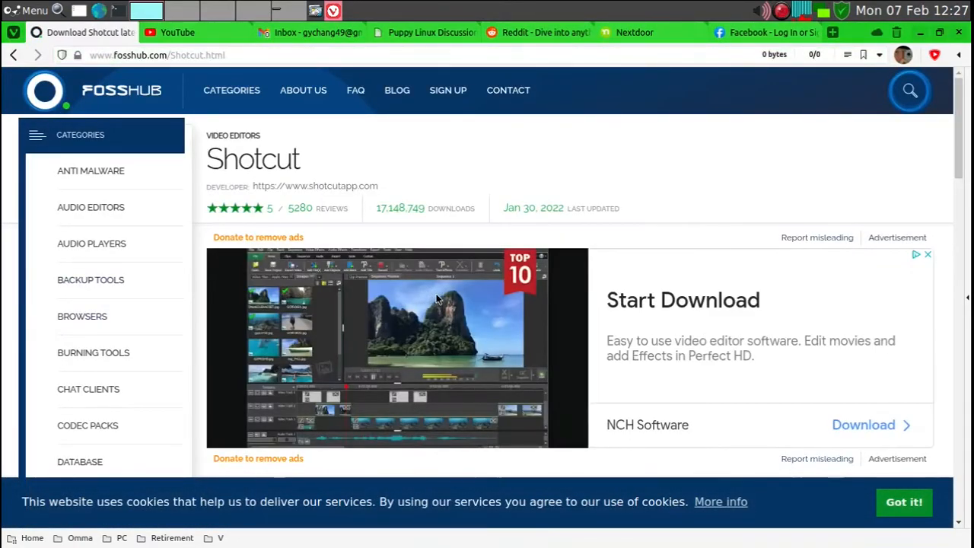
scroll("down", 3)
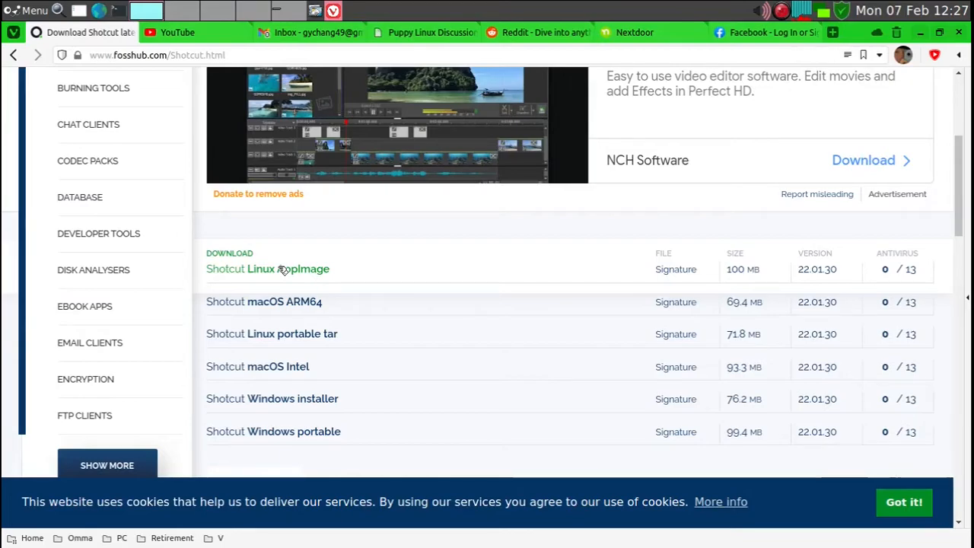
left_click(268, 268)
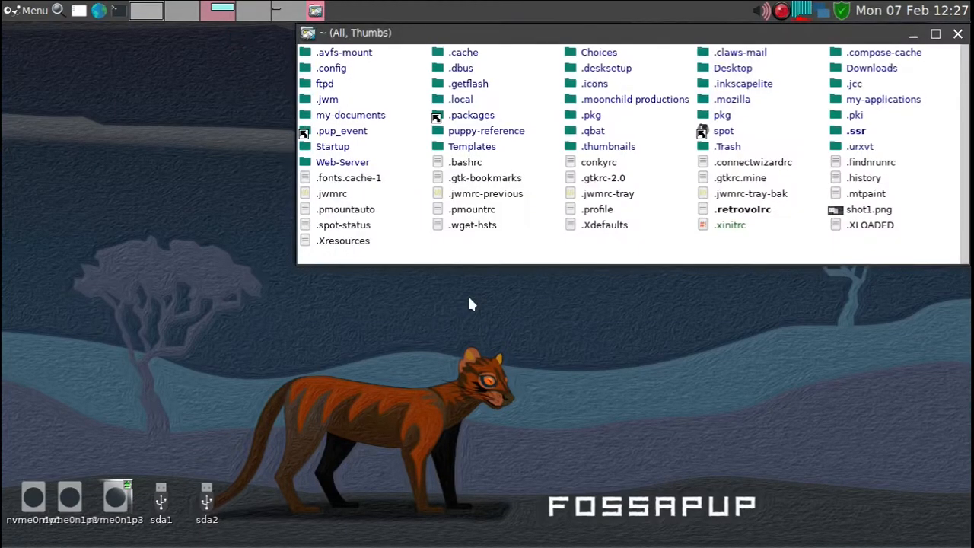
mouse_move(814, 68)
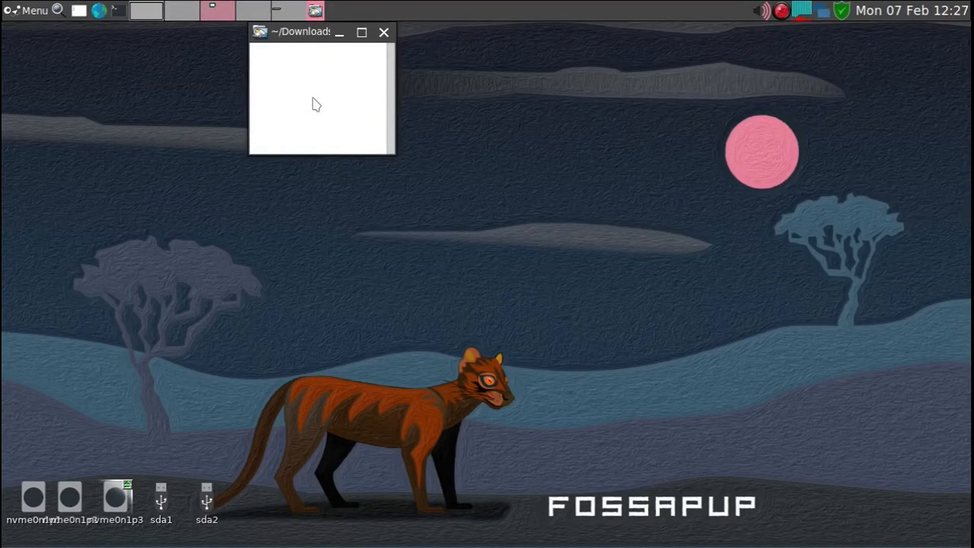
Go from the empty ~/Downloads to ~/spot/Downloads holding shotcut-linux-x86_64-220130.AppImage.
left_click(363, 32)
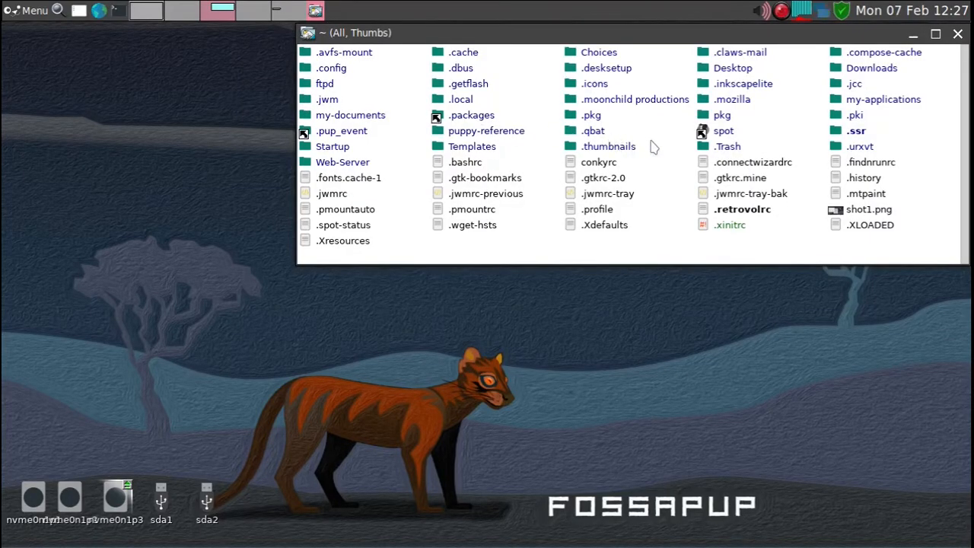
mouse_move(679, 244)
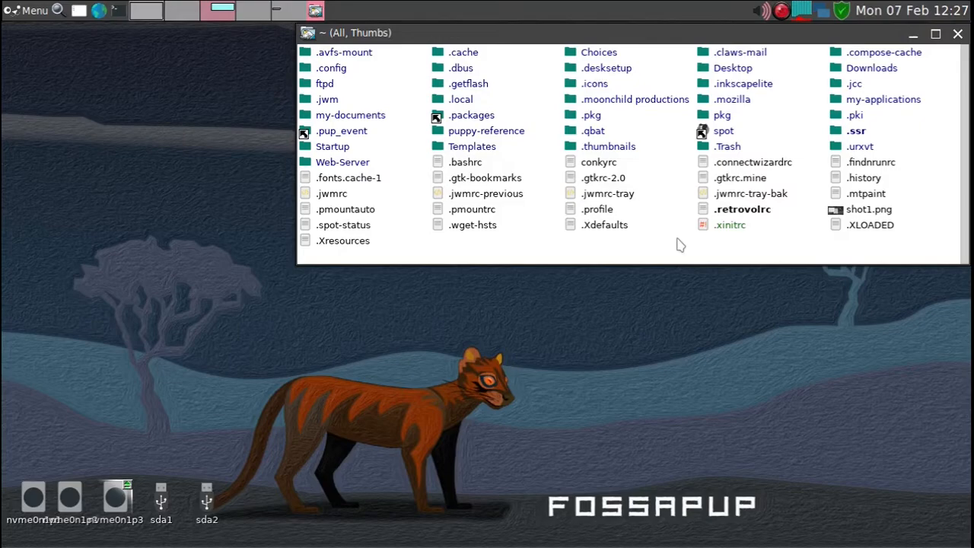
mouse_move(853, 76)
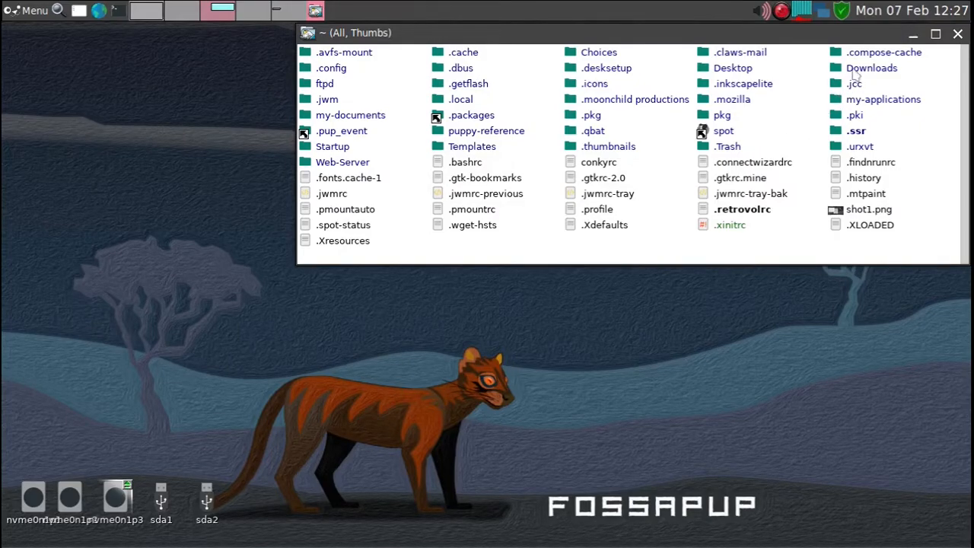
mouse_move(834, 90)
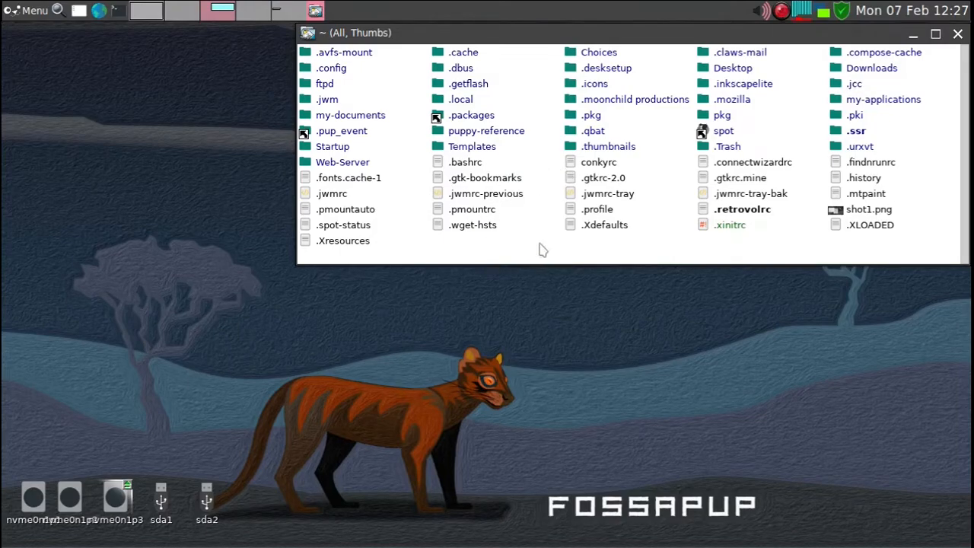
mouse_move(654, 242)
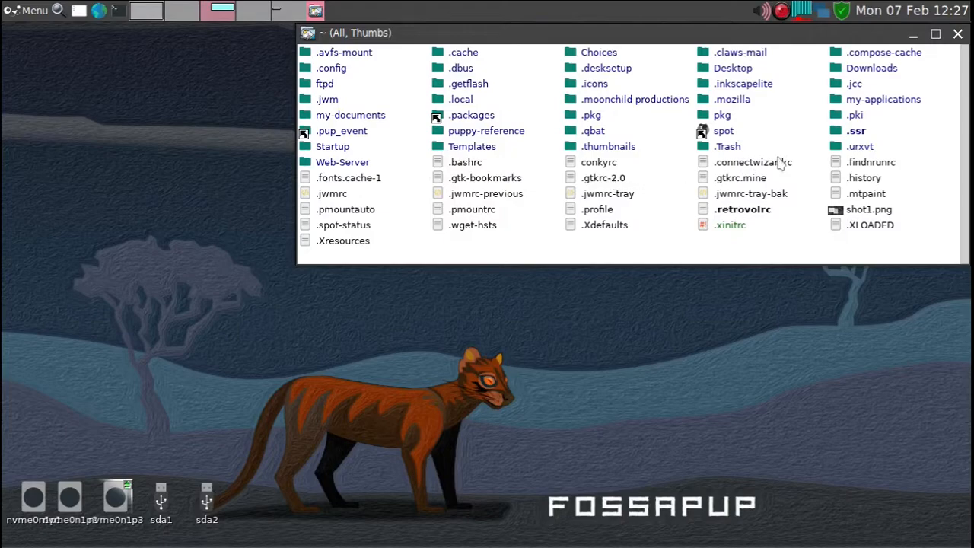
mouse_move(724, 131)
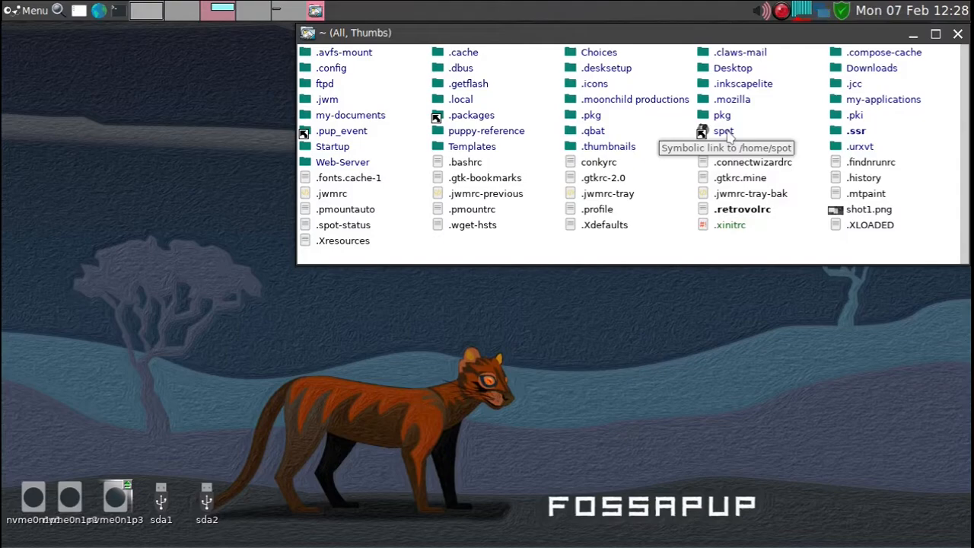
double_click(722, 130)
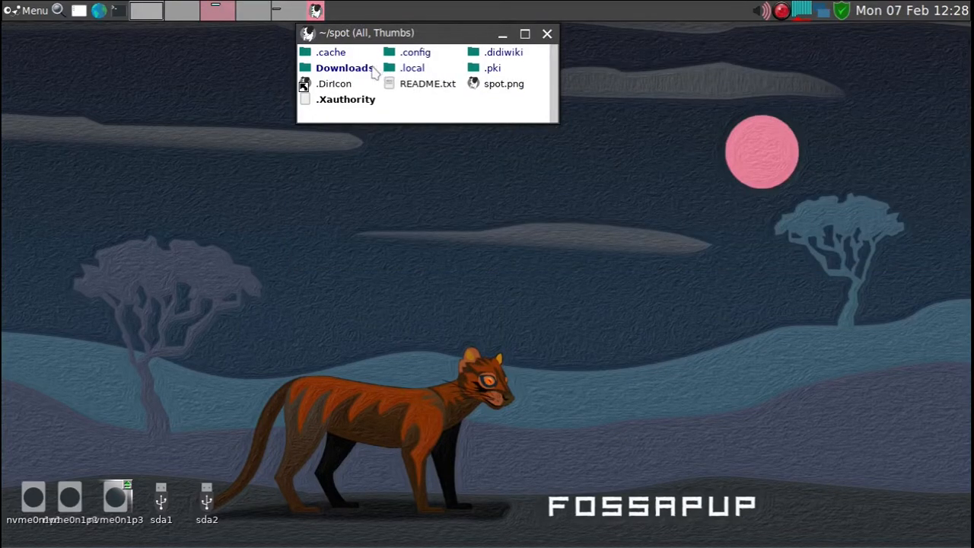
double_click(344, 66)
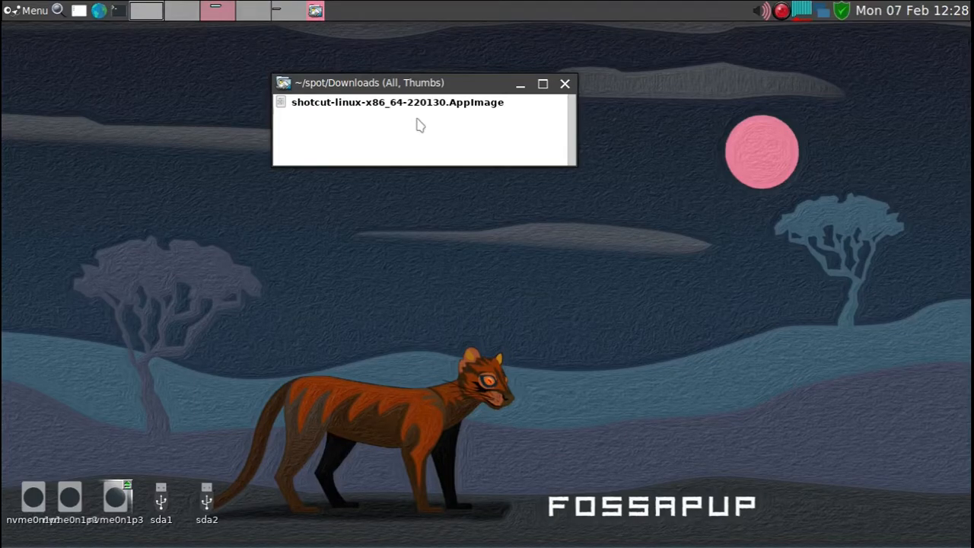
mouse_move(429, 130)
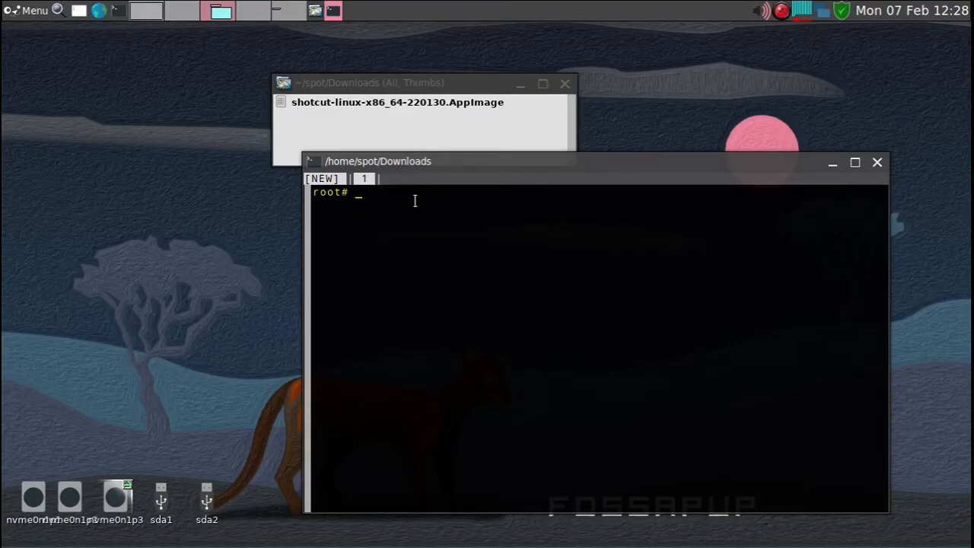
Run chmod +x on the Shotcut AppImage in a terminal, then close the terminal.
type("chm")
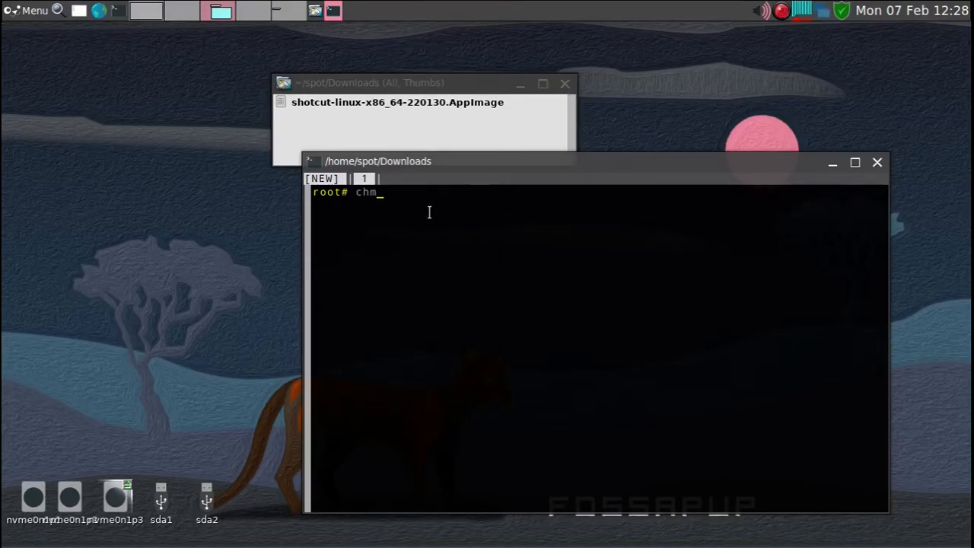
type("od +")
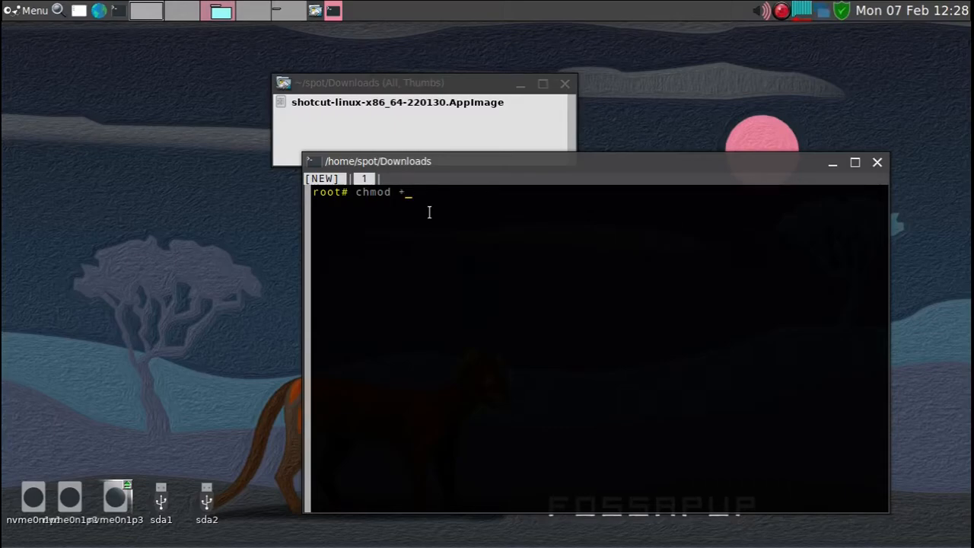
type("x shotcut-linux-x86_64-220130.AppImage")
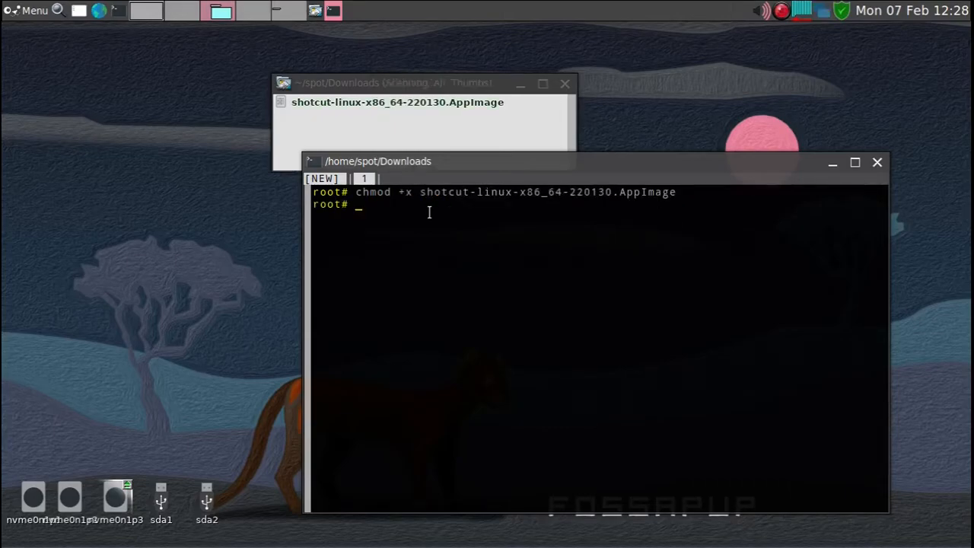
mouse_move(749, 128)
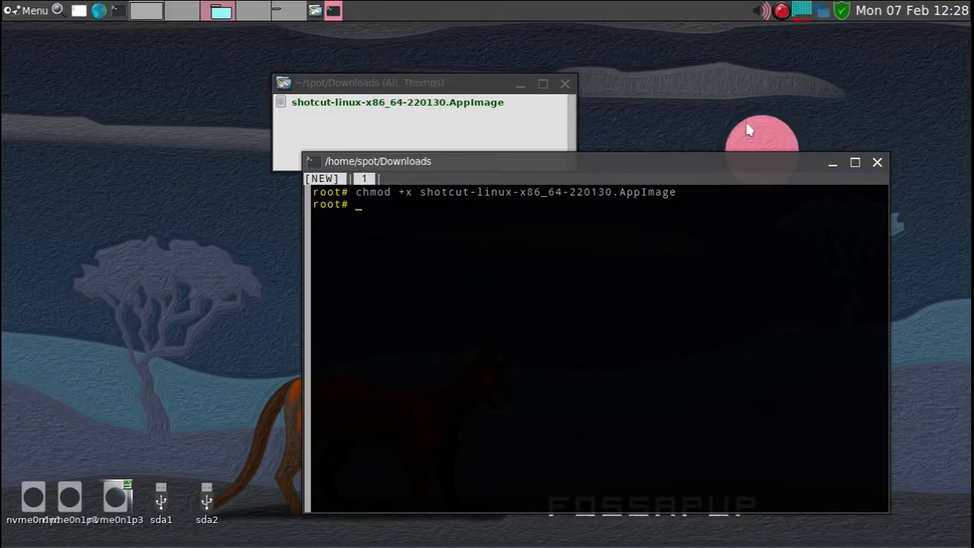
left_click(877, 161)
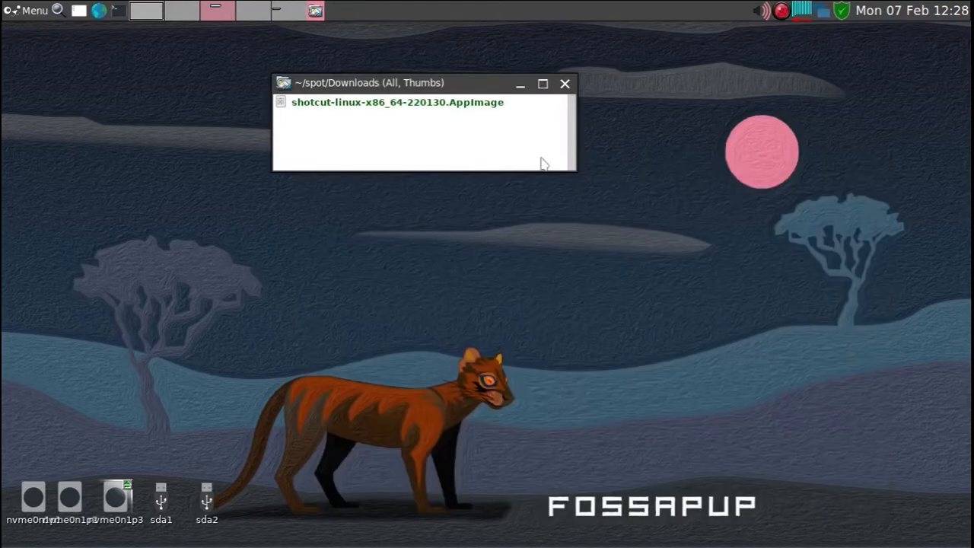
left_click_drag(423, 82, 311, 166)
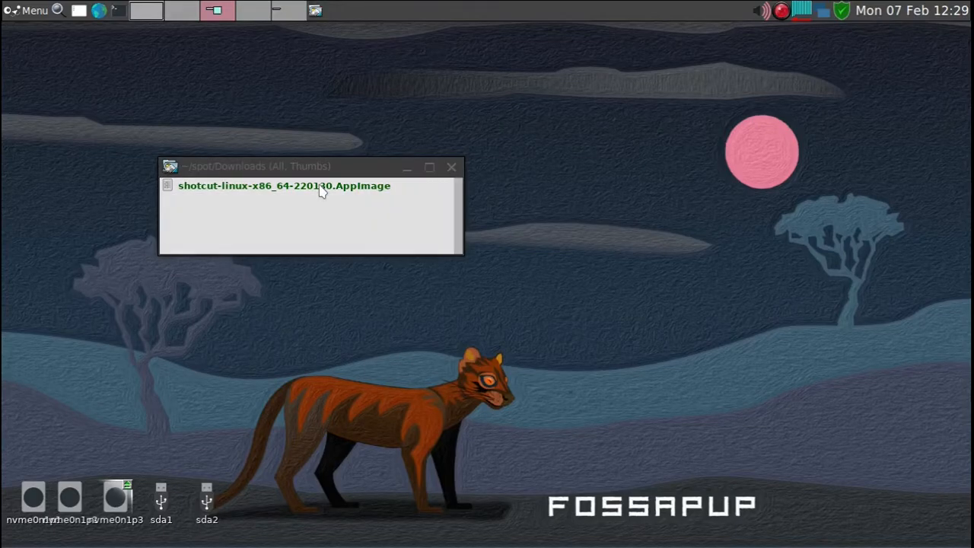
double_click(283, 185)
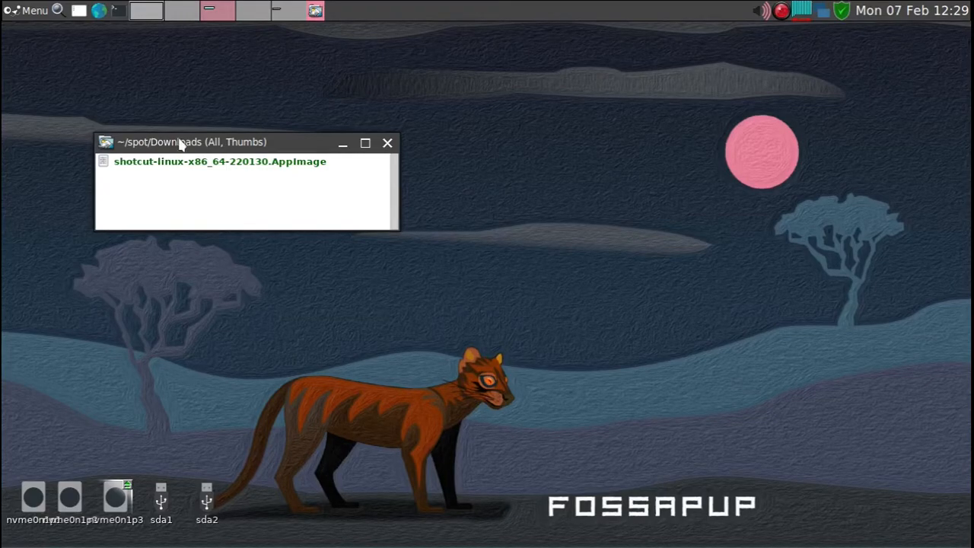
mouse_move(185, 153)
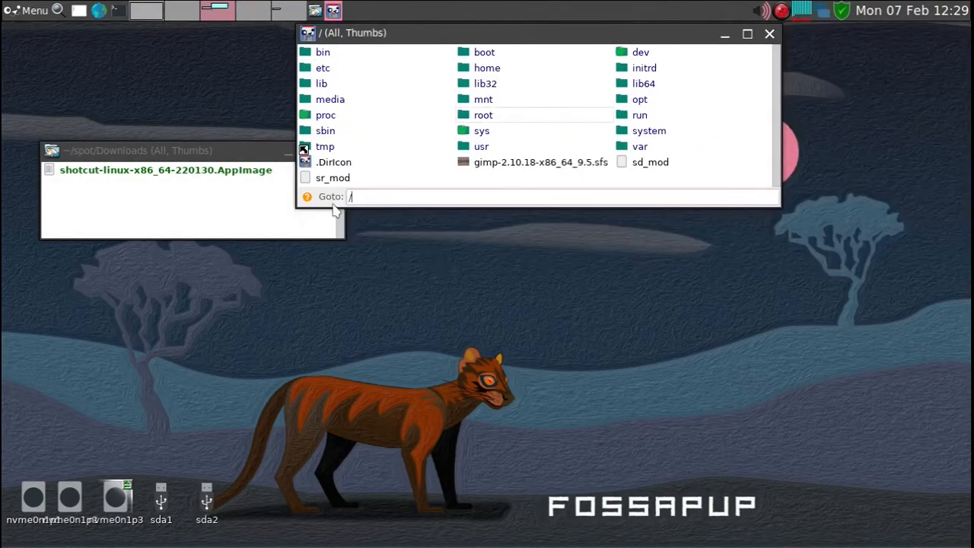
Rename the AppImage to shotcut.AppImage, move it into /opt and close the Downloads window.
type("opt/")
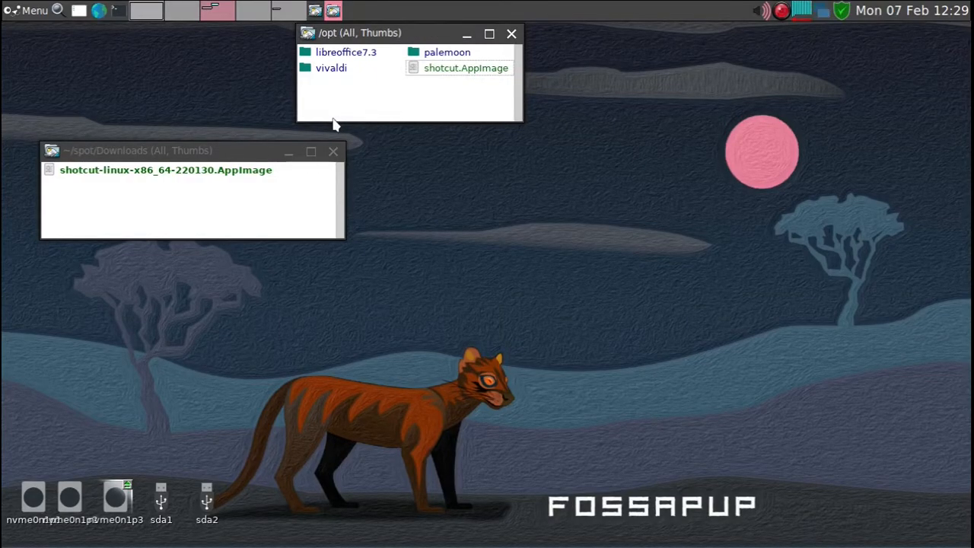
mouse_move(402, 105)
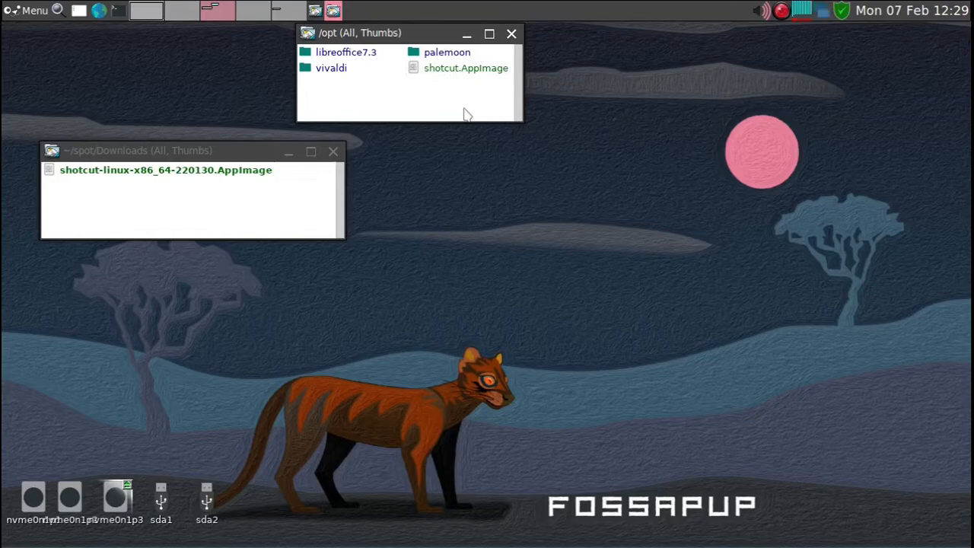
mouse_move(155, 186)
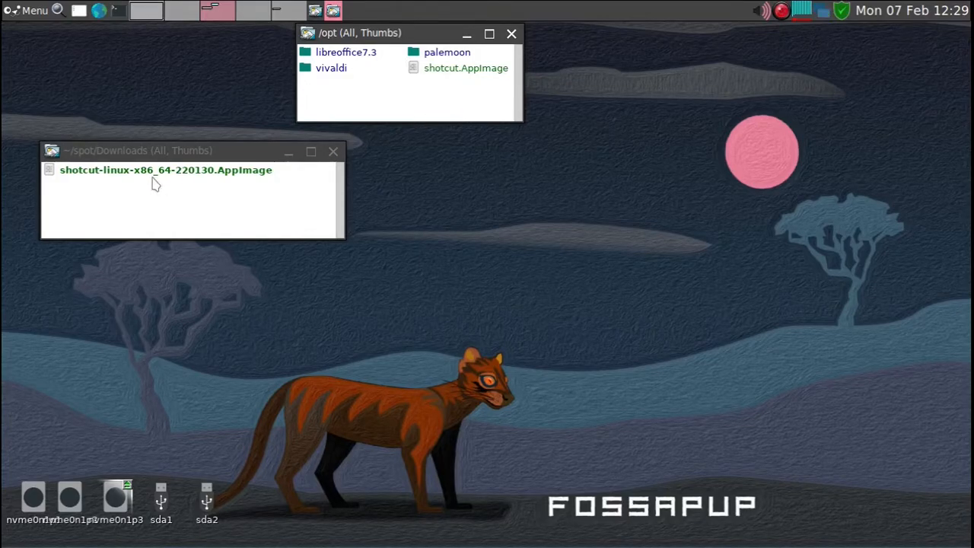
mouse_move(199, 180)
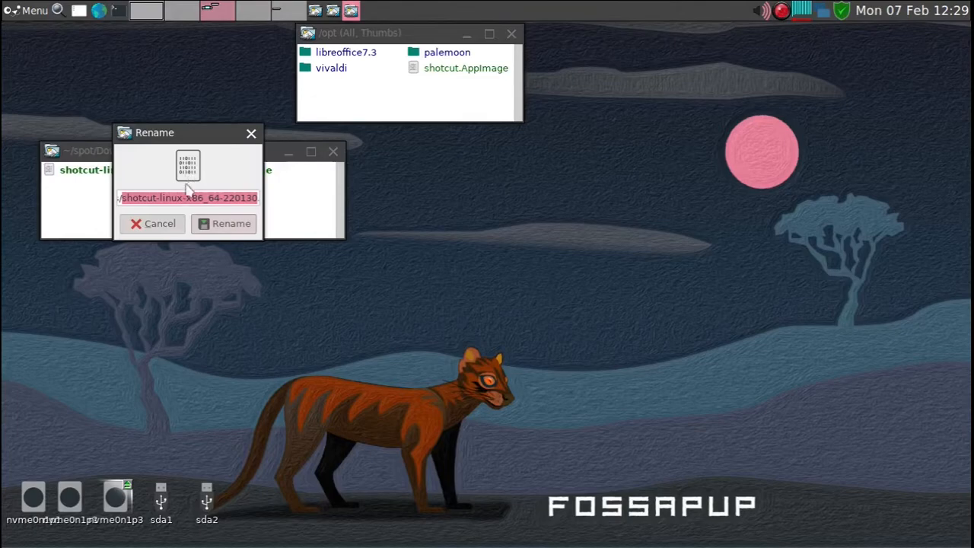
left_click(155, 197)
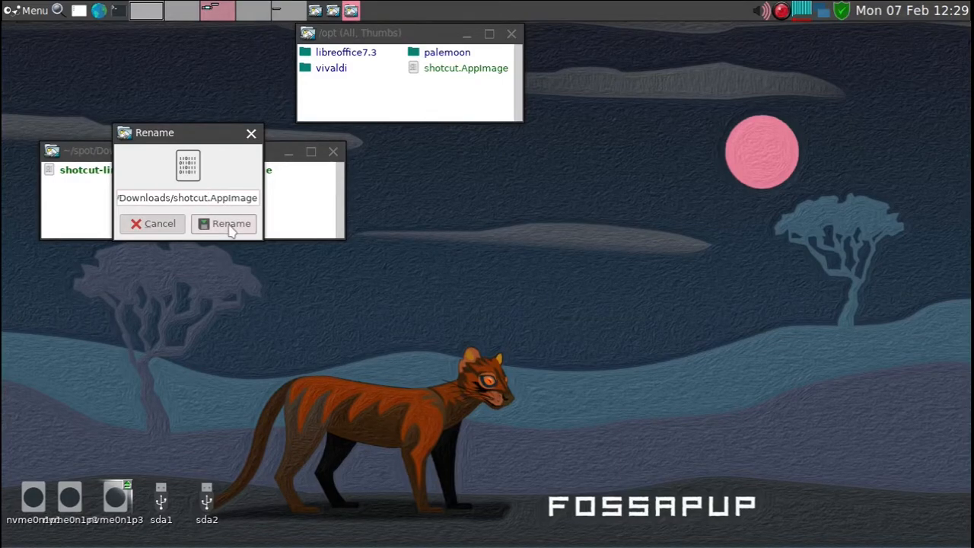
left_click(231, 222)
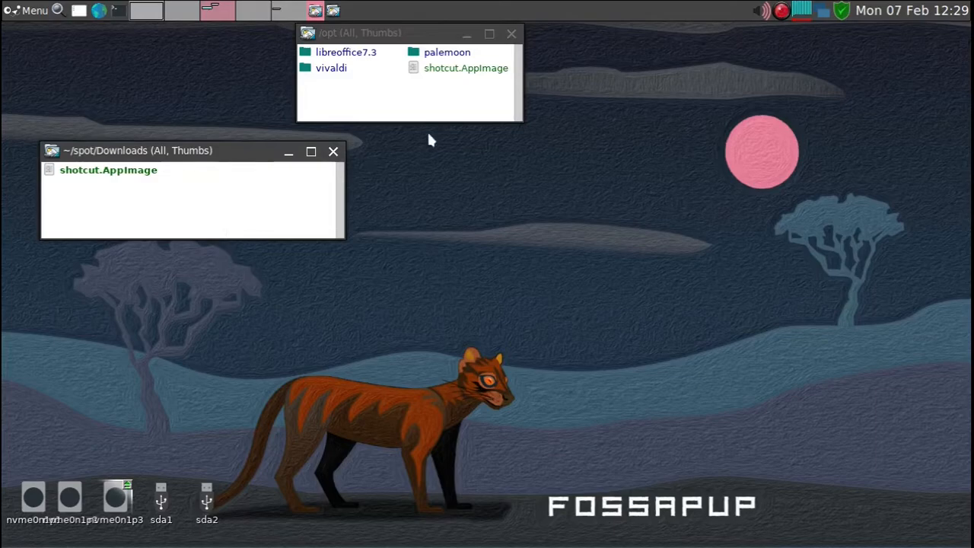
mouse_move(364, 166)
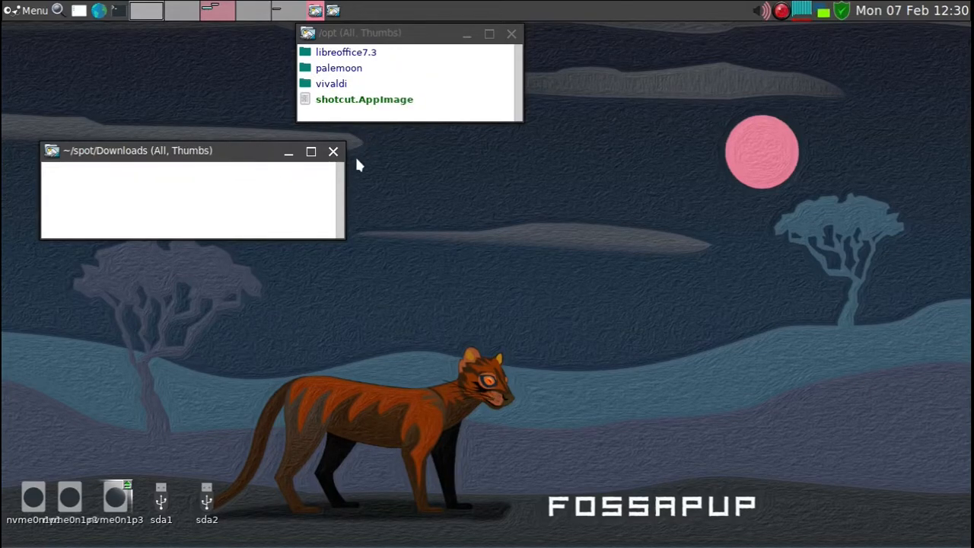
left_click(331, 151)
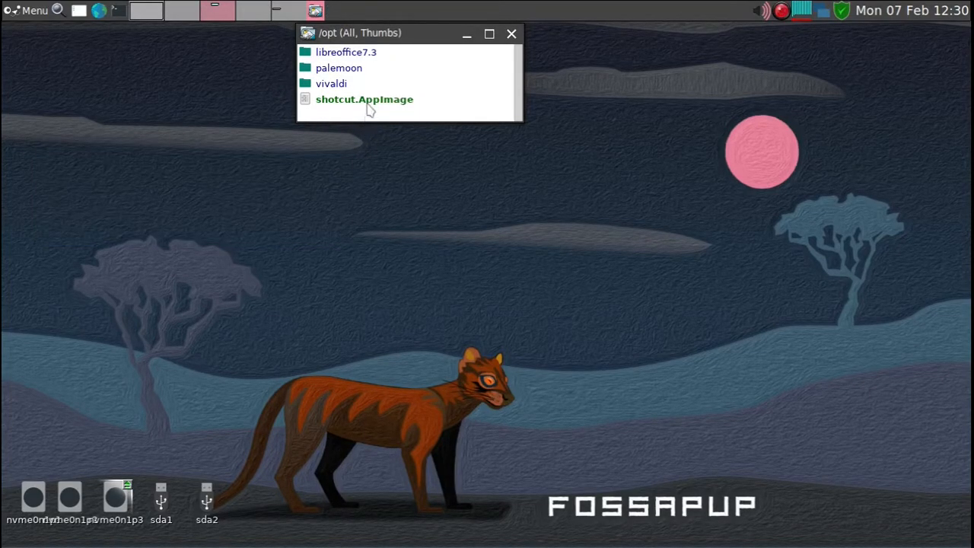
double_click(366, 99)
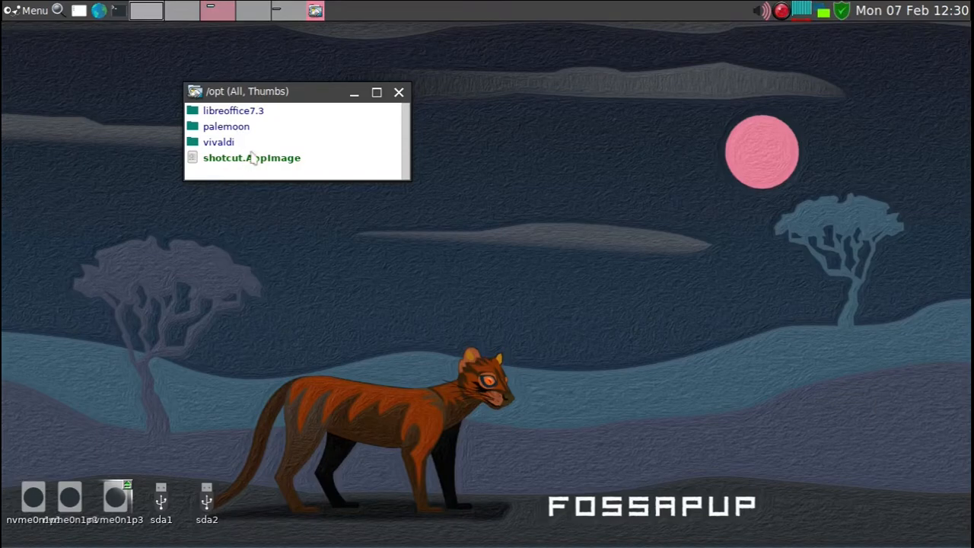
Drop shotcut.AppImage from /opt into /mnt/home/V as an absolute symbolic link.
left_click_drag(296, 91, 231, 98)
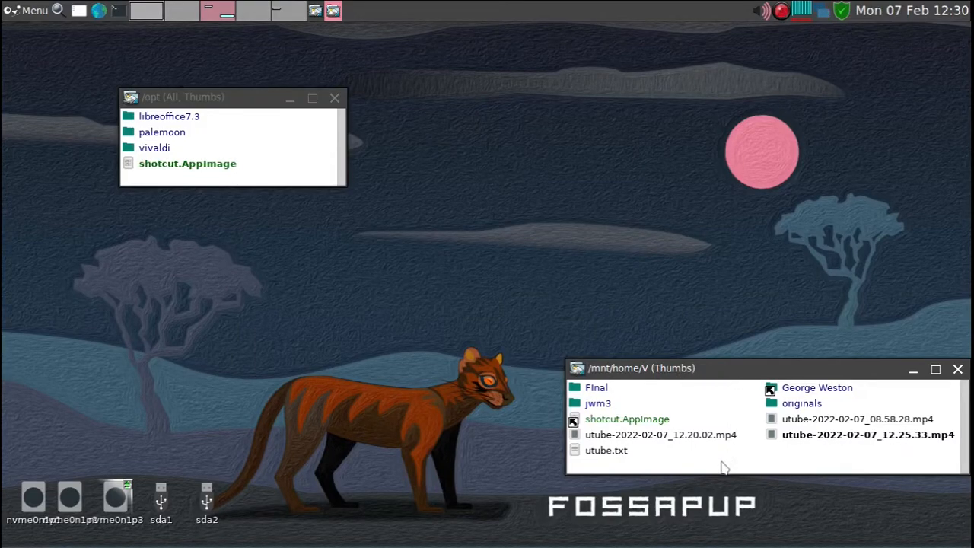
mouse_move(627, 419)
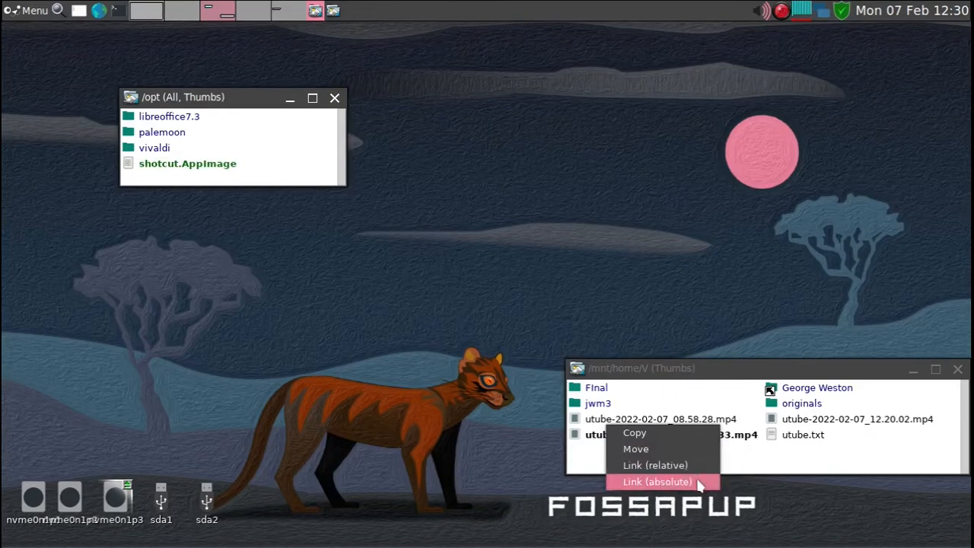
left_click(656, 481)
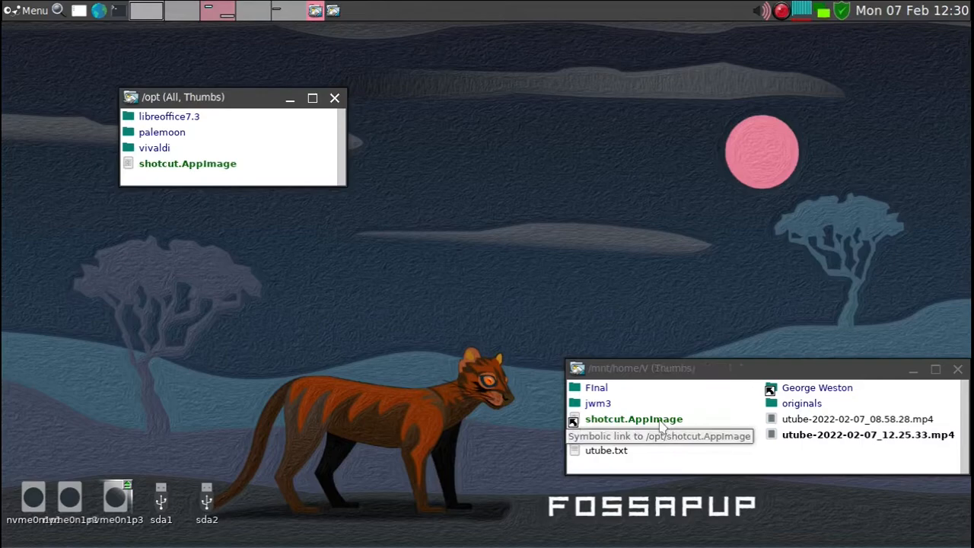
double_click(633, 418)
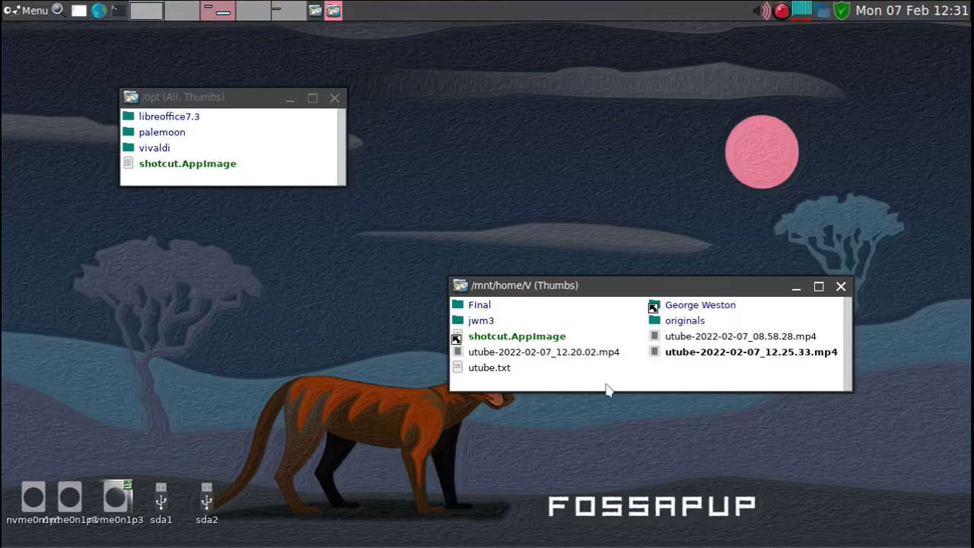
mouse_move(554, 372)
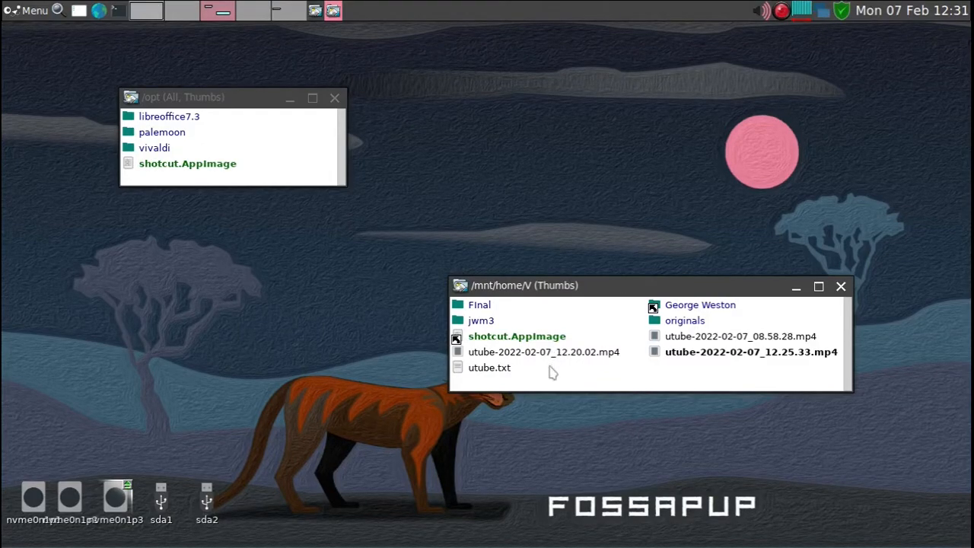
mouse_move(196, 501)
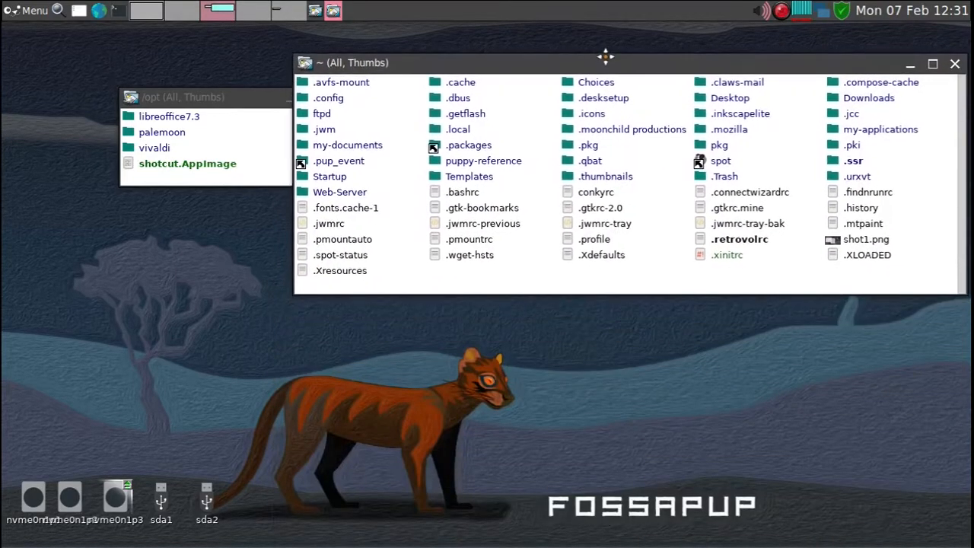
left_click_drag(606, 62, 605, 60)
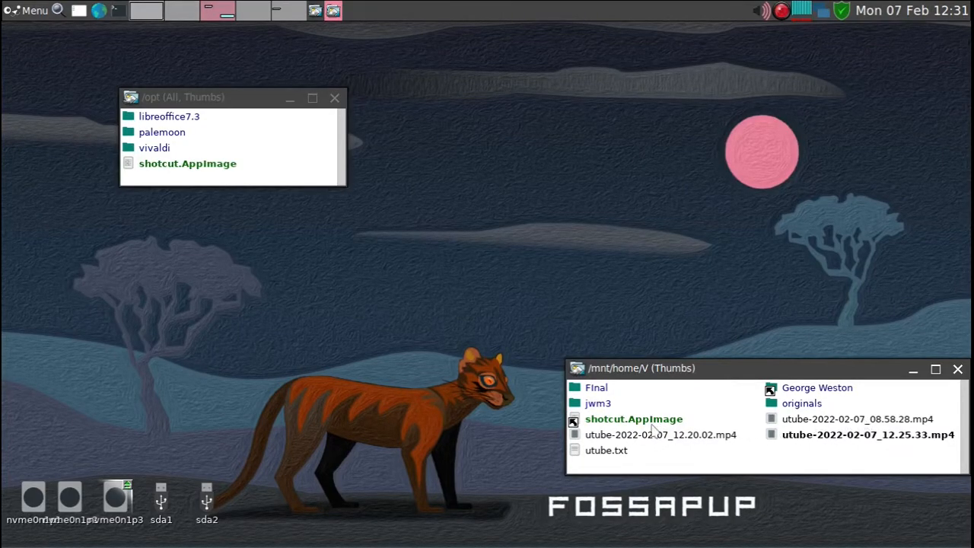
mouse_move(633, 418)
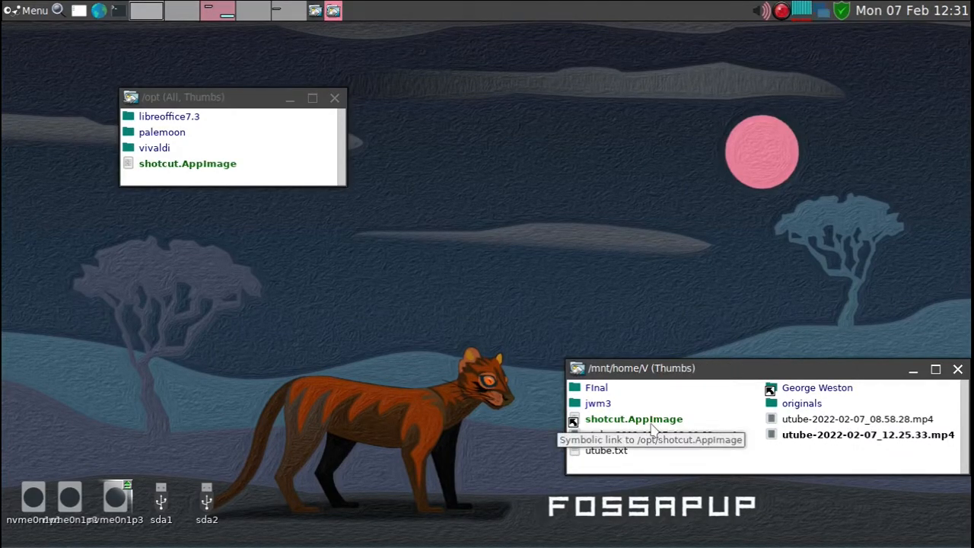
mouse_move(913, 377)
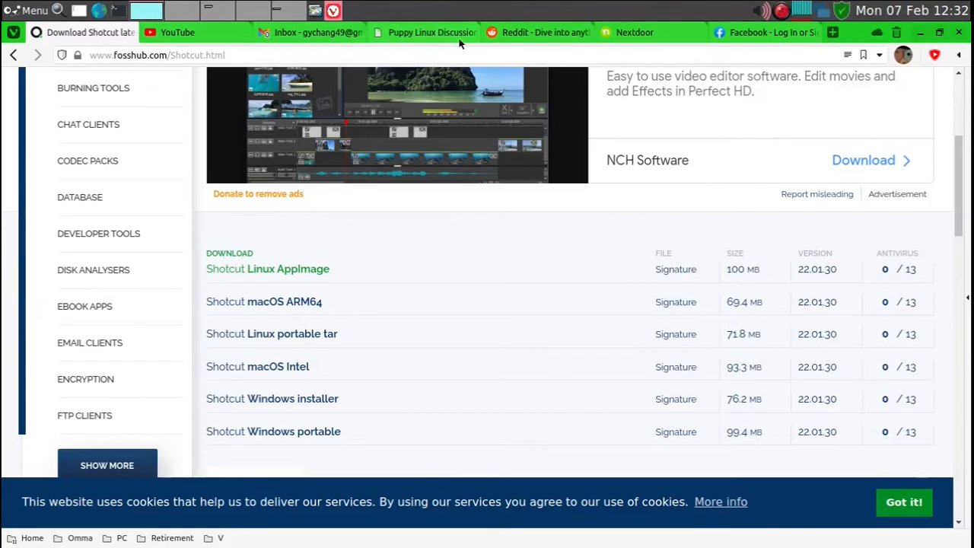
mouse_move(311, 54)
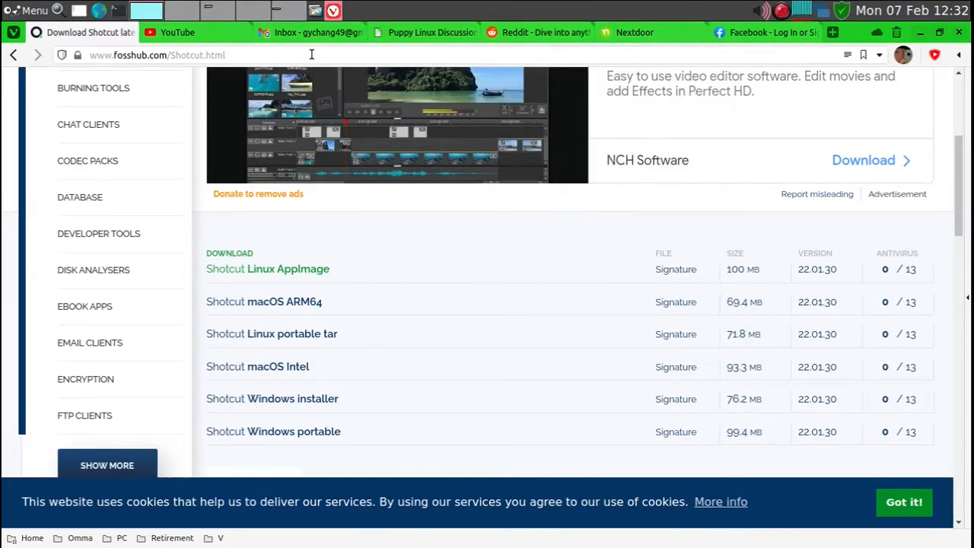
Return to Vivaldi and ready the address bar for a new web address.
left_click(432, 32)
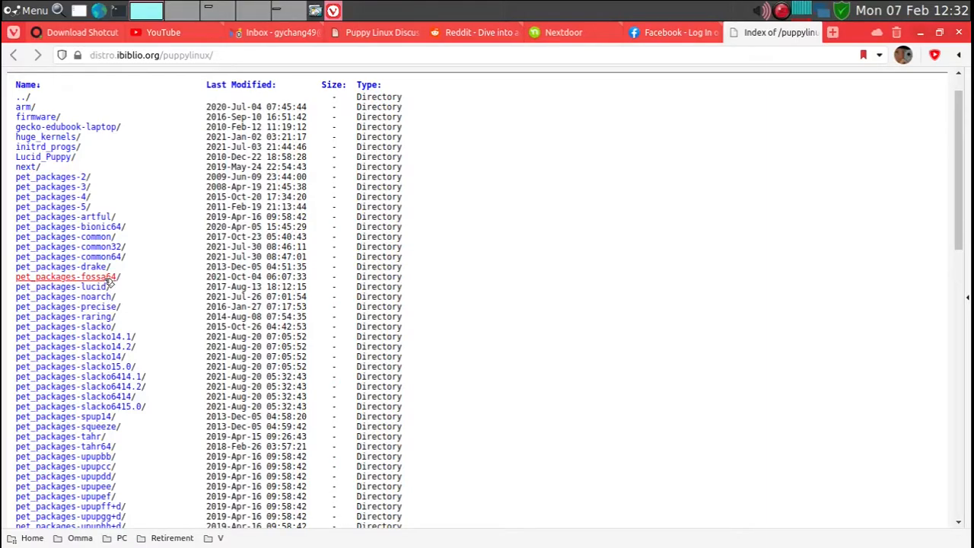
Browse the pet_packages-fossa64 index on ibiblio, then close Vivaldi.
left_click(63, 277)
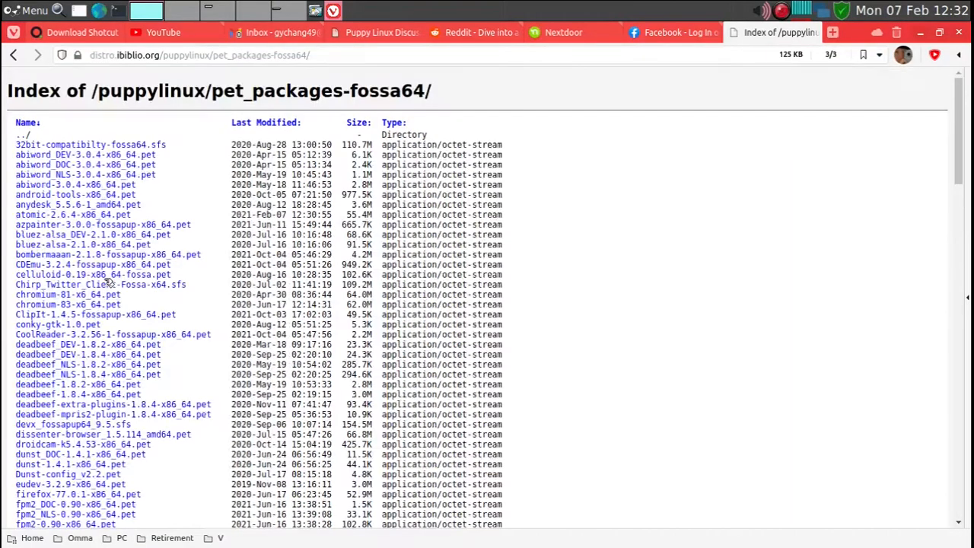
scroll("down", 3)
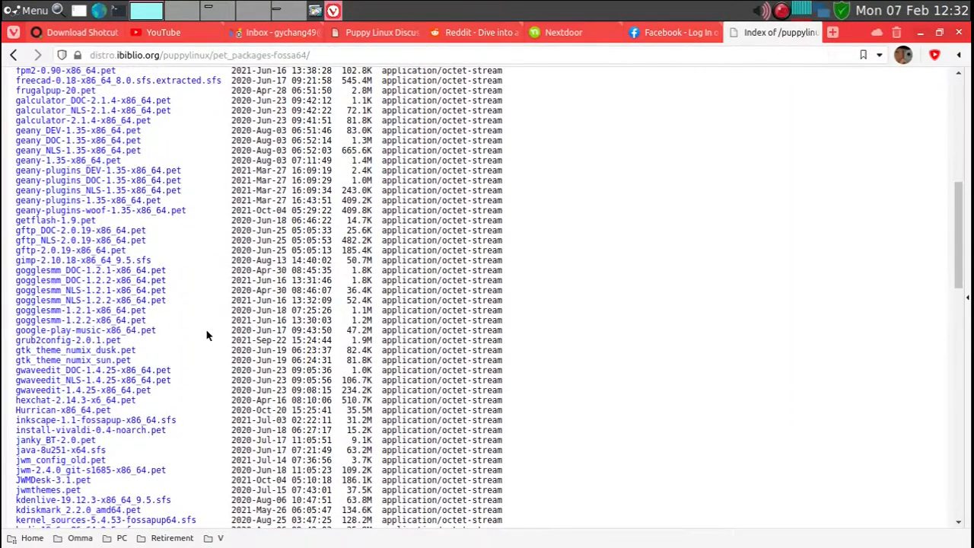
scroll("down", 3)
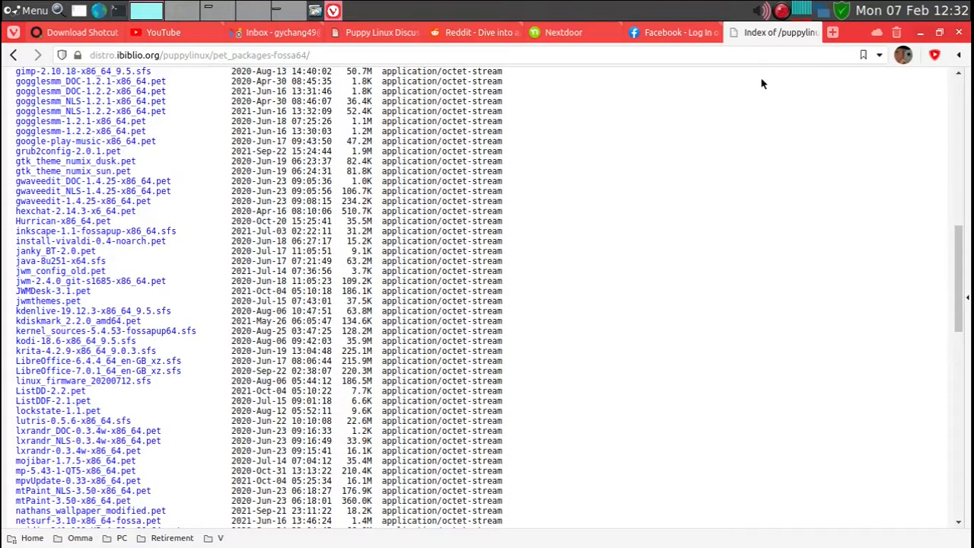
mouse_move(845, 118)
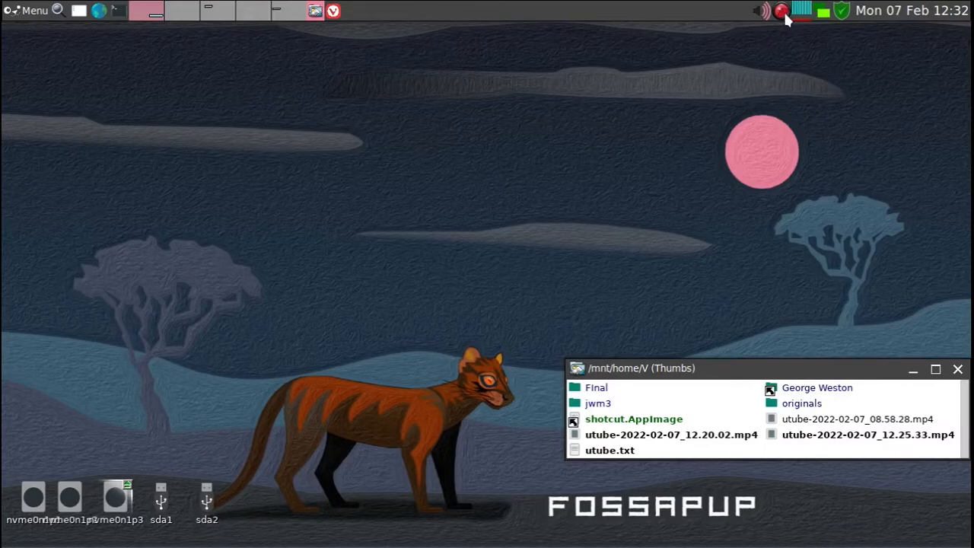
left_click(782, 10)
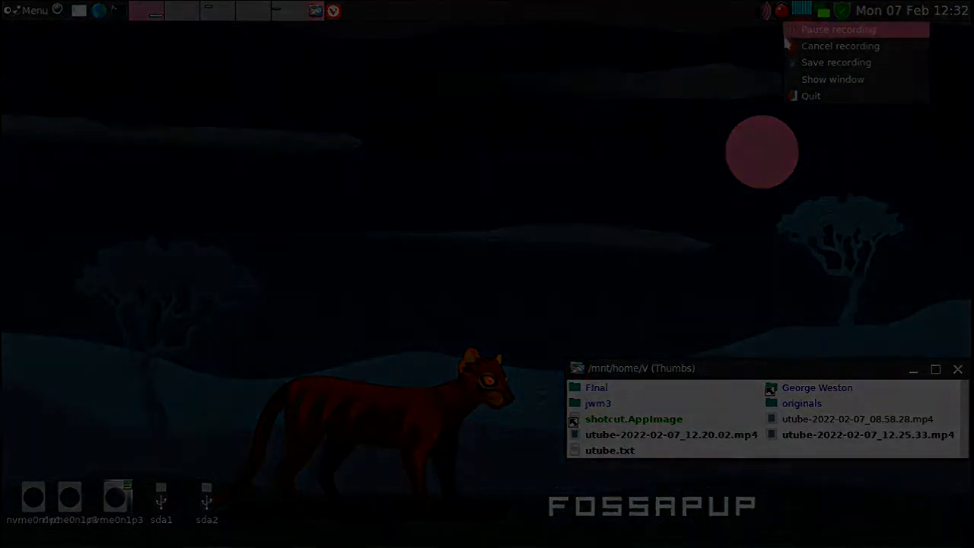